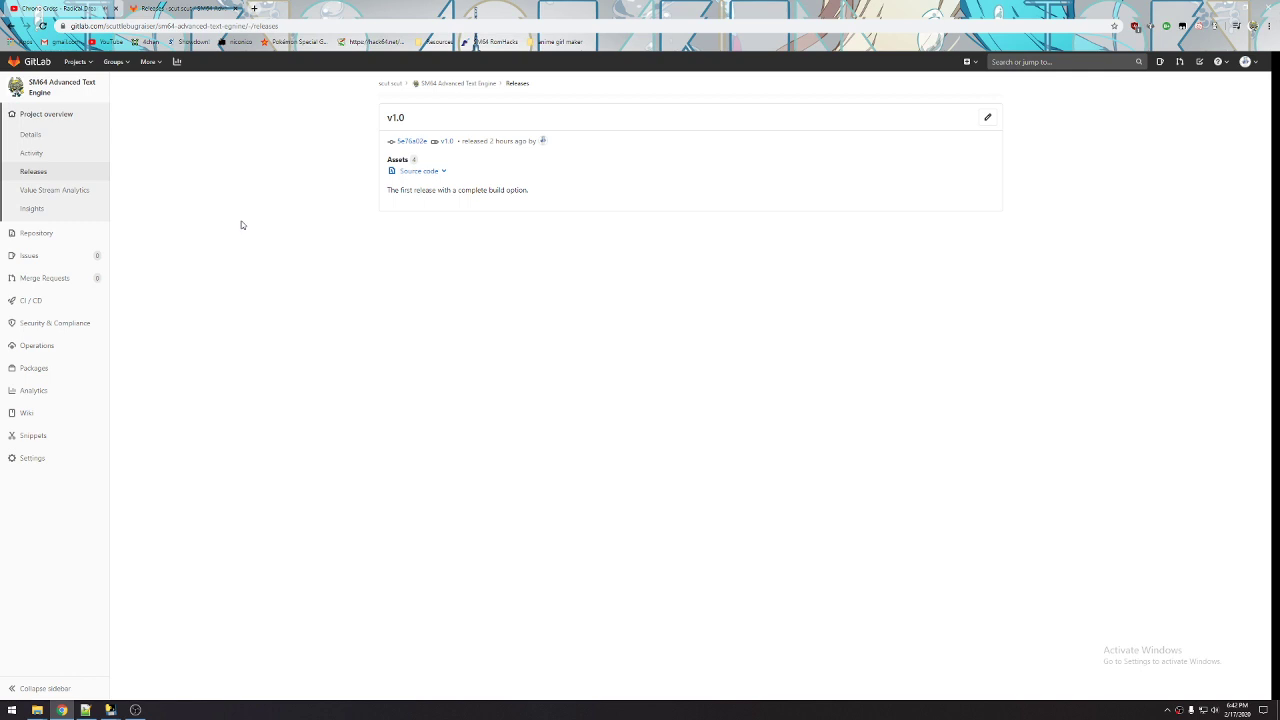
mouse_move(248, 244)
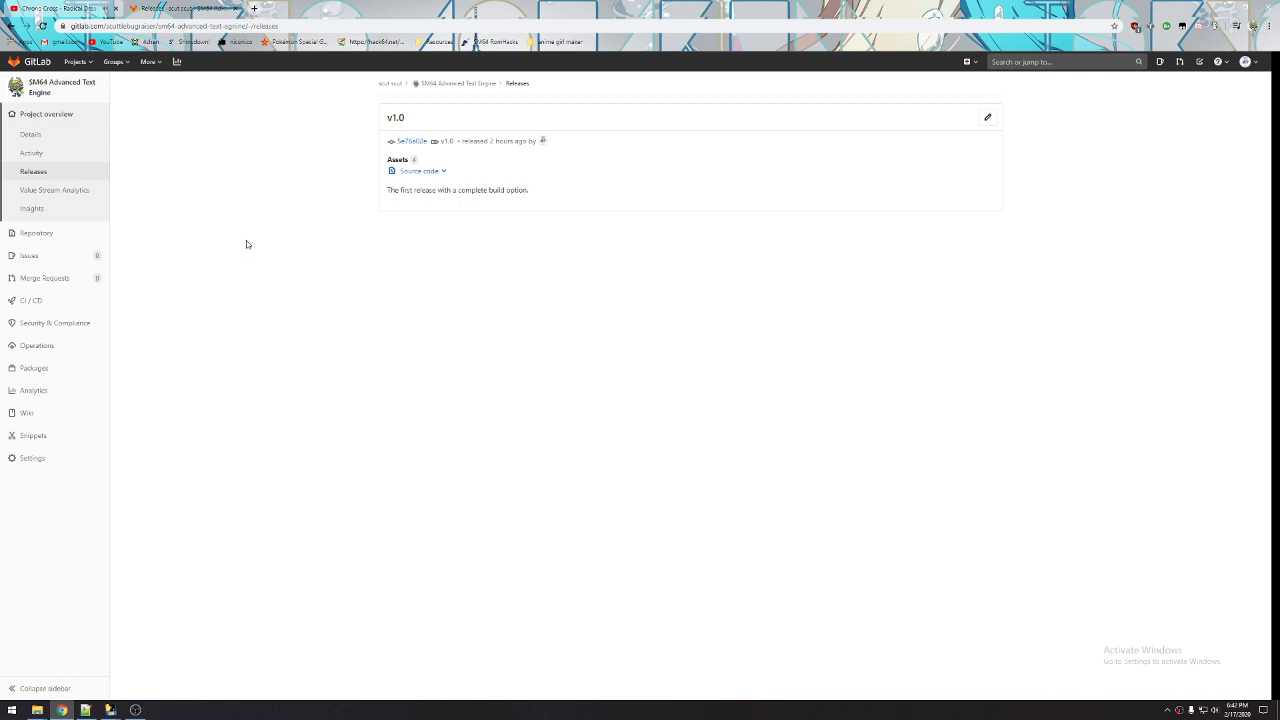
mouse_move(220, 260)
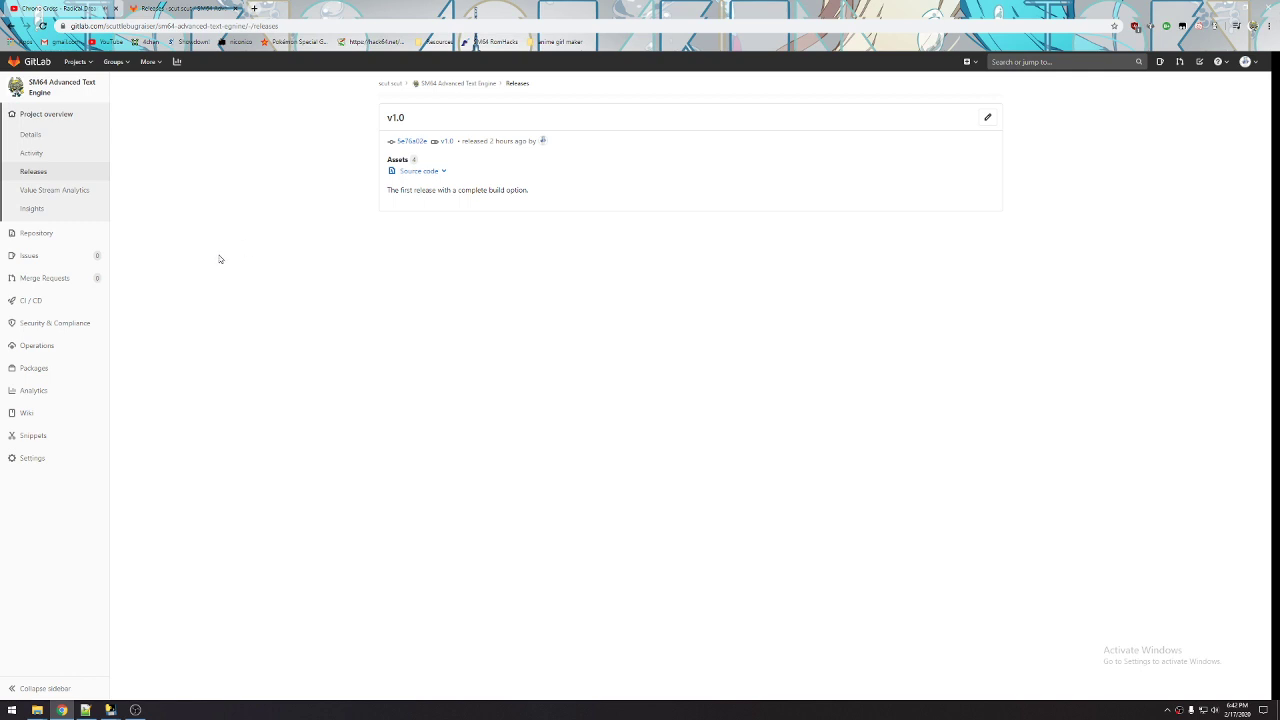
Show the source code download options for the v1.0 release
left_click(418, 170)
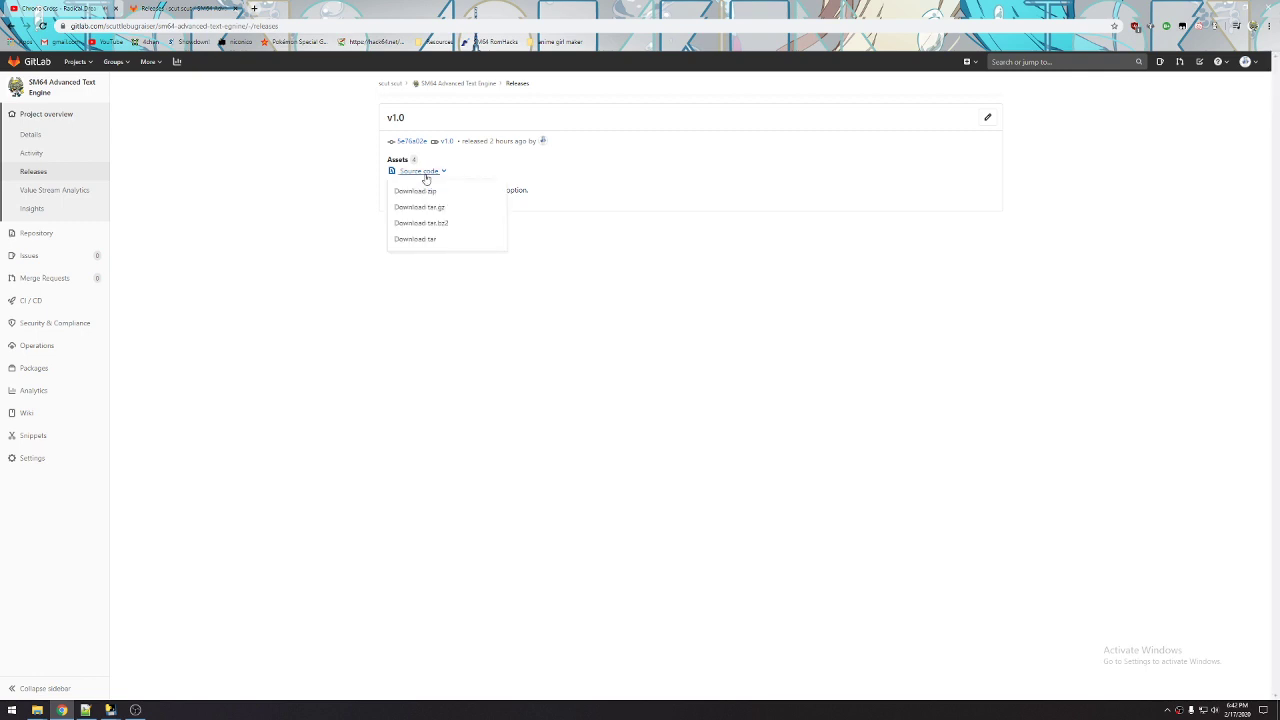
mouse_move(50, 8)
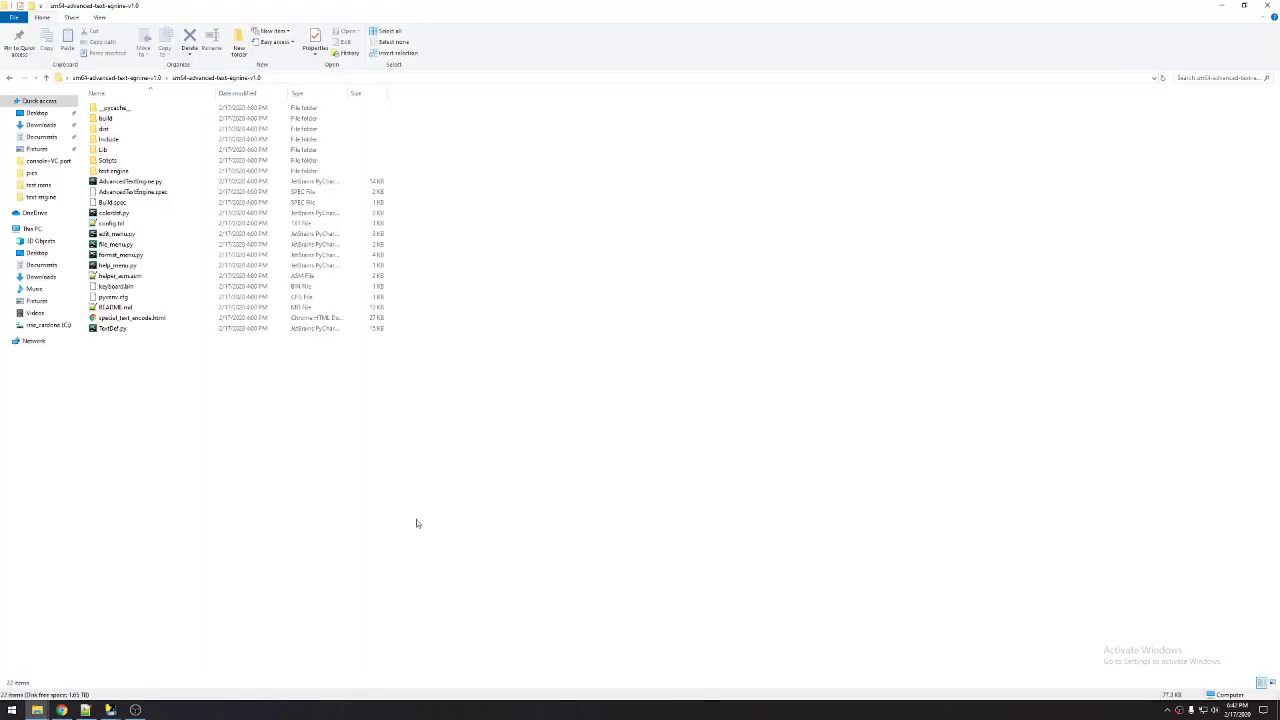
mouse_move(412, 448)
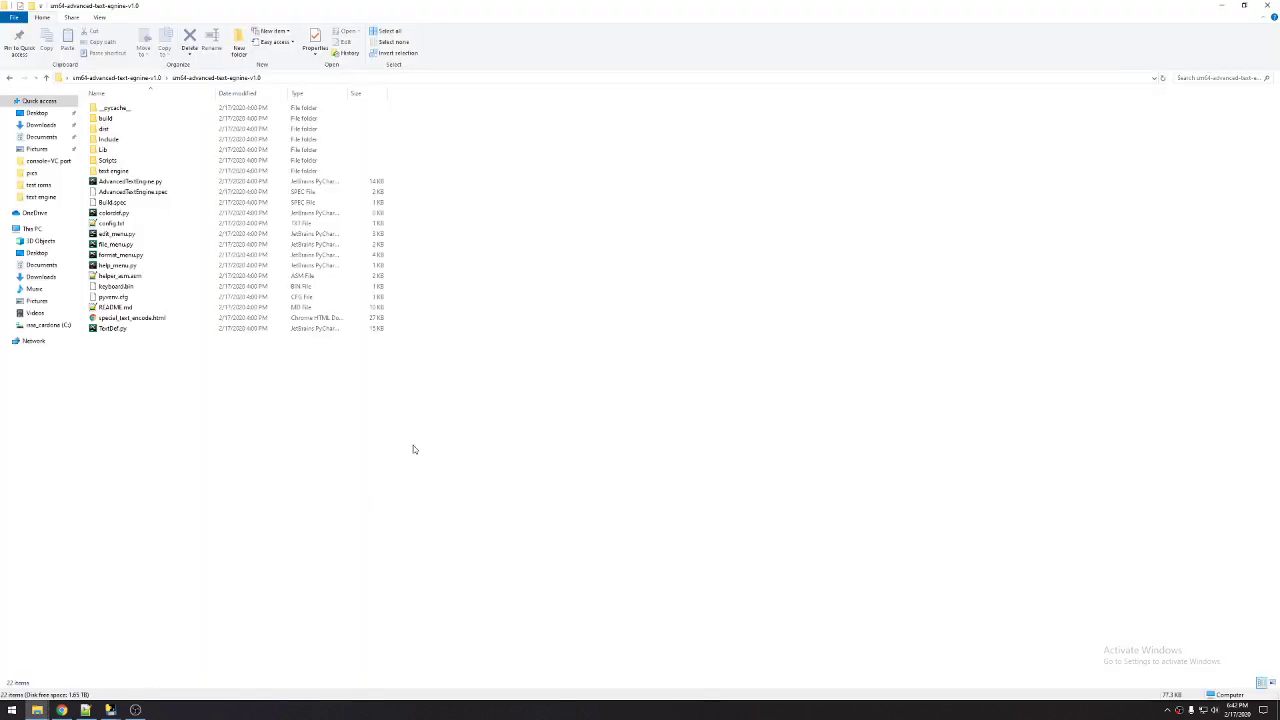
mouse_move(420, 396)
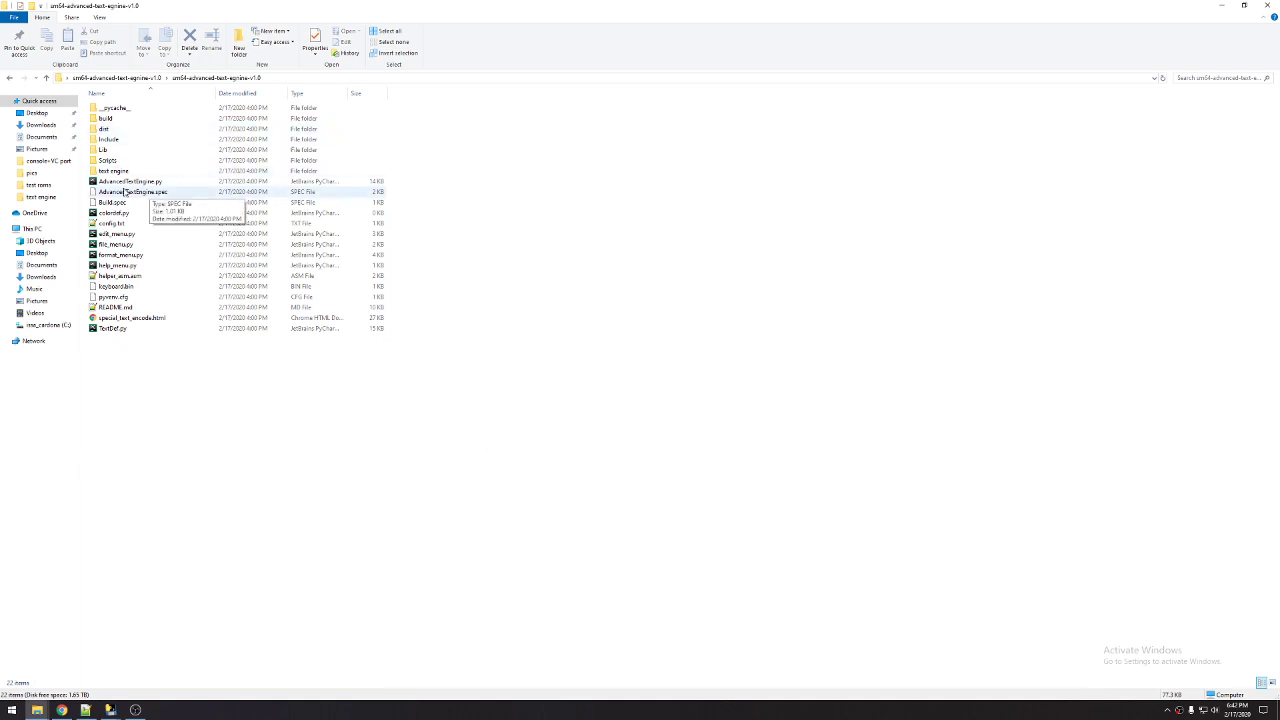
Launch AdvancedTextEngine.exe from the extracted release folder
left_click(112, 170)
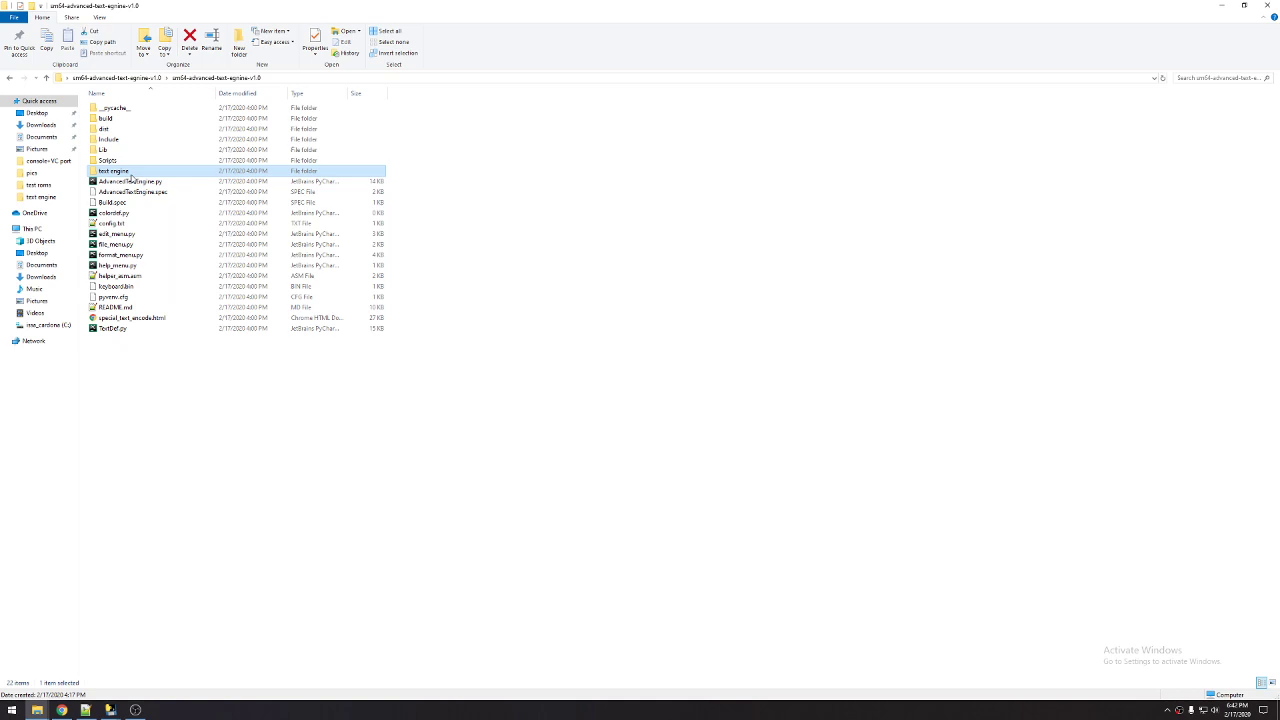
mouse_move(126, 136)
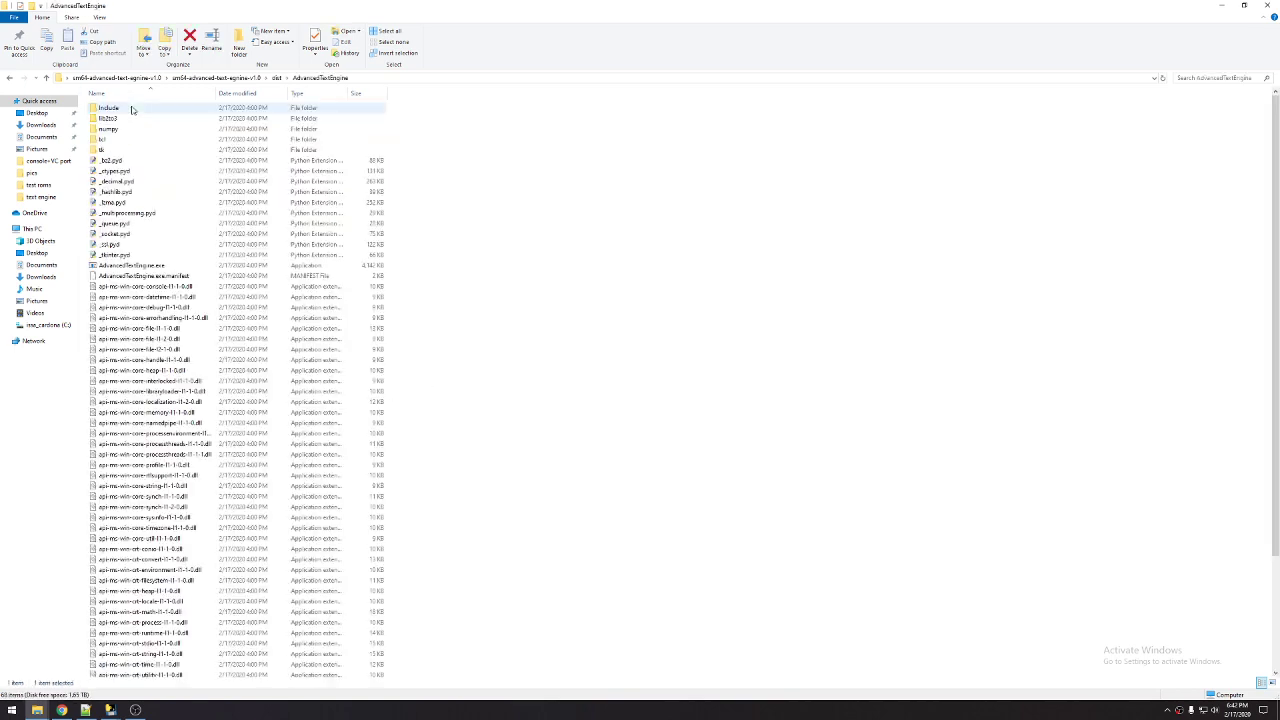
left_click(130, 264)
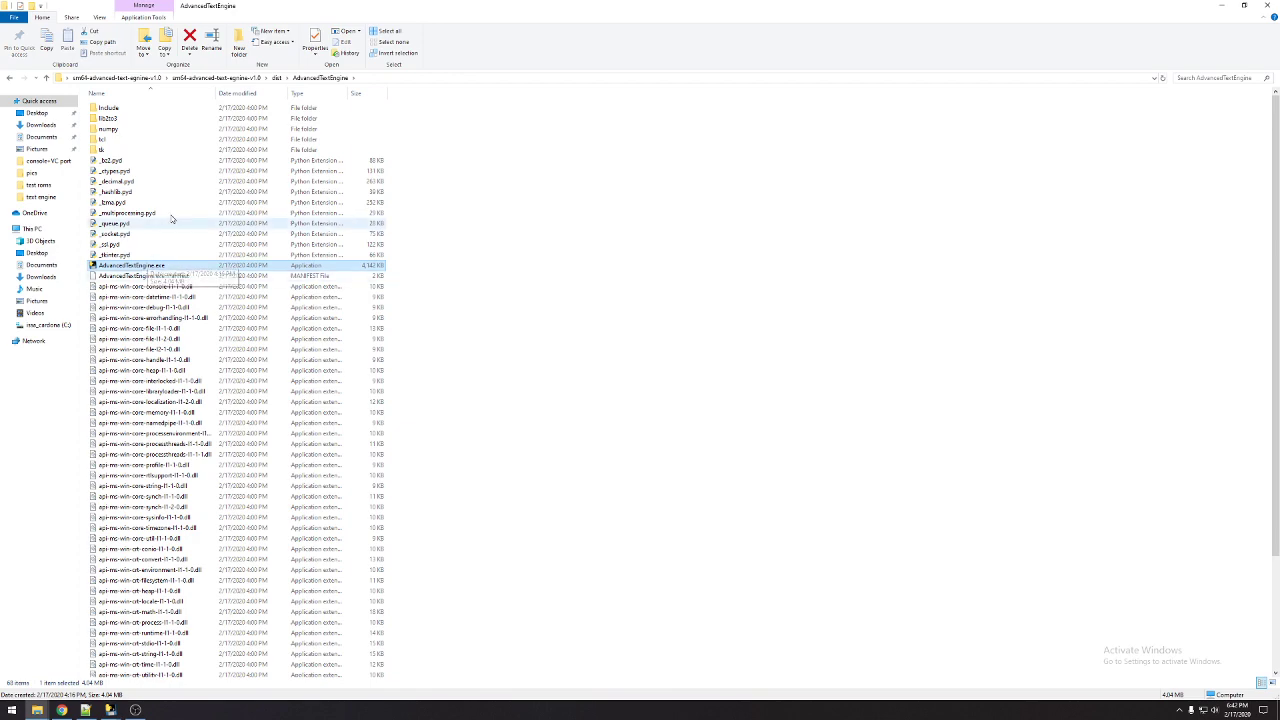
left_click(44, 78)
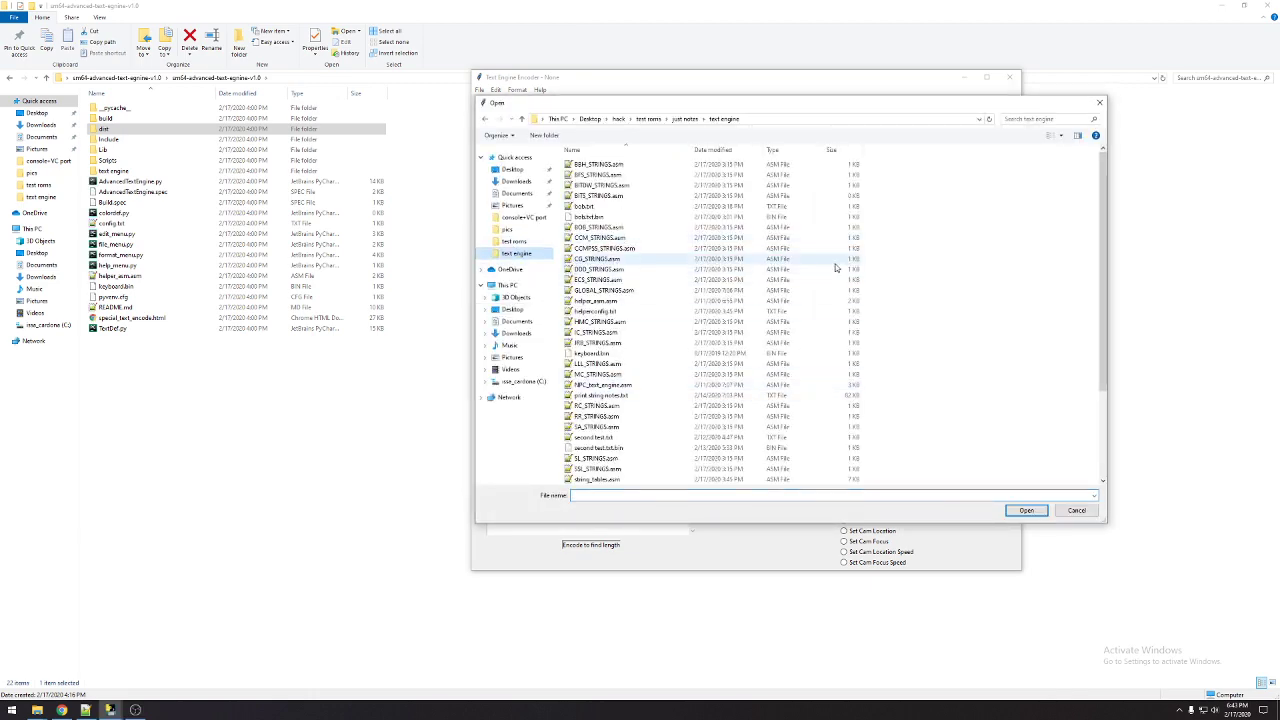
Browse the text engine folder to locate the strings text file to load
scroll("down", 3)
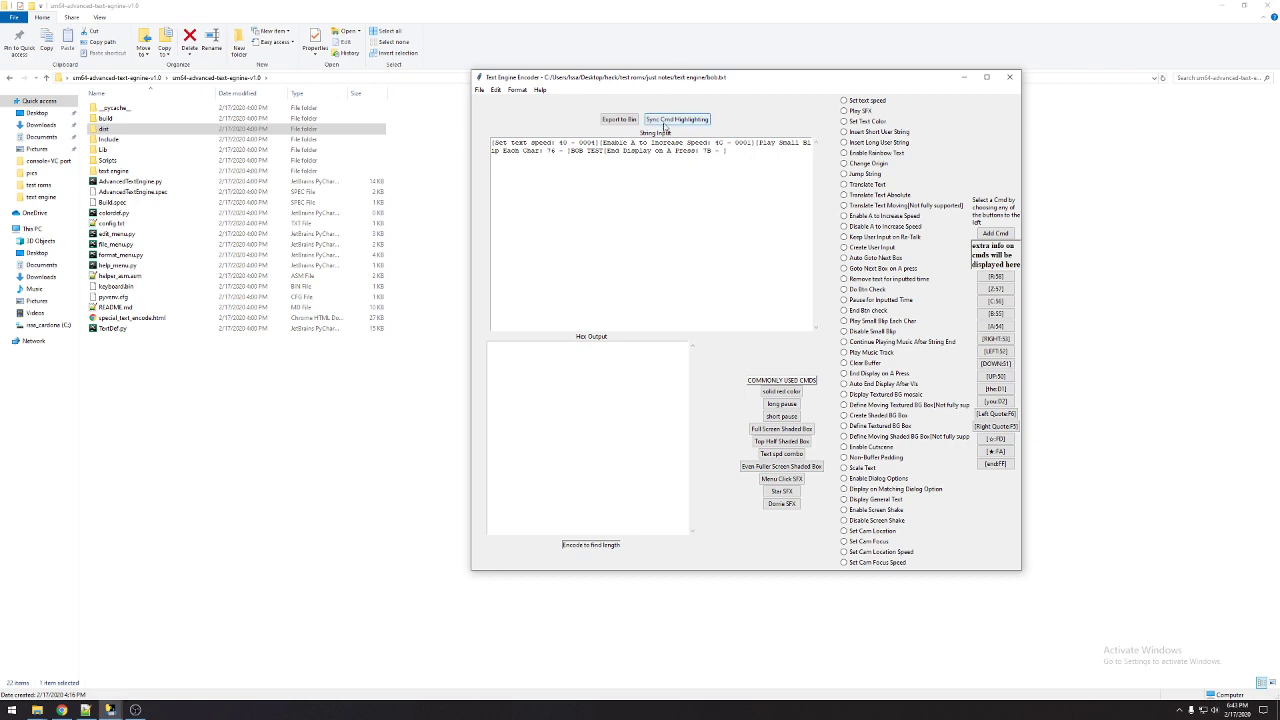
Sync text highlighting to colour-code the loaded string's commands and text
left_click(676, 120)
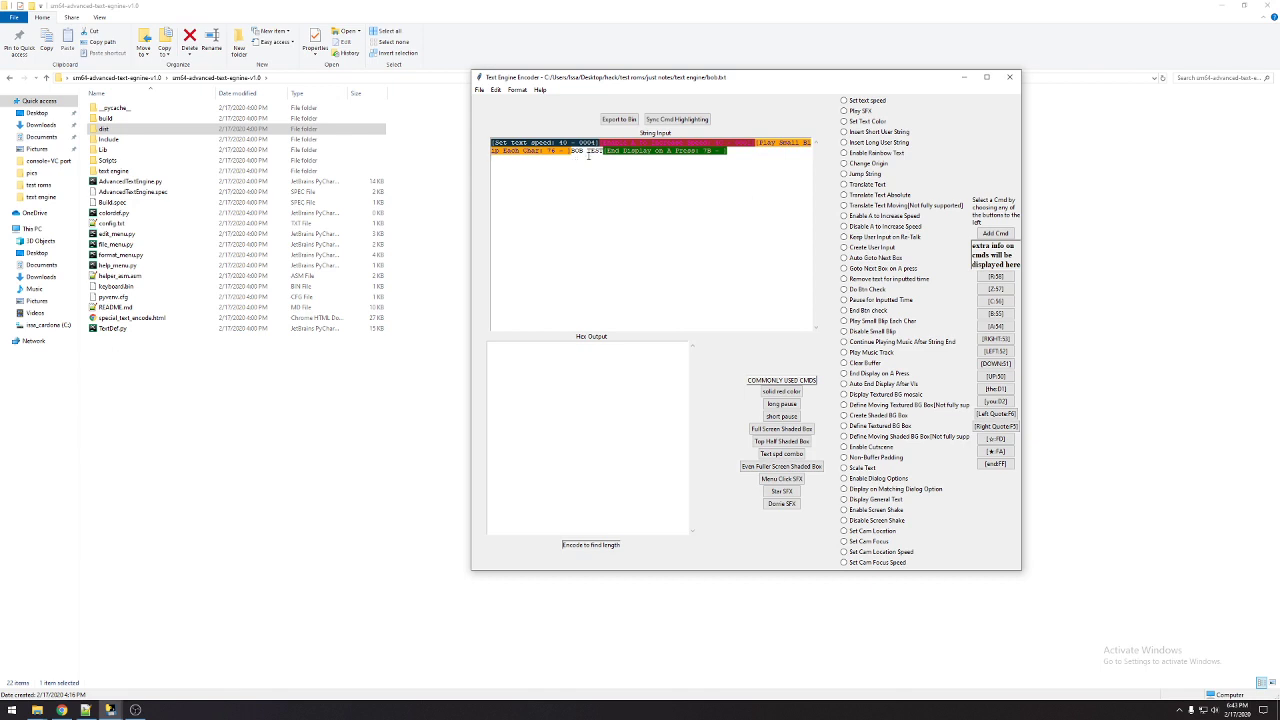
mouse_move(590, 188)
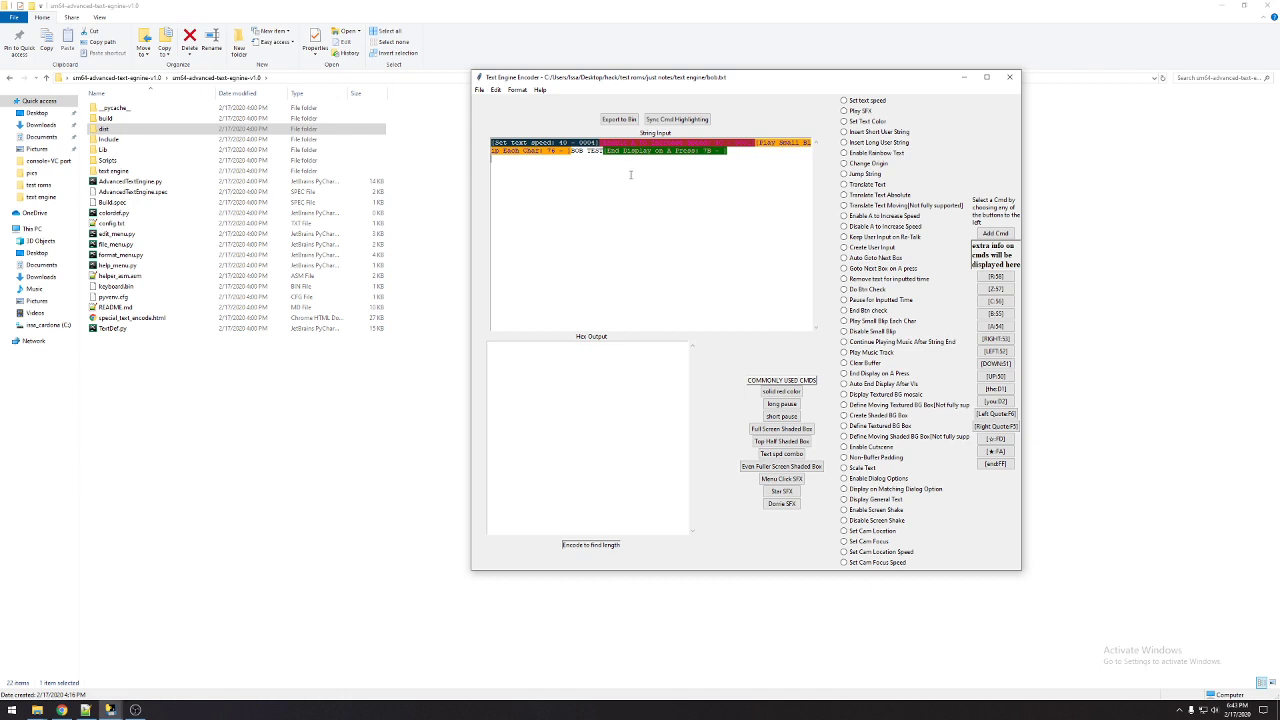
mouse_move(660, 260)
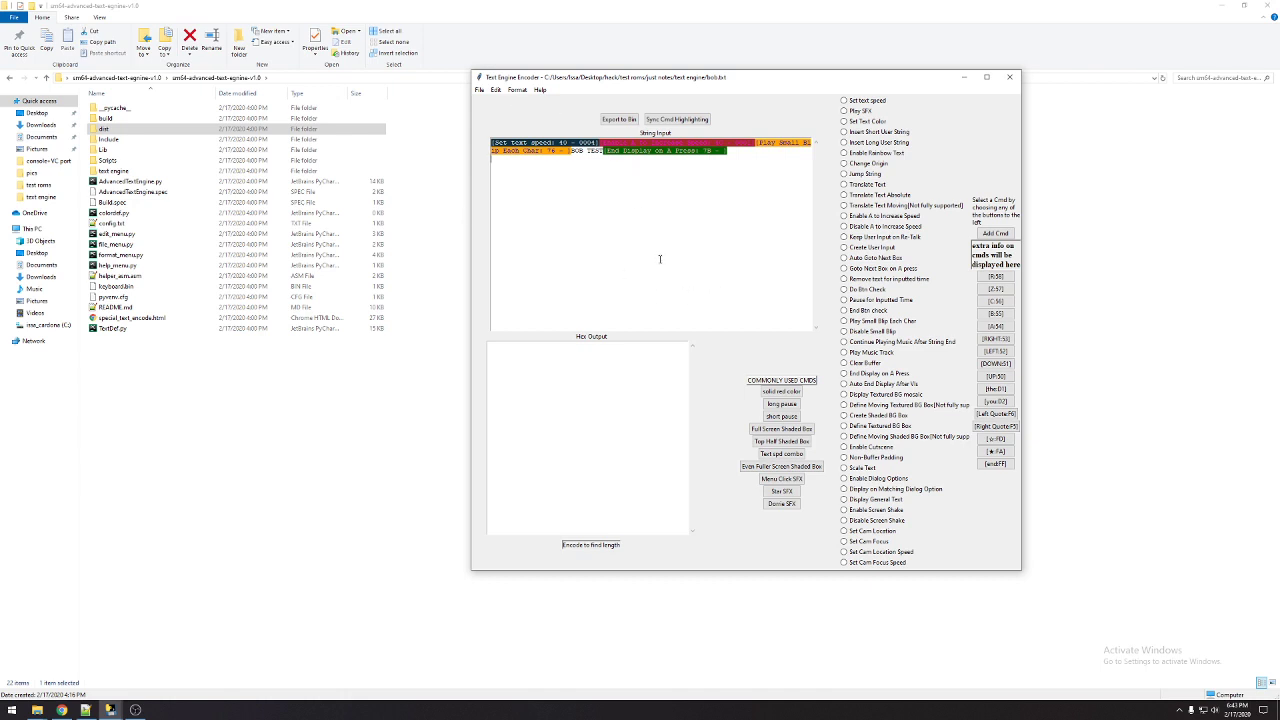
mouse_move(684, 260)
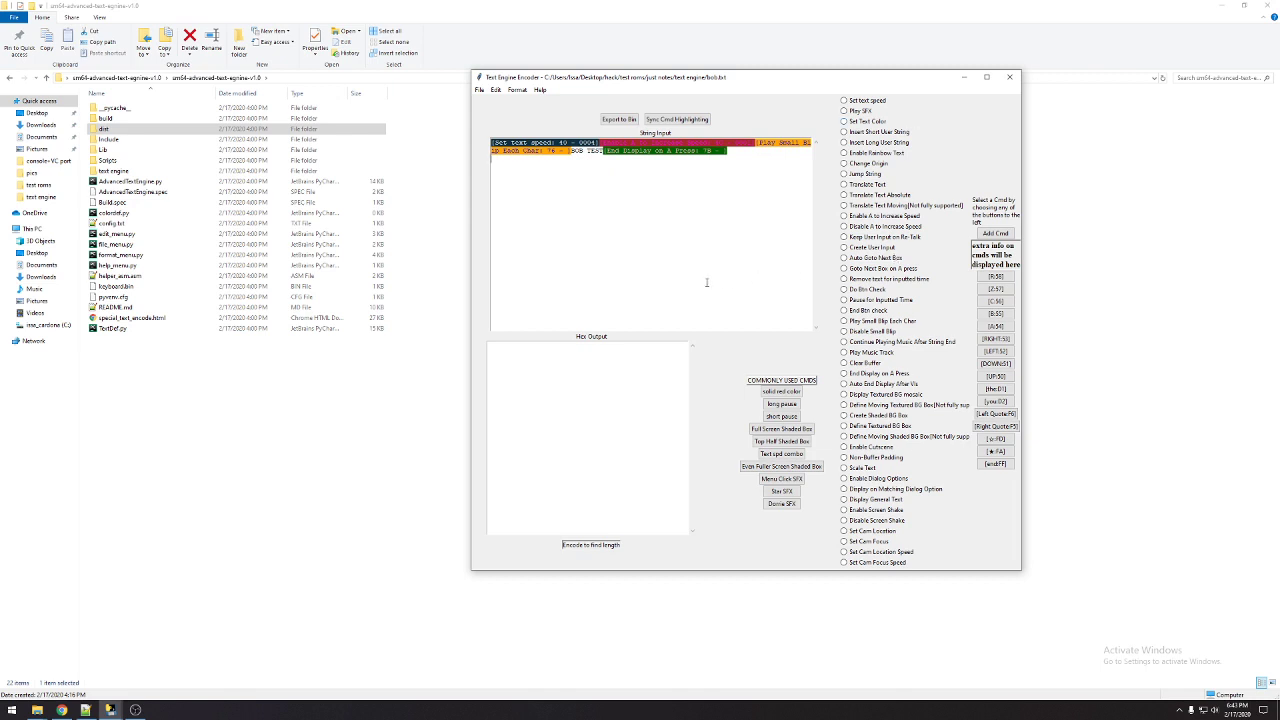
mouse_move(534, 204)
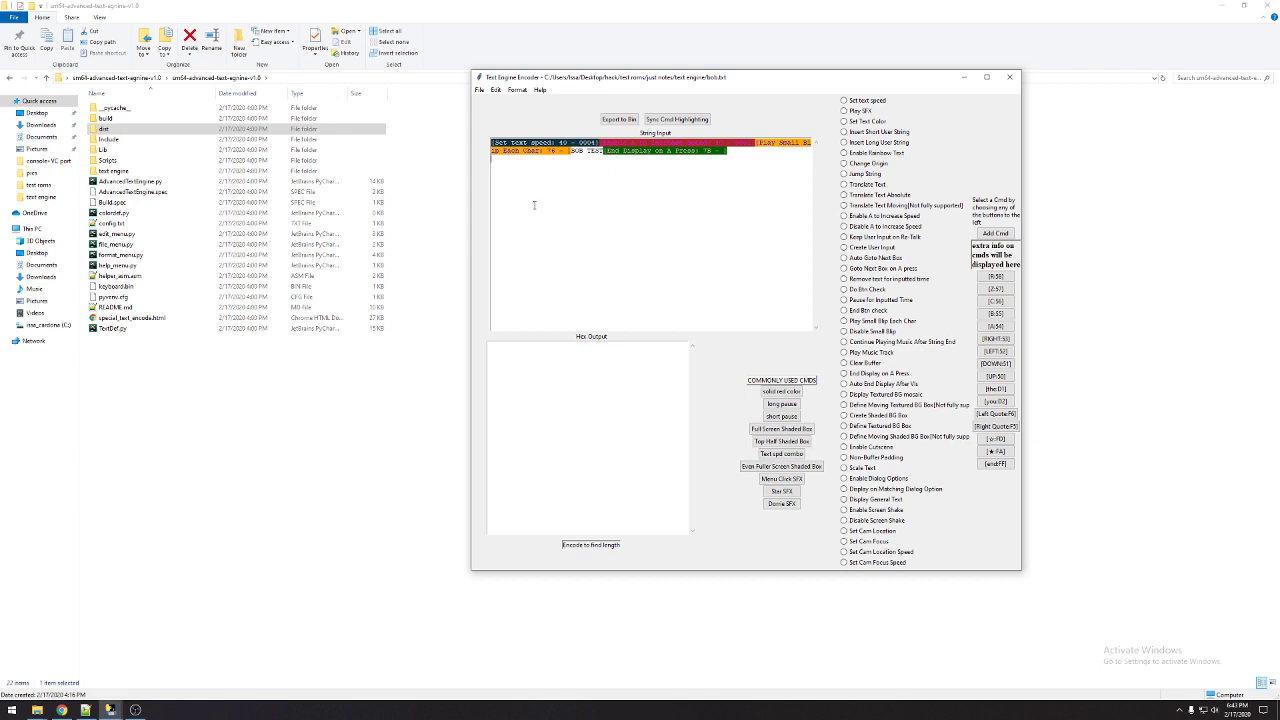
mouse_move(548, 204)
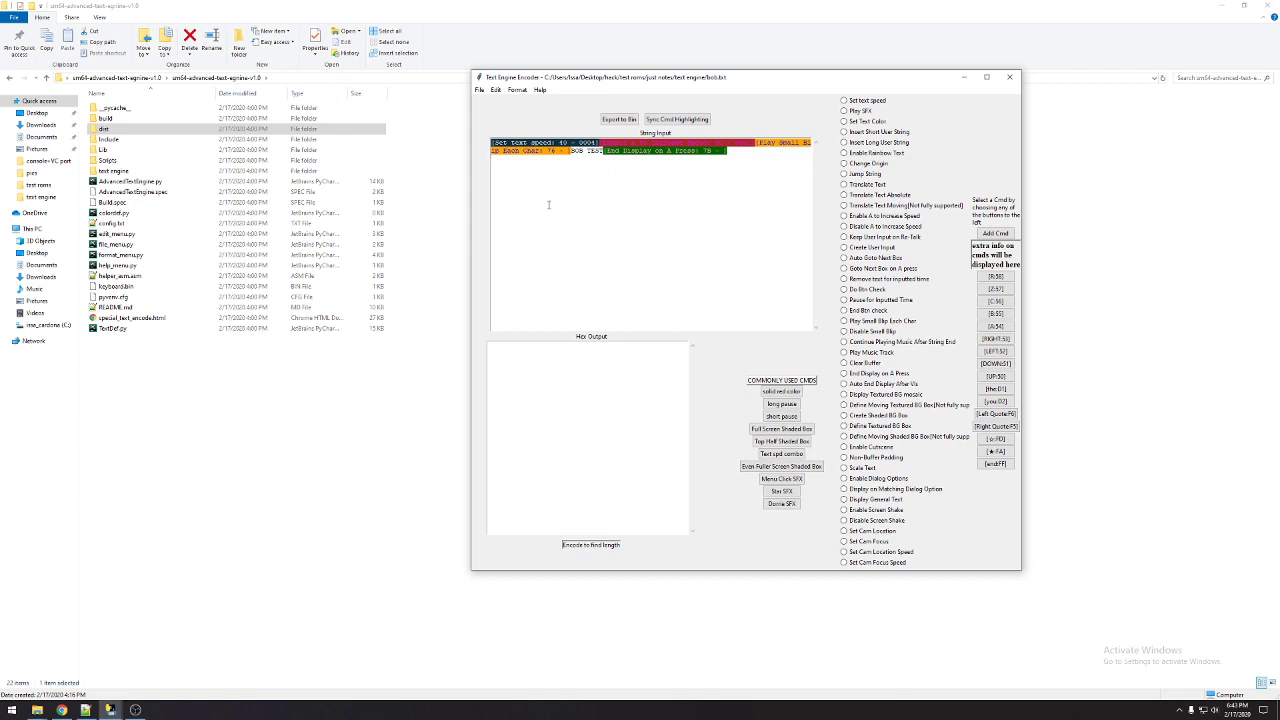
mouse_move(560, 216)
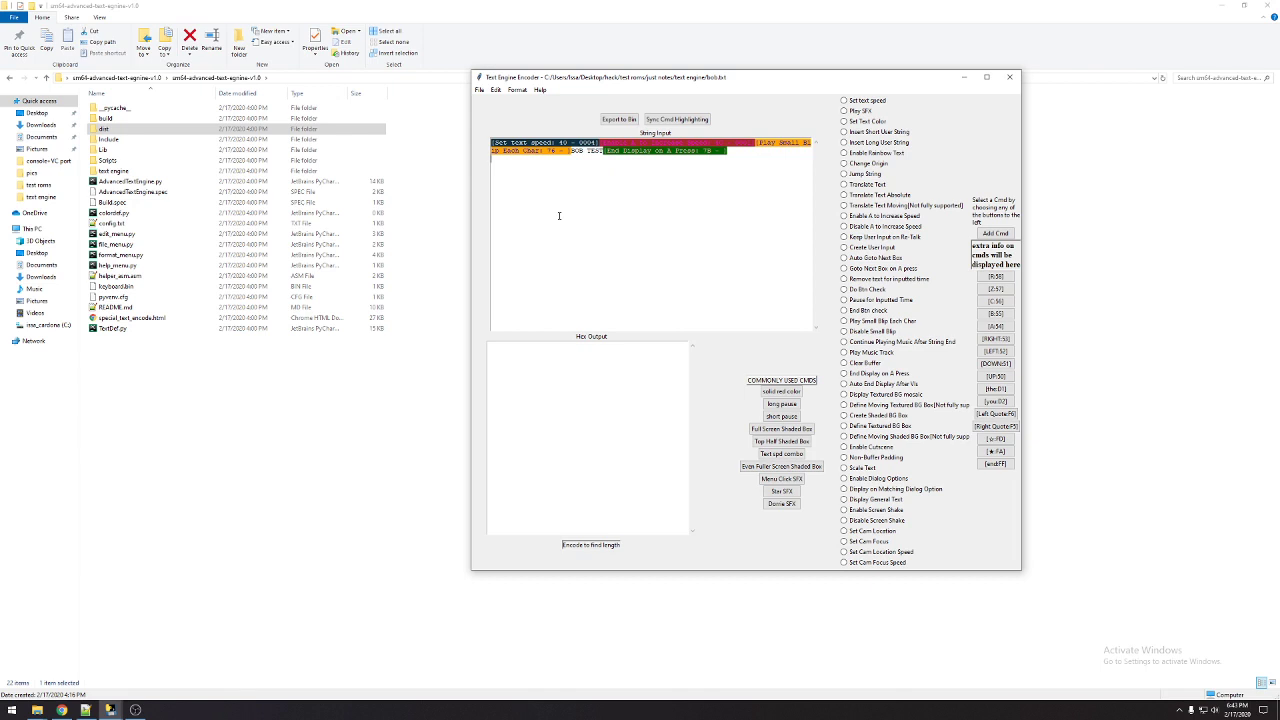
Encode the loaded string into hex bytes with its length readout
left_click(480, 90)
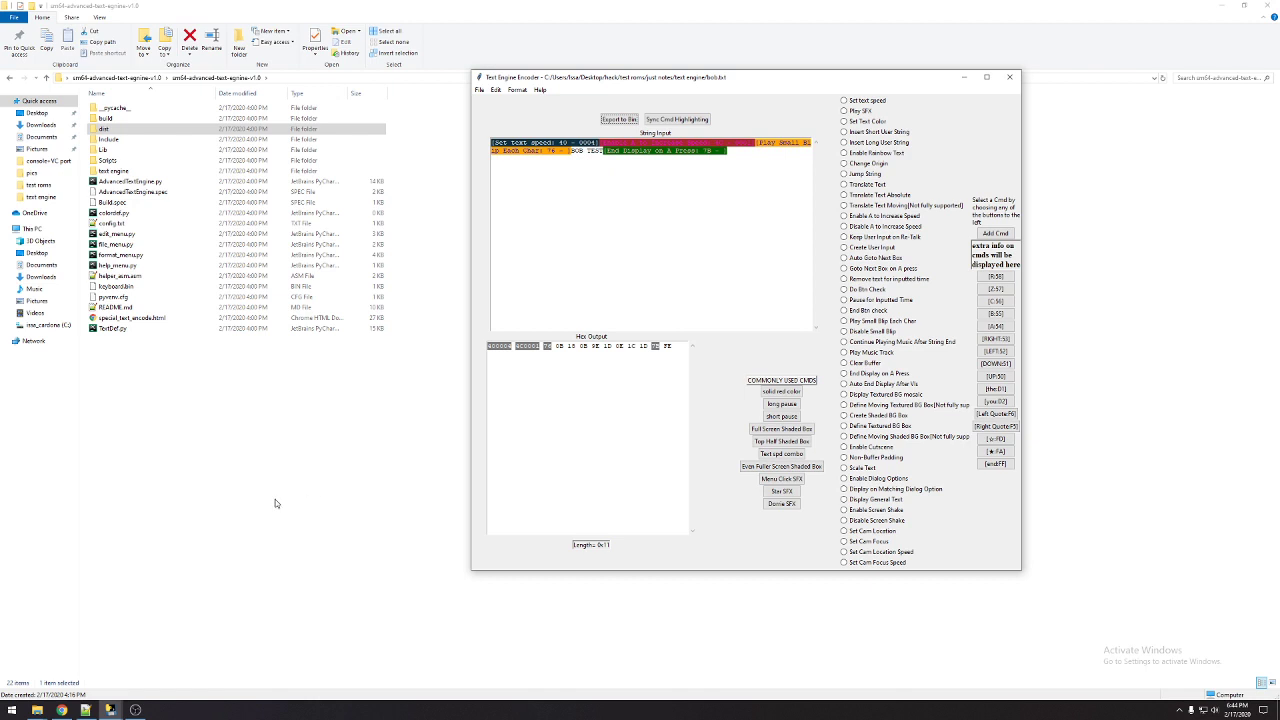
mouse_move(192, 516)
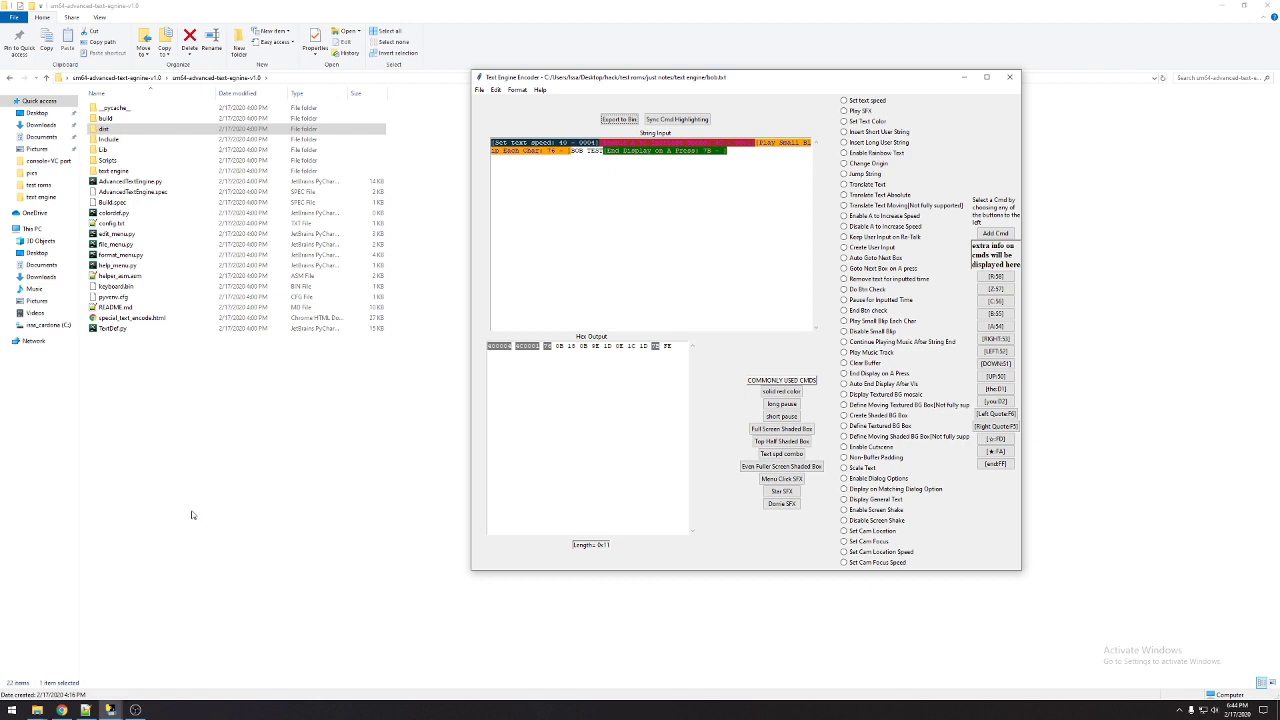
mouse_move(98, 668)
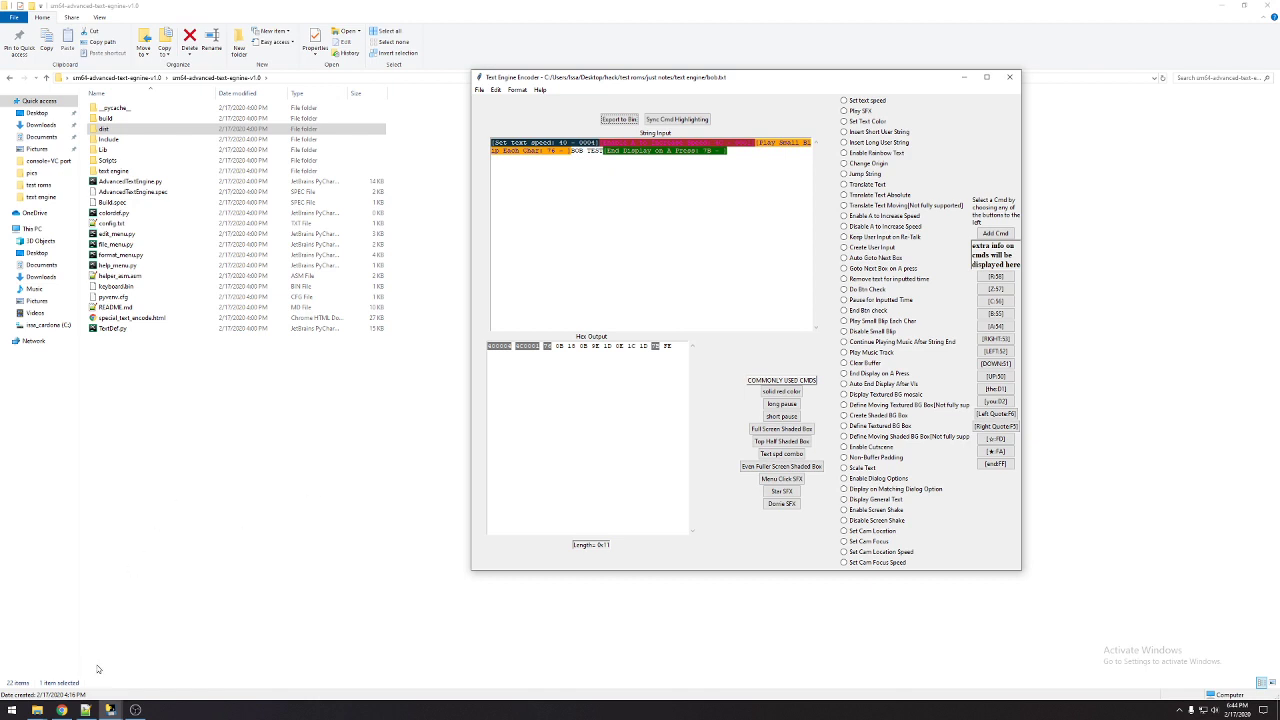
mouse_move(88, 710)
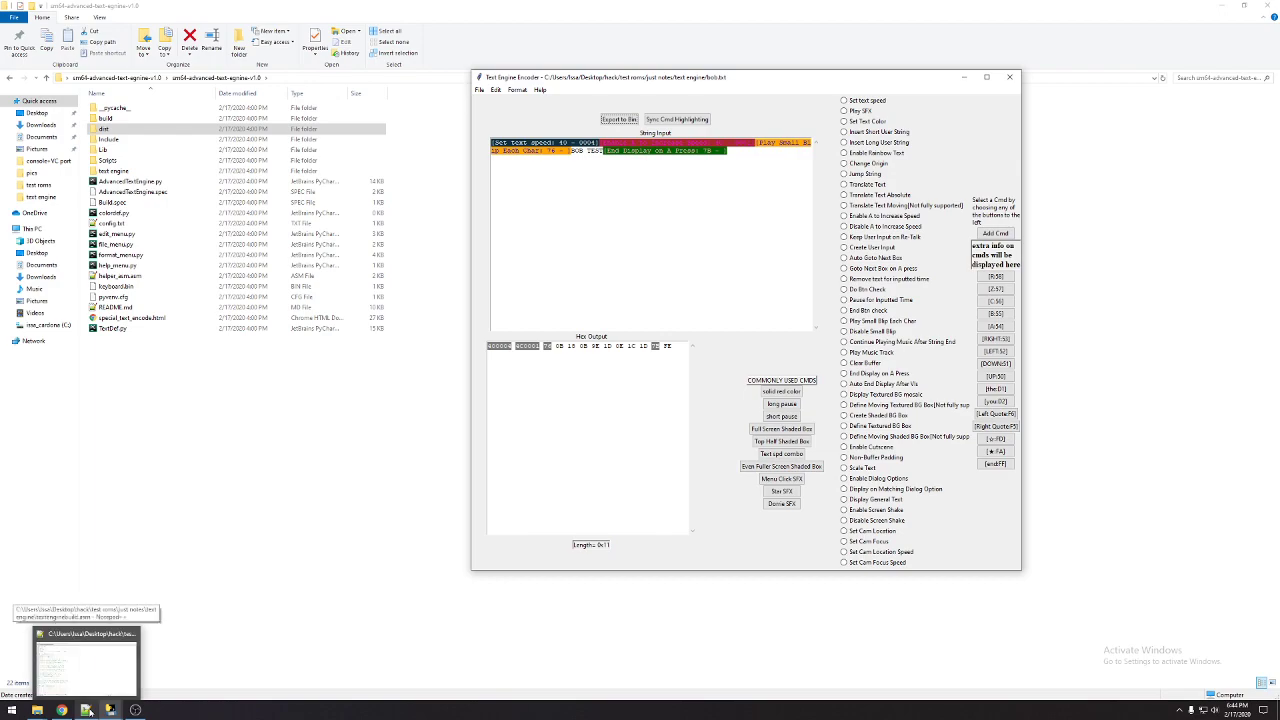
Browse the text engine folder and look through several STRINGS.asm files
left_click(84, 656)
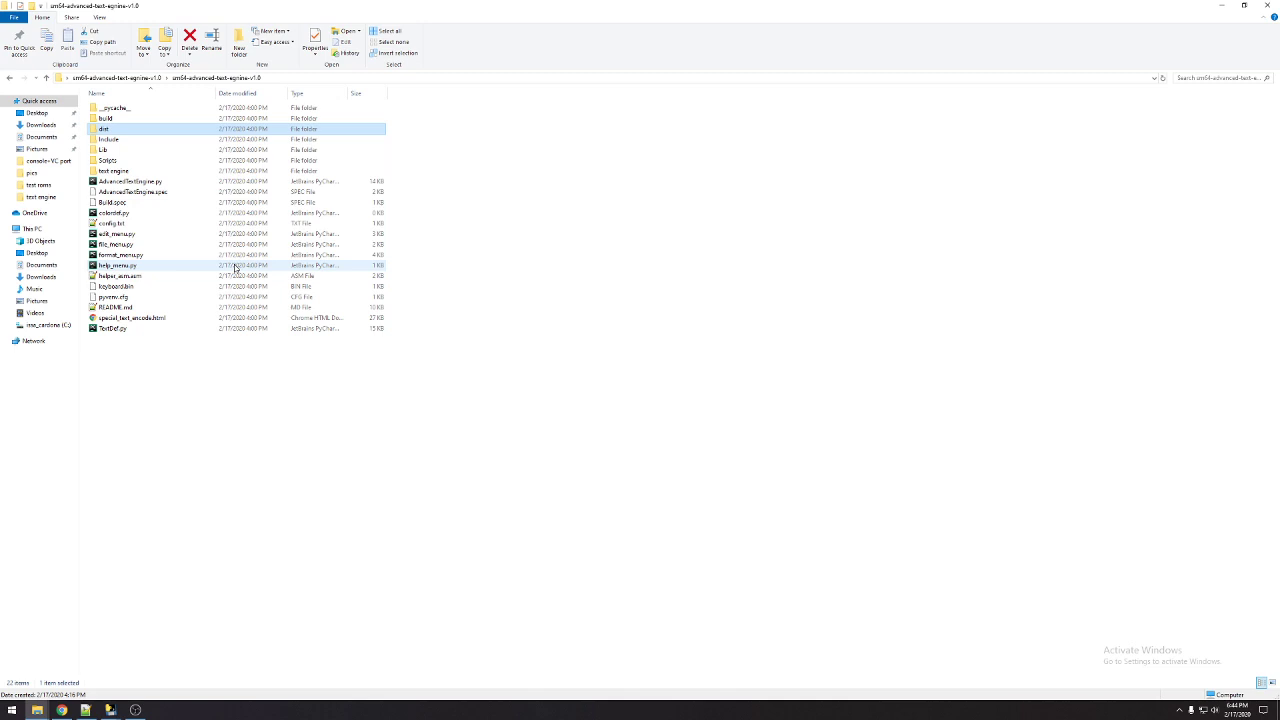
double_click(112, 170)
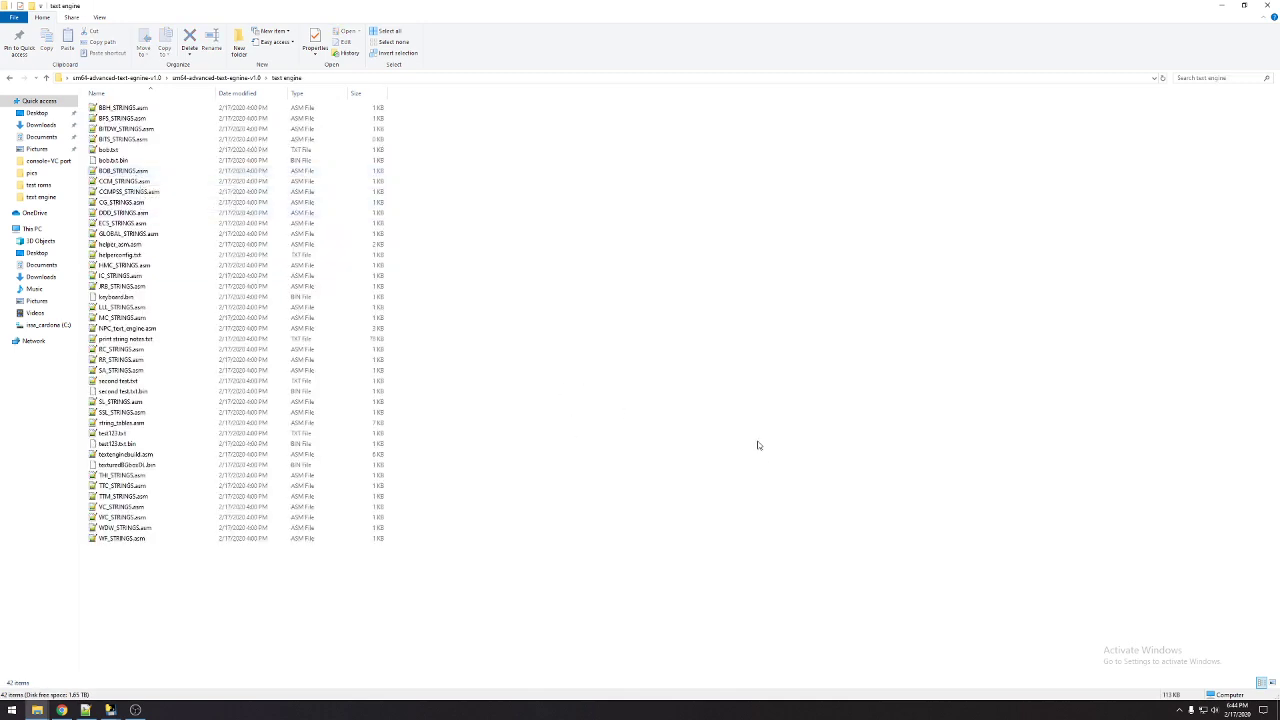
left_click(124, 454)
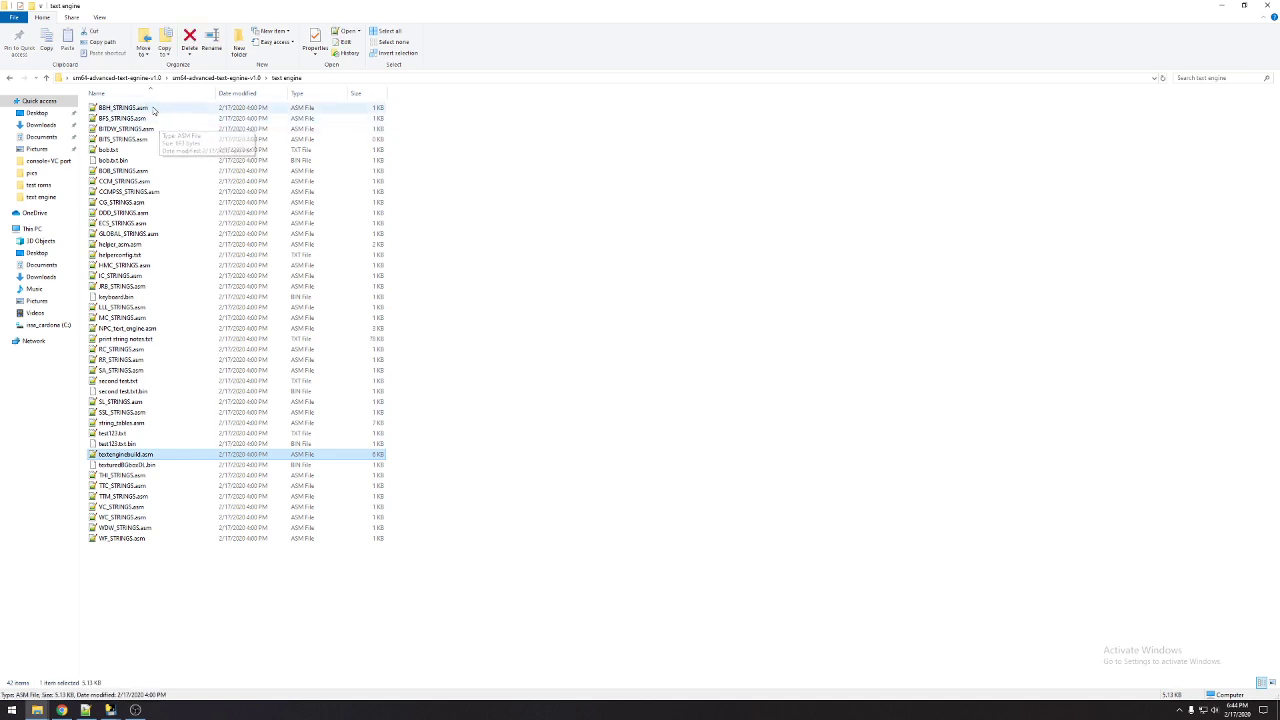
left_click(120, 286)
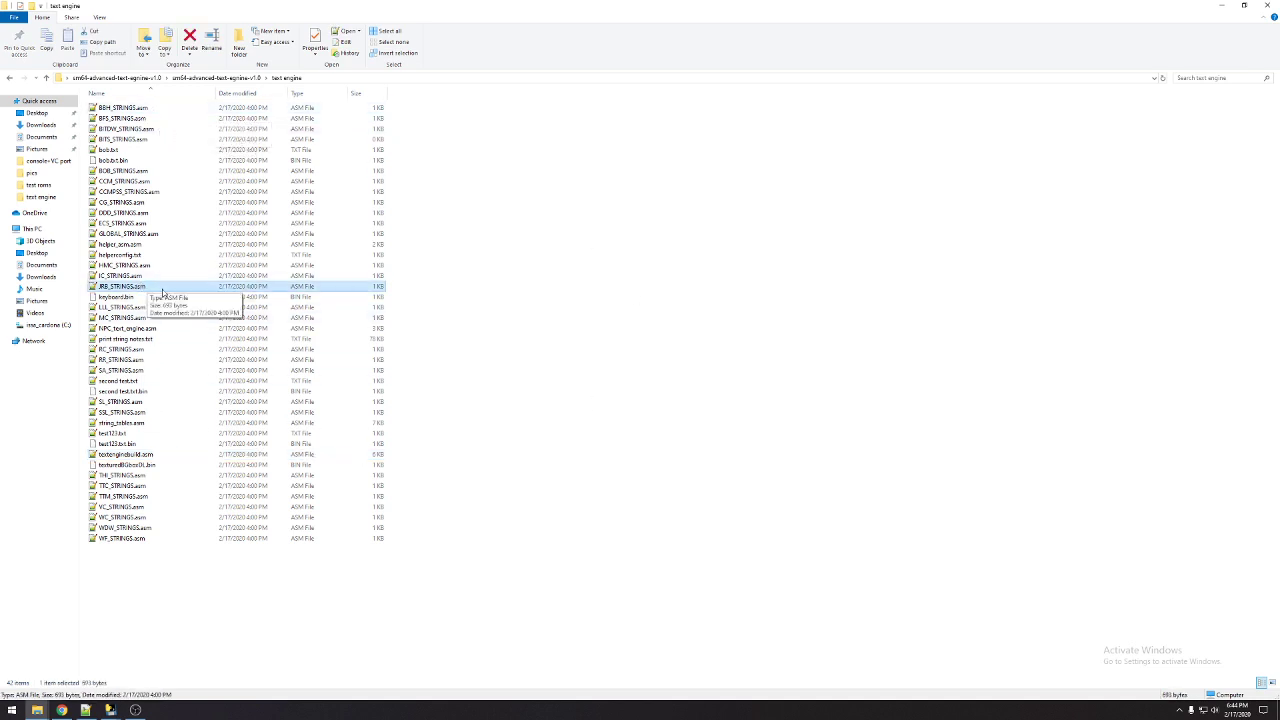
mouse_move(138, 108)
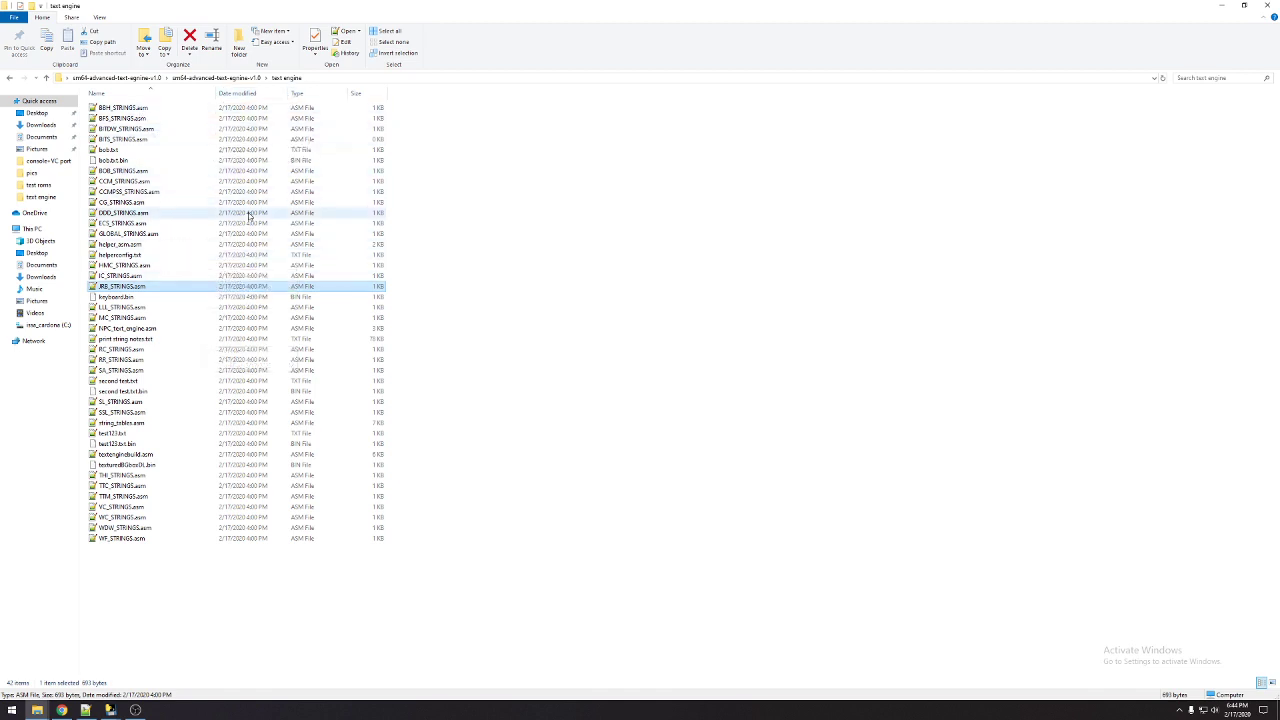
left_click(120, 368)
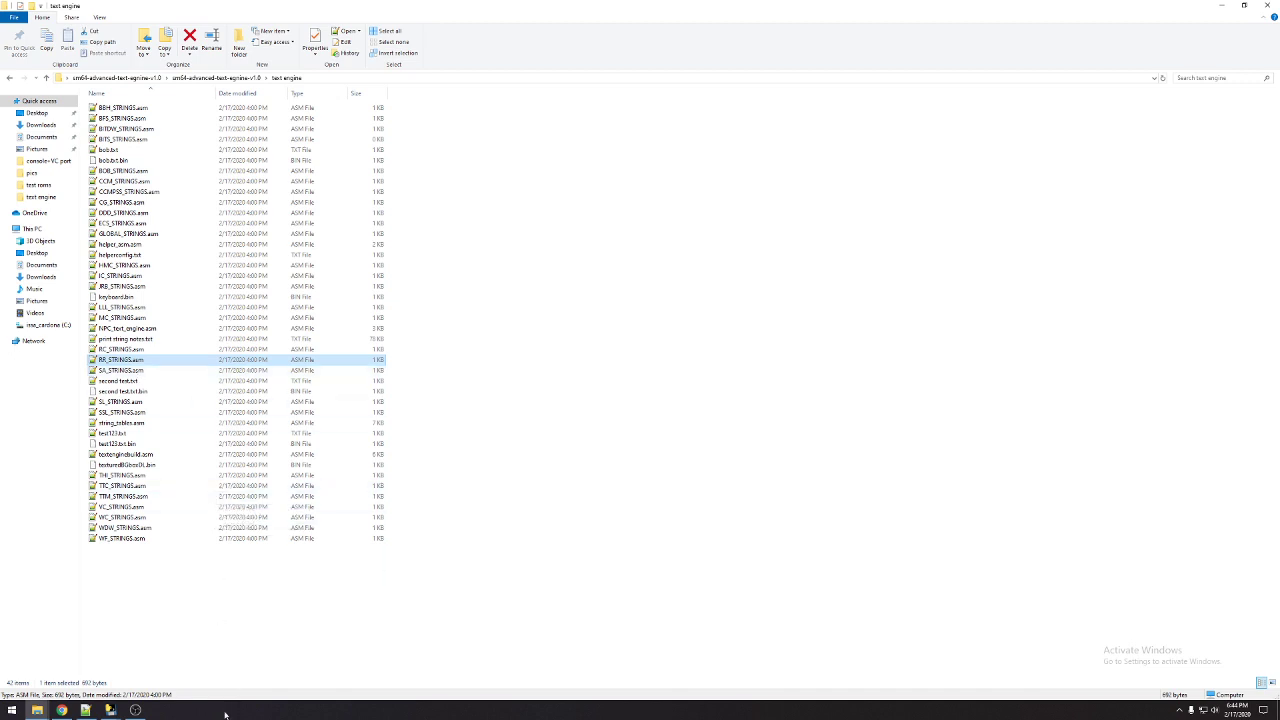
mouse_move(164, 450)
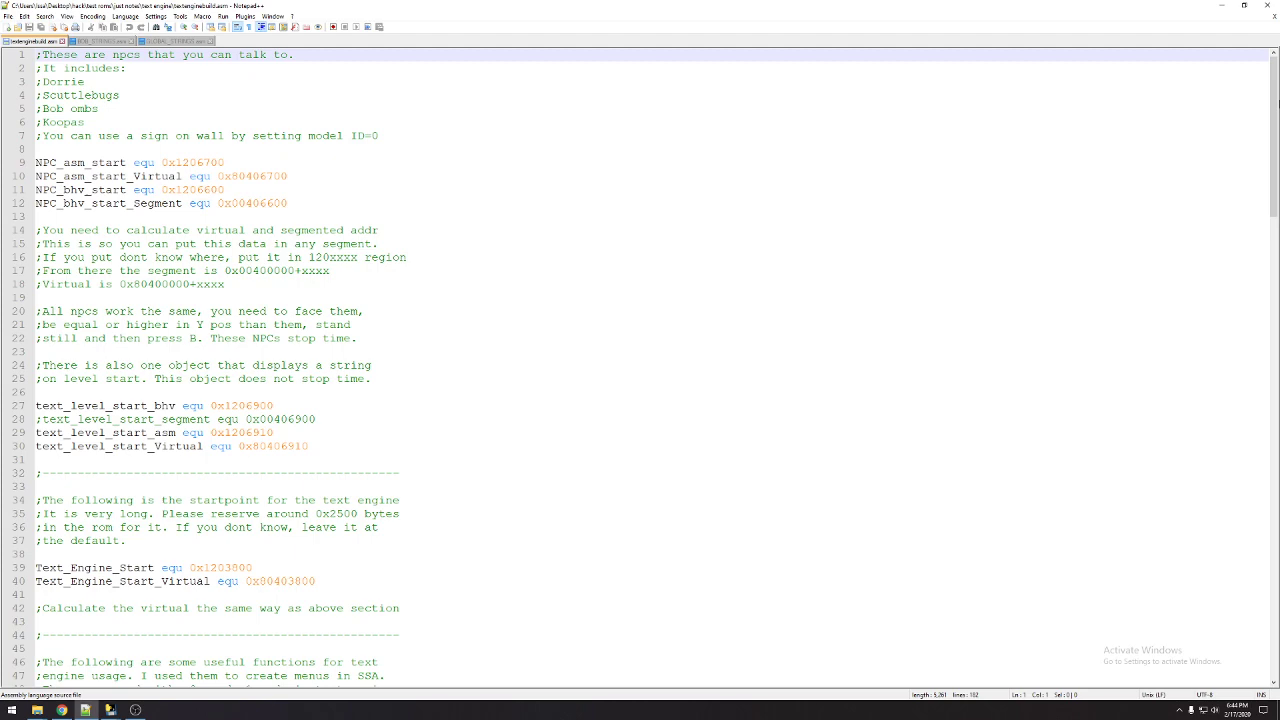
left_click_drag(32, 162, 288, 204)
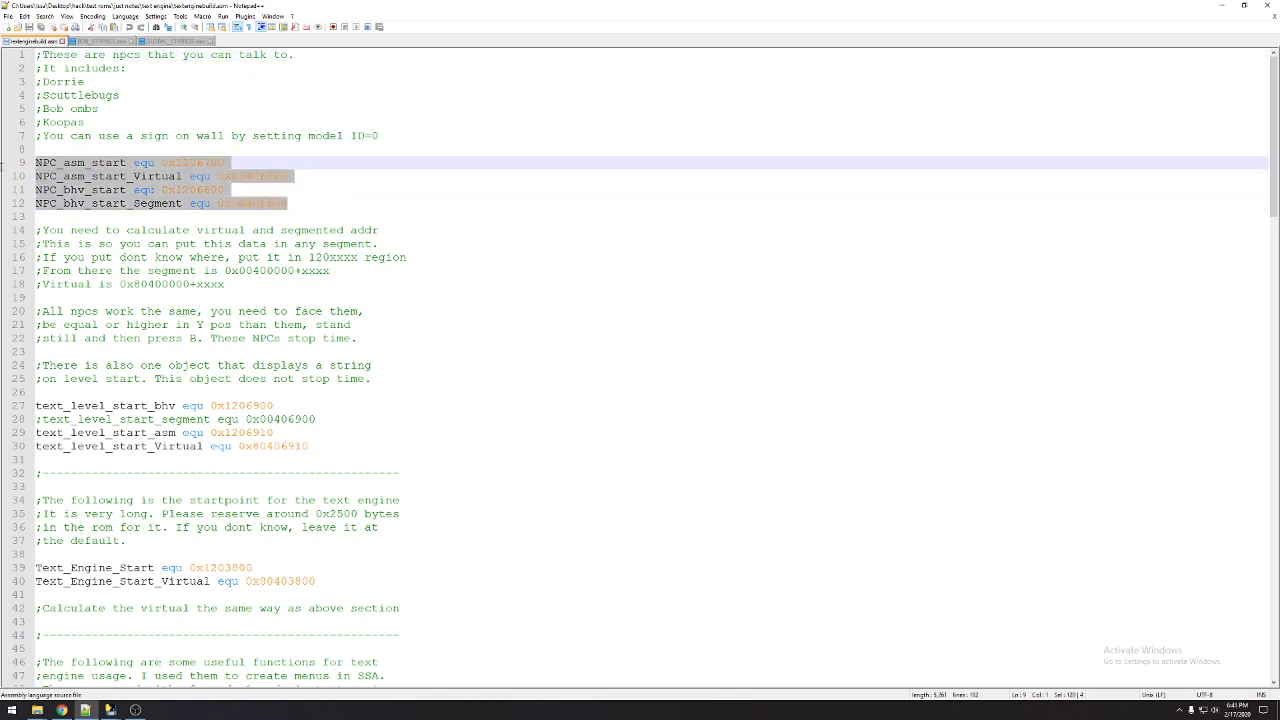
left_click(404, 256)
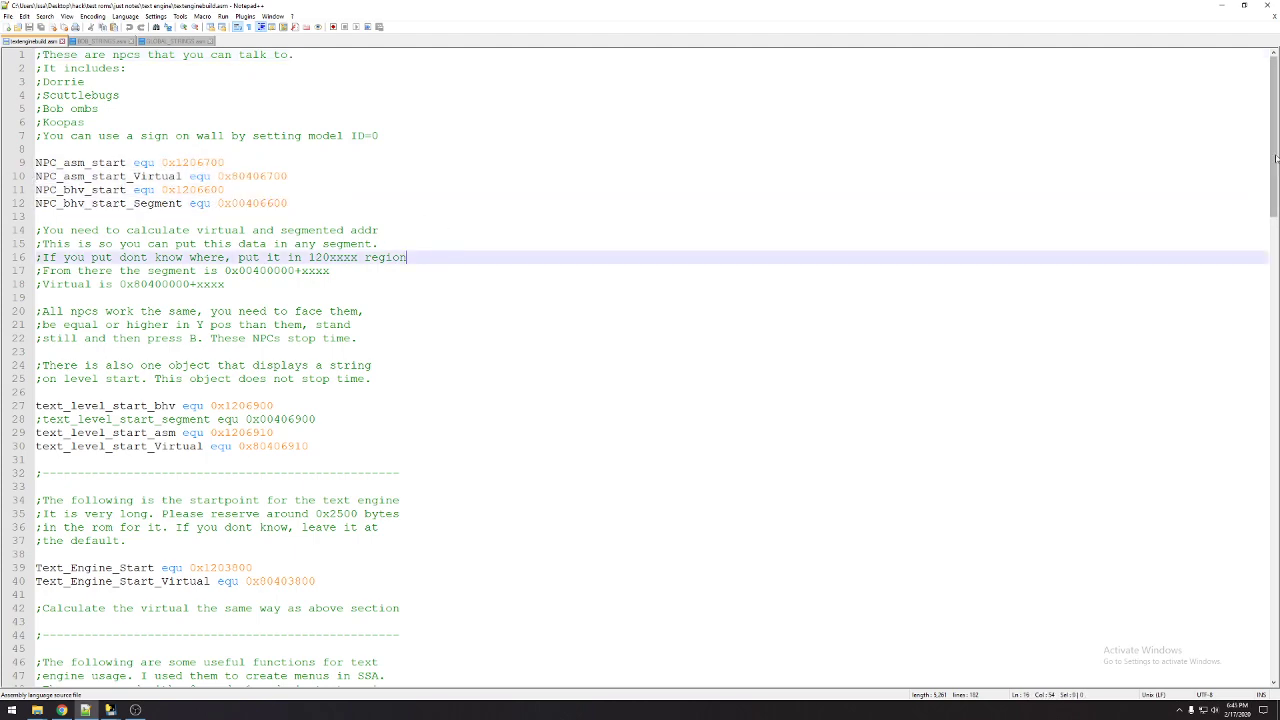
scroll("down", 3)
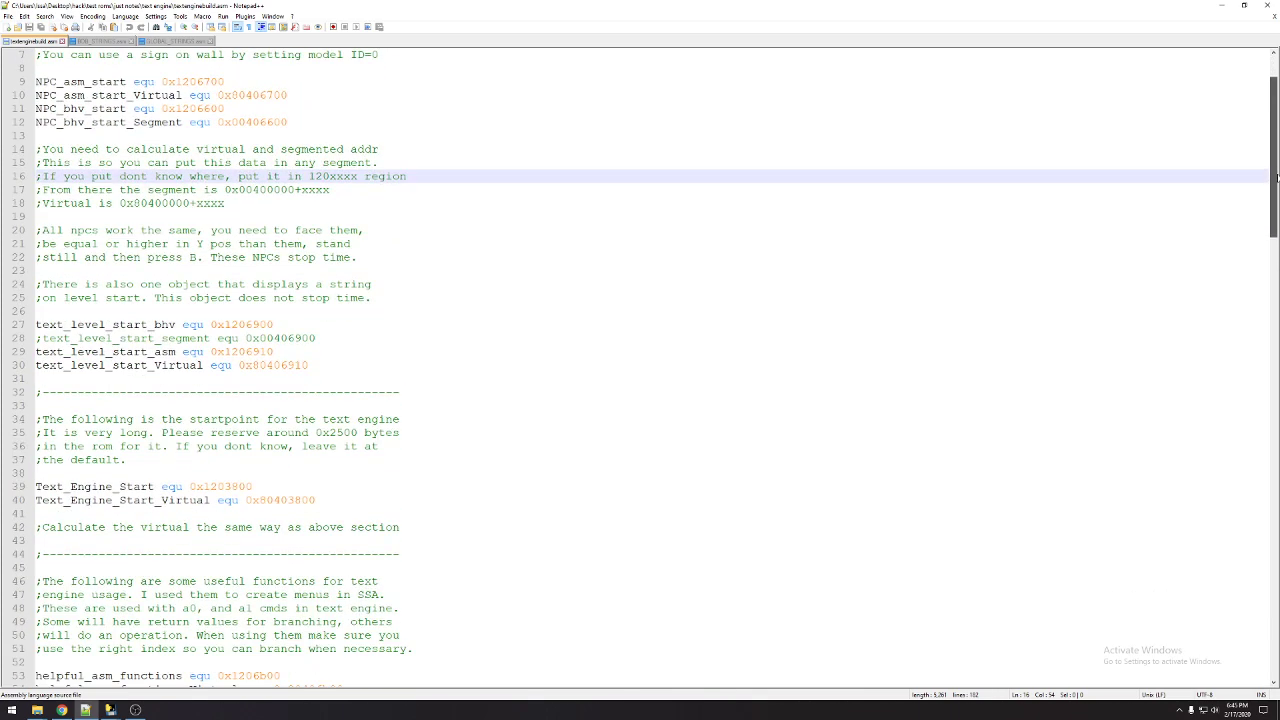
scroll("up", 3)
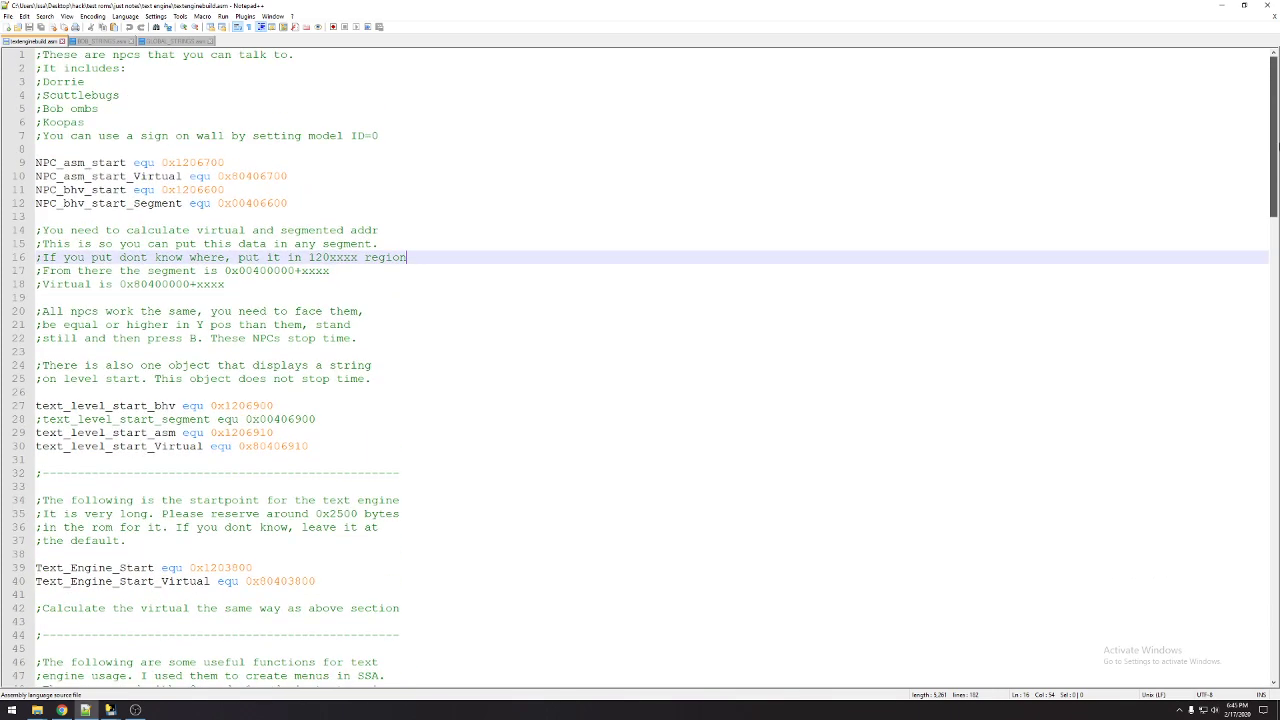
scroll("down", 3)
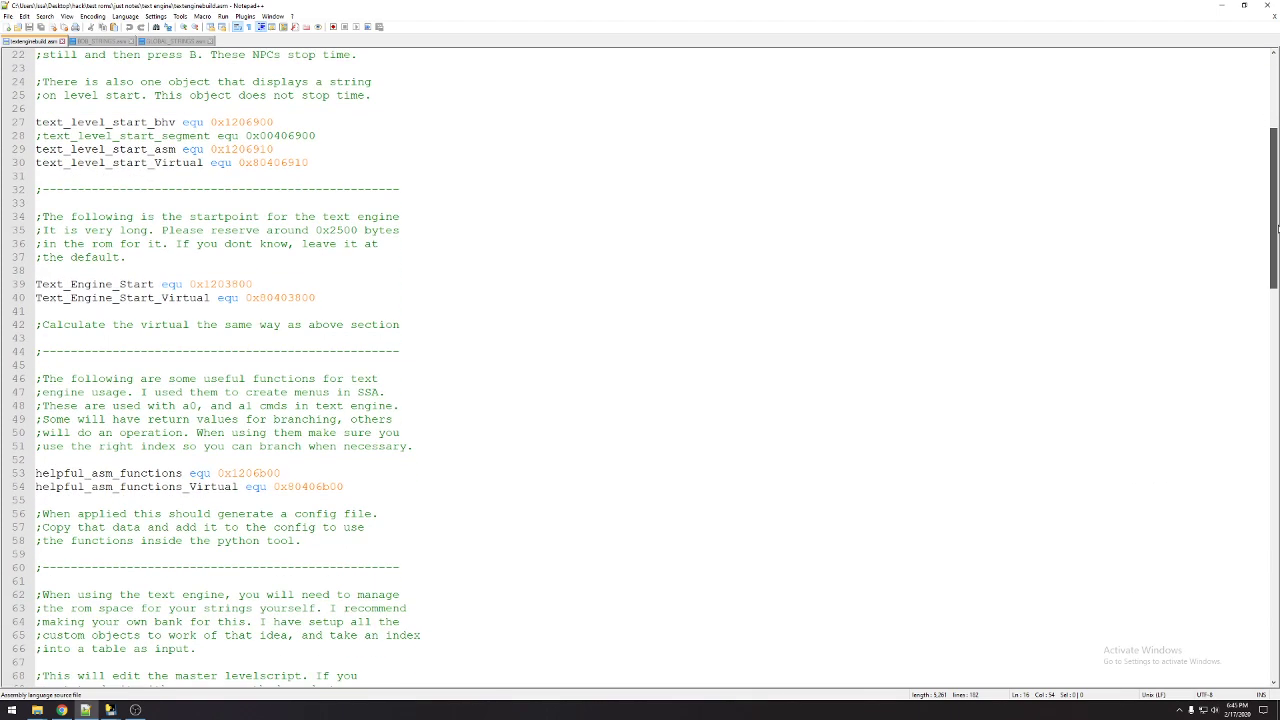
scroll("down", 3)
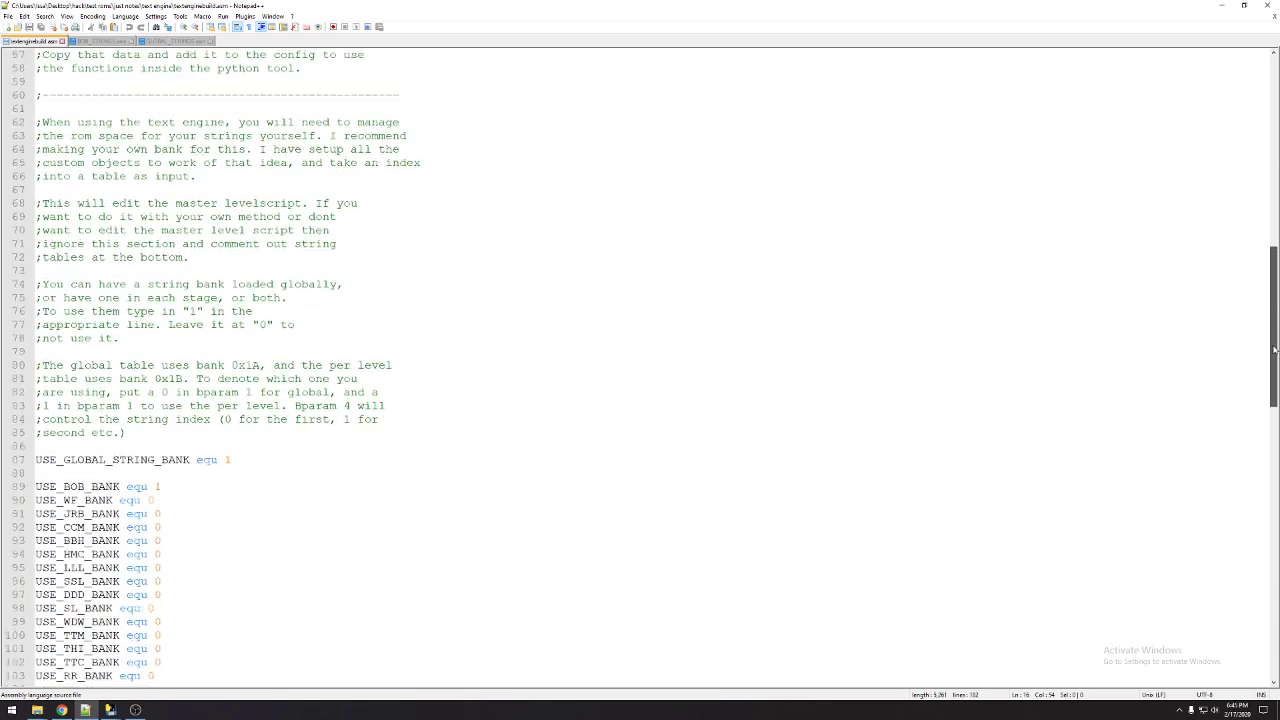
scroll("down", 3)
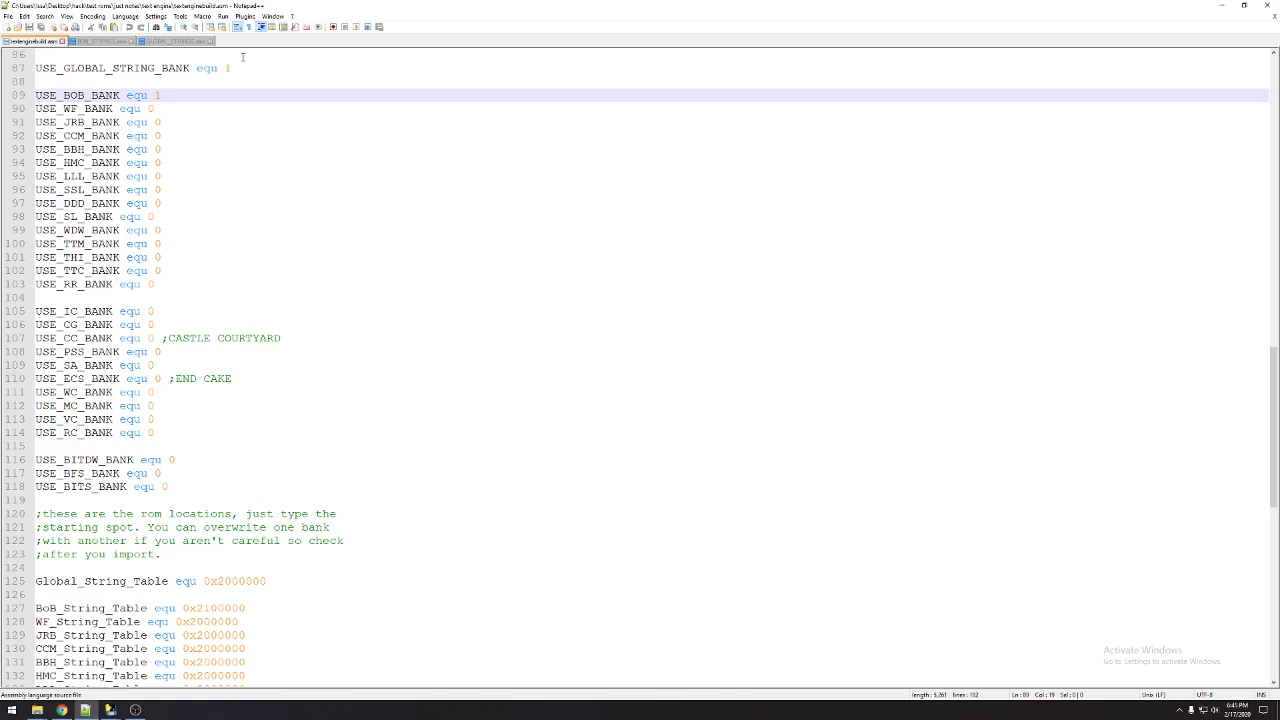
scroll("down", 3)
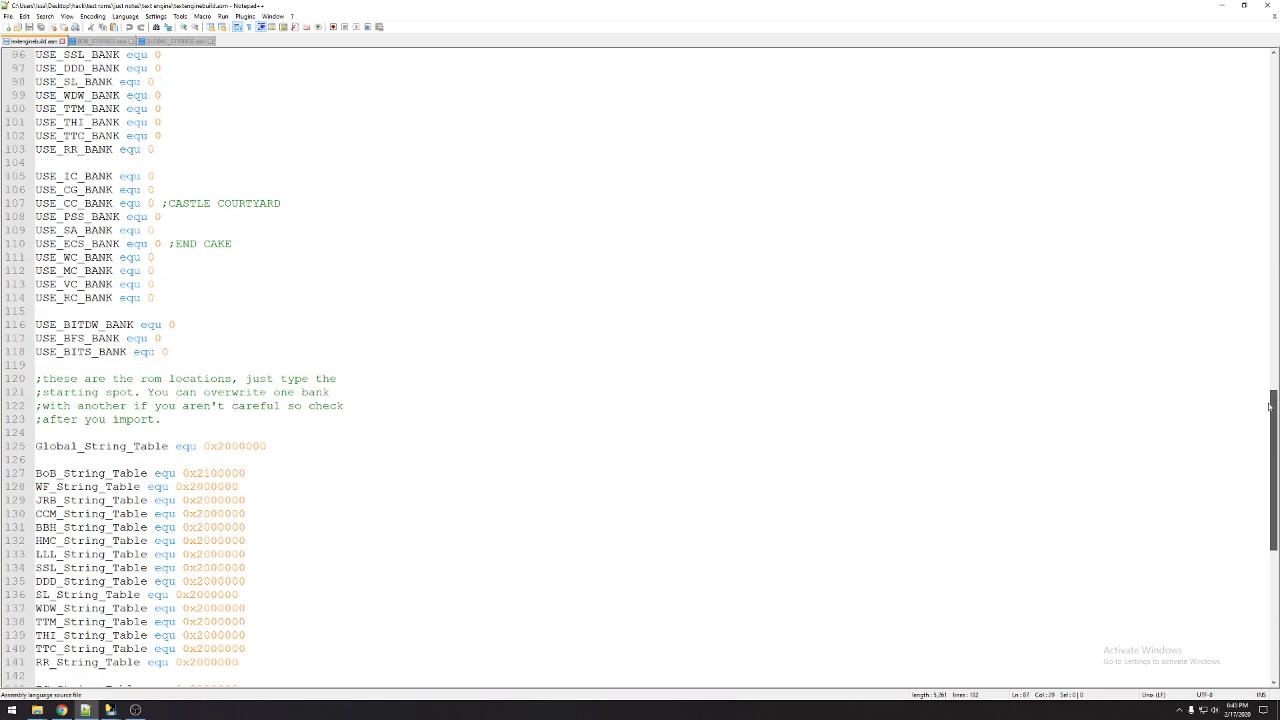
scroll("down", 3)
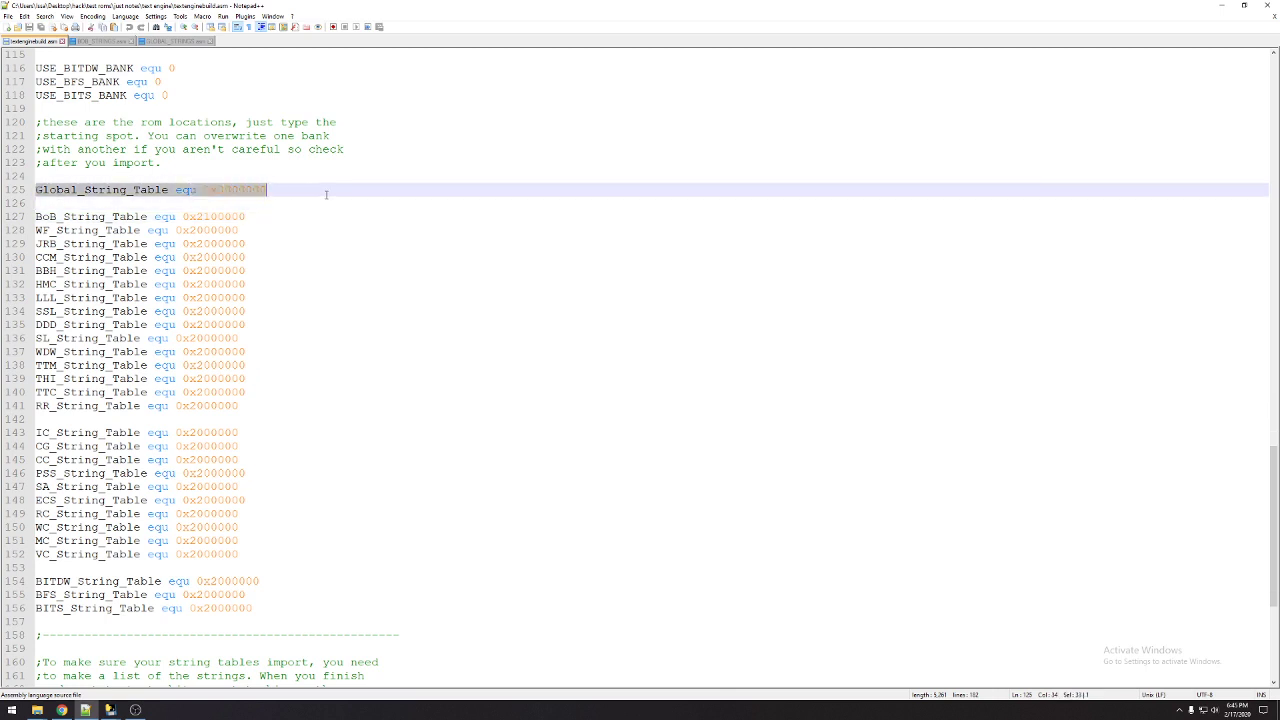
mouse_move(250, 220)
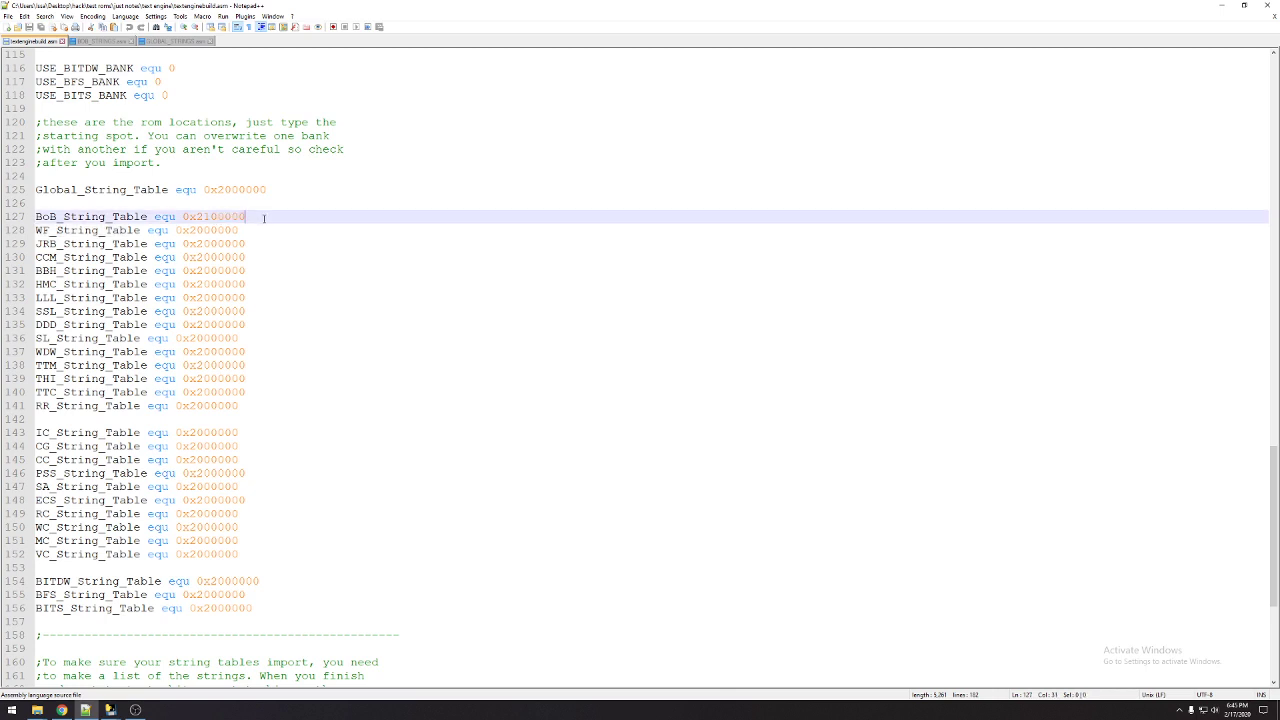
mouse_move(1130, 404)
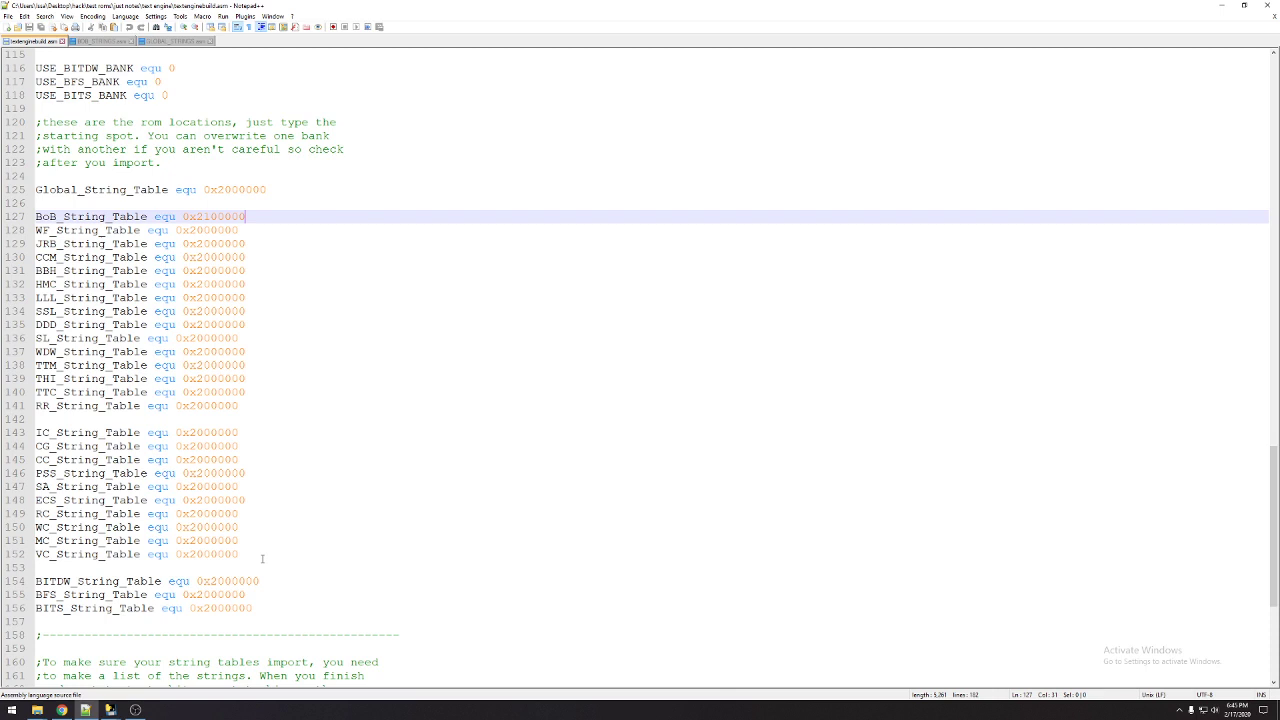
mouse_move(1124, 492)
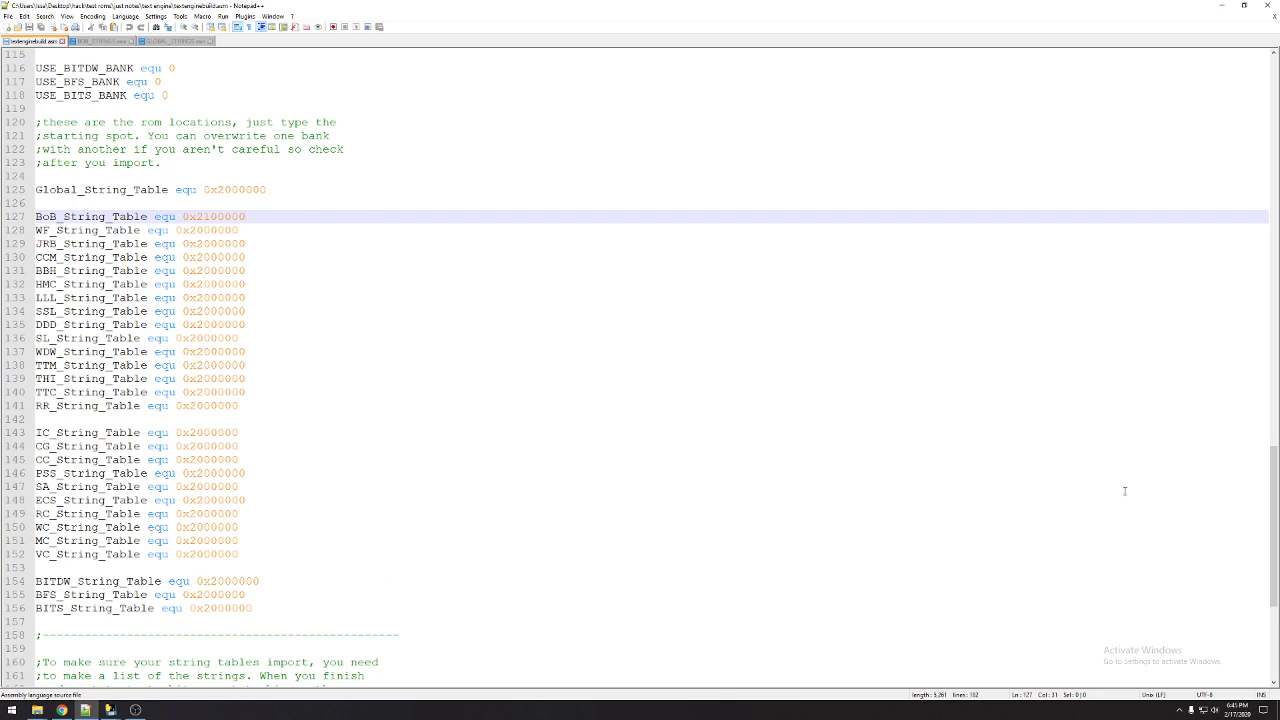
mouse_move(1200, 448)
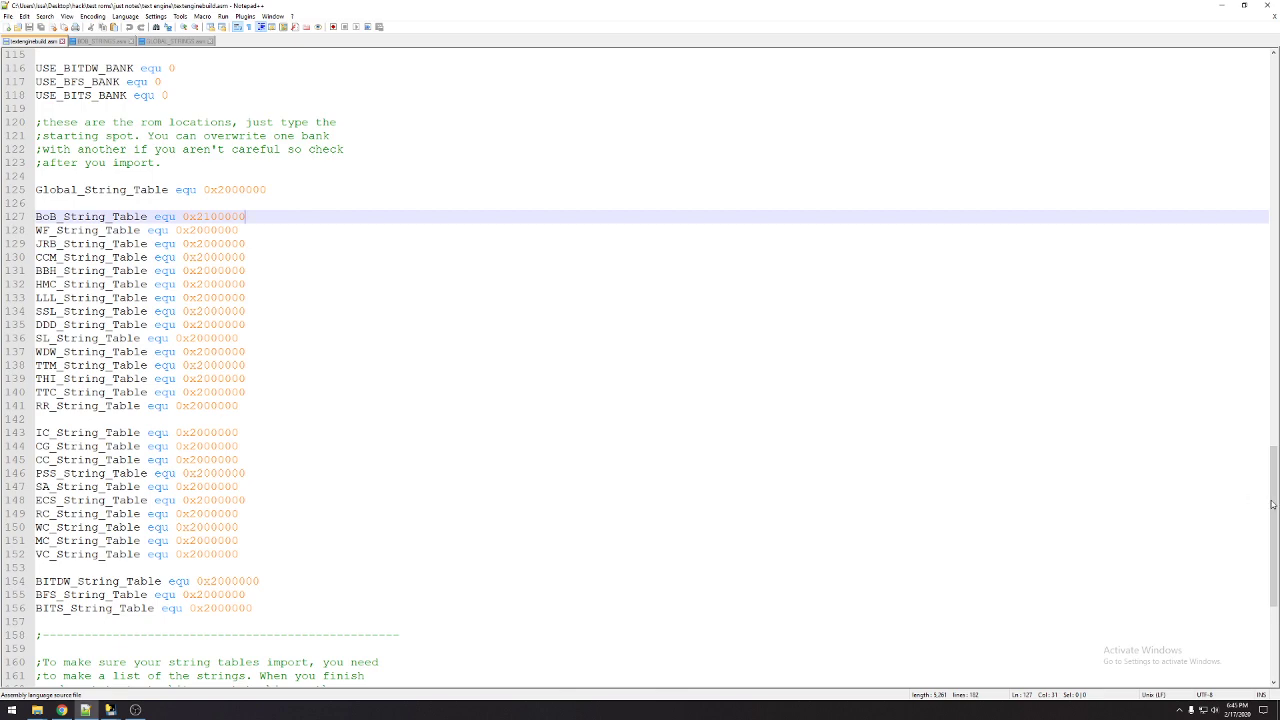
scroll("down", 3)
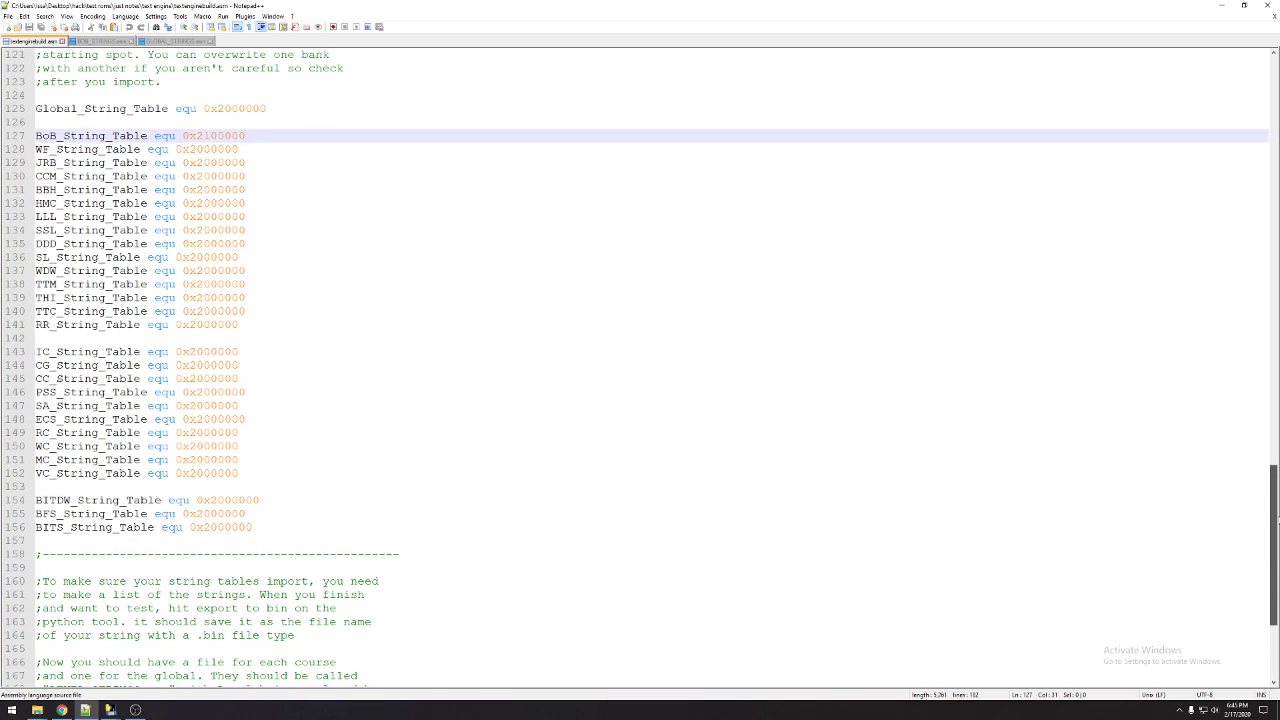
scroll("up", 3)
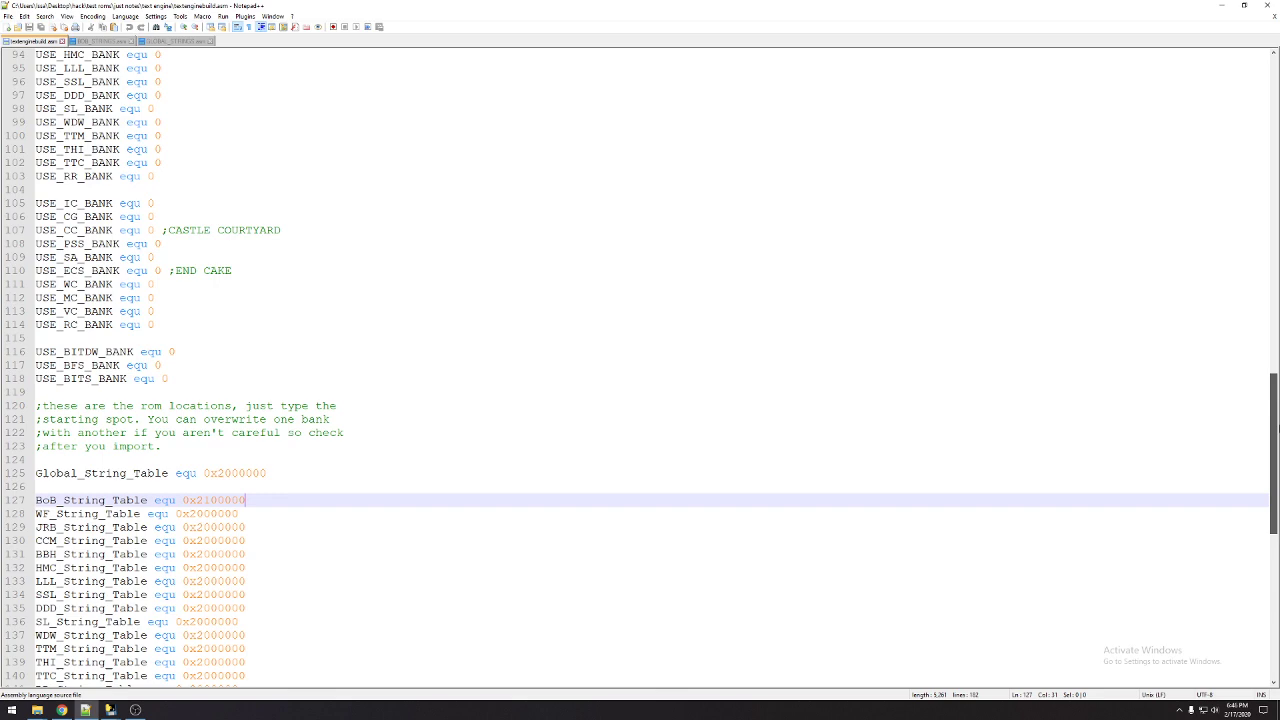
scroll("up", 3)
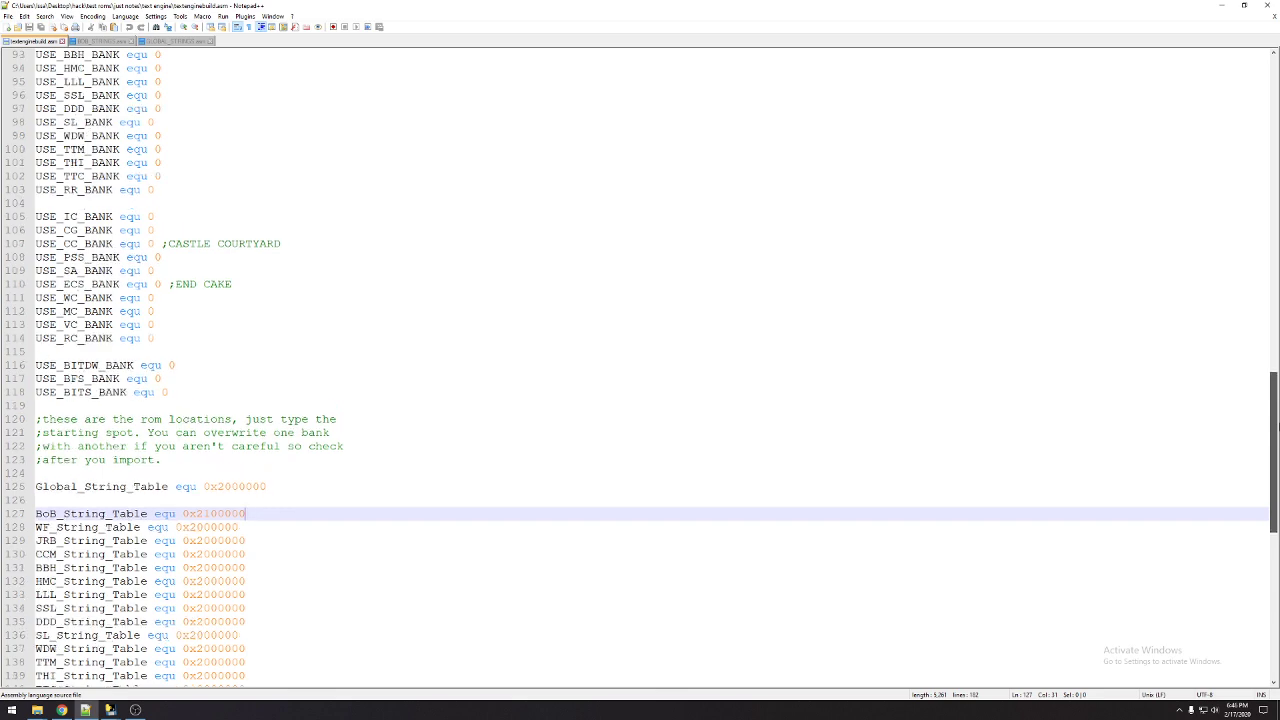
scroll("down", 3)
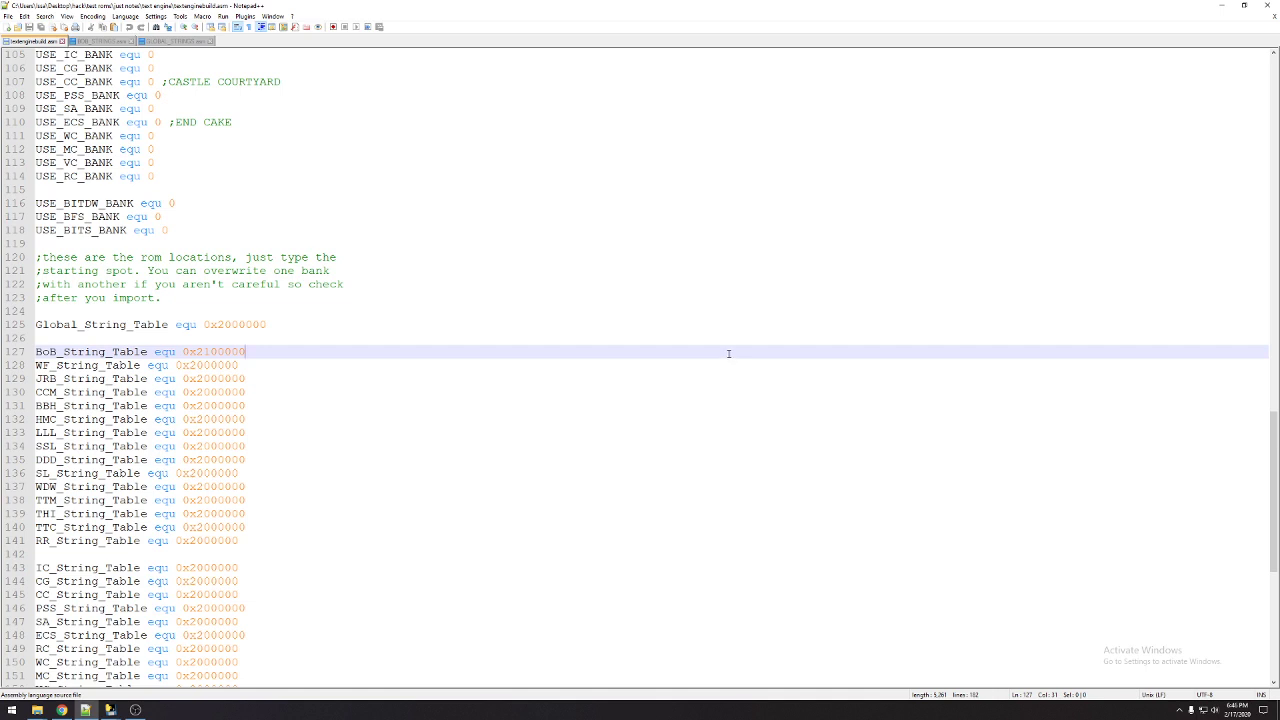
mouse_move(150, 320)
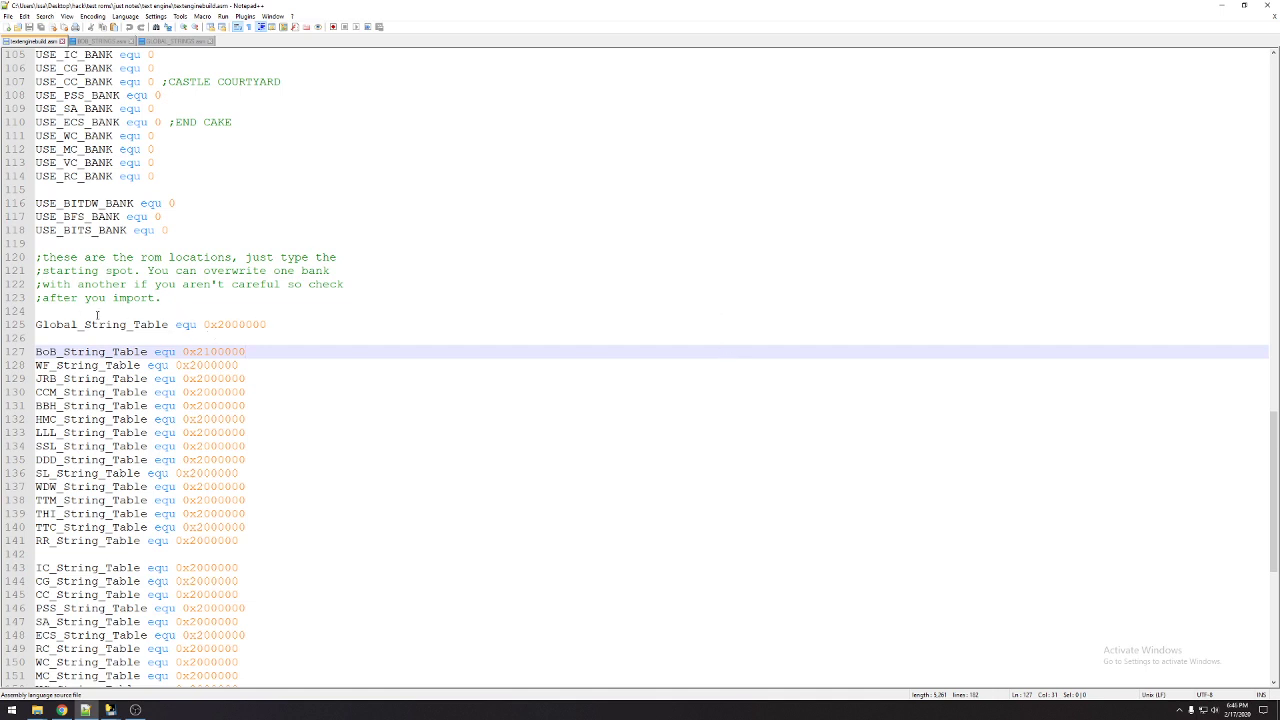
left_click(100, 324)
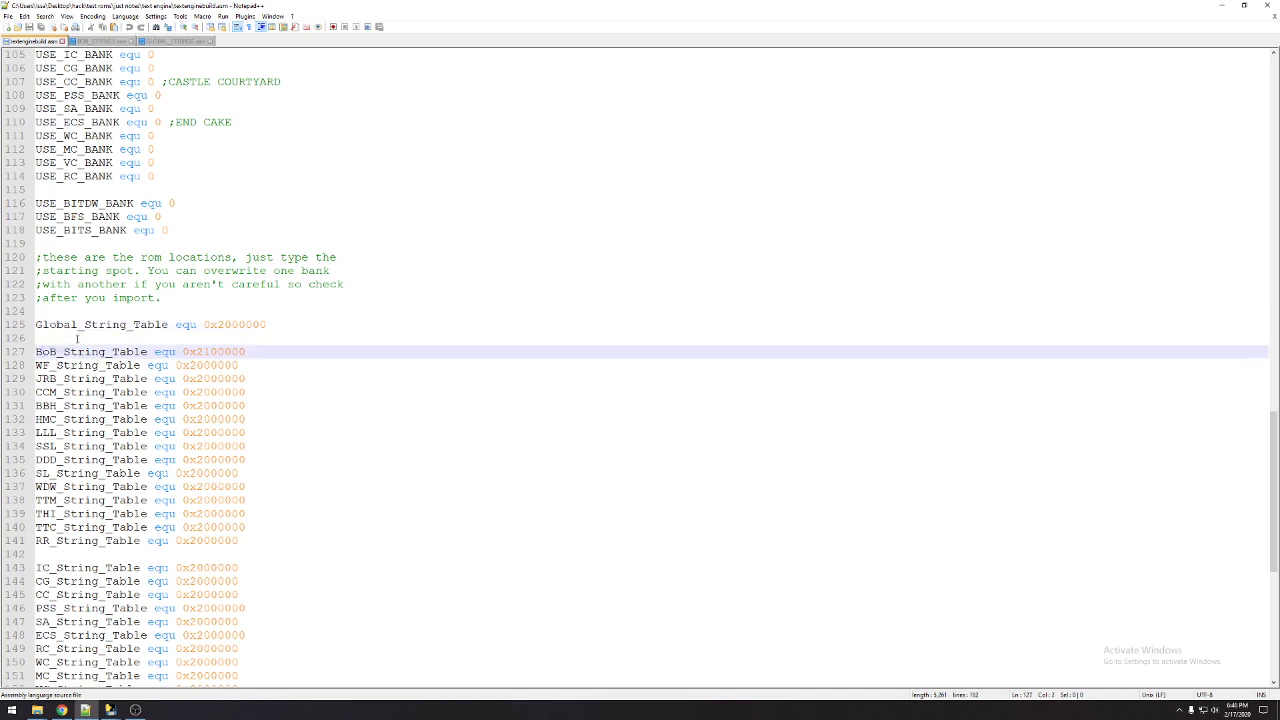
left_click(176, 40)
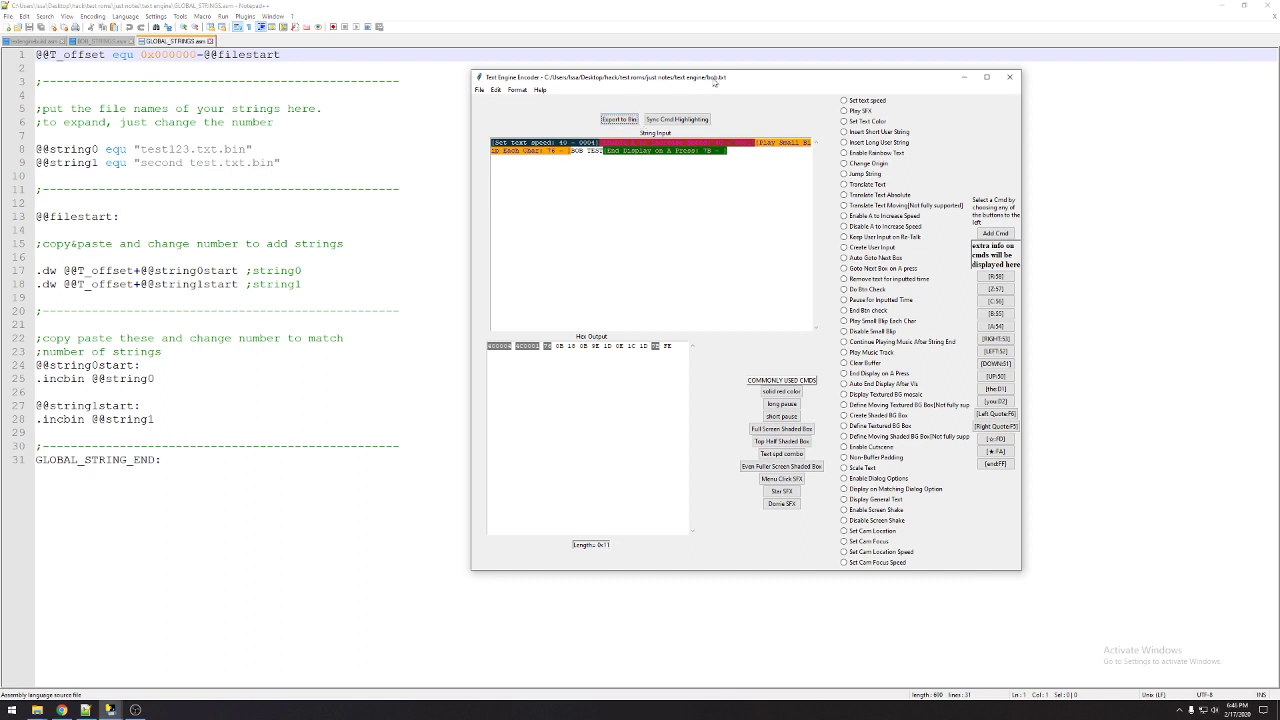
Locate the exported .txt.bin string files in the textengine folder
left_click(1008, 76)
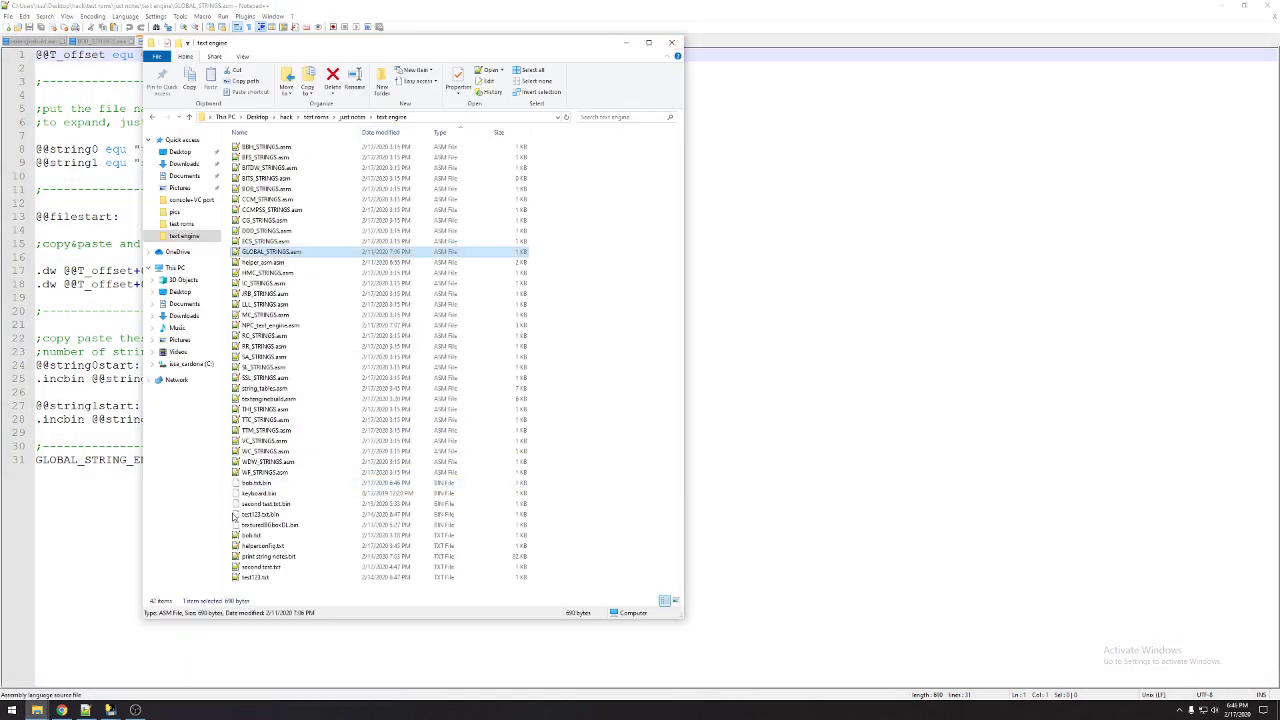
left_click(258, 482)
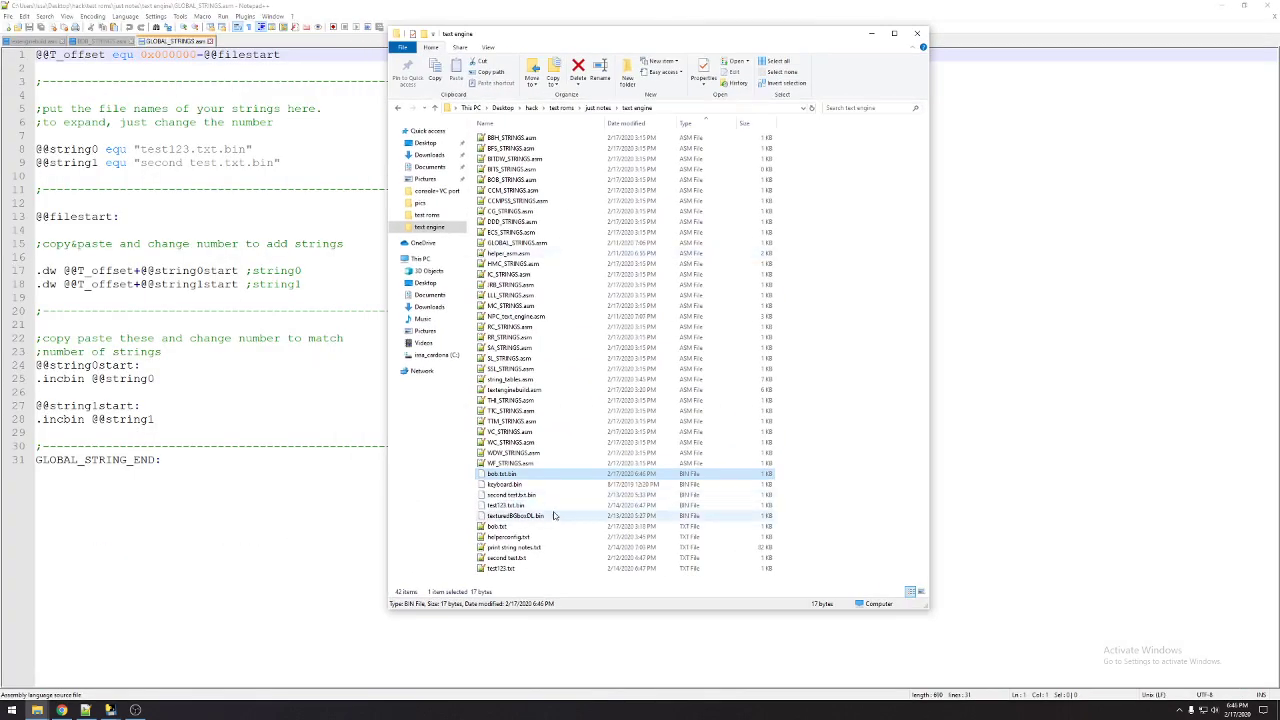
left_click(508, 504)
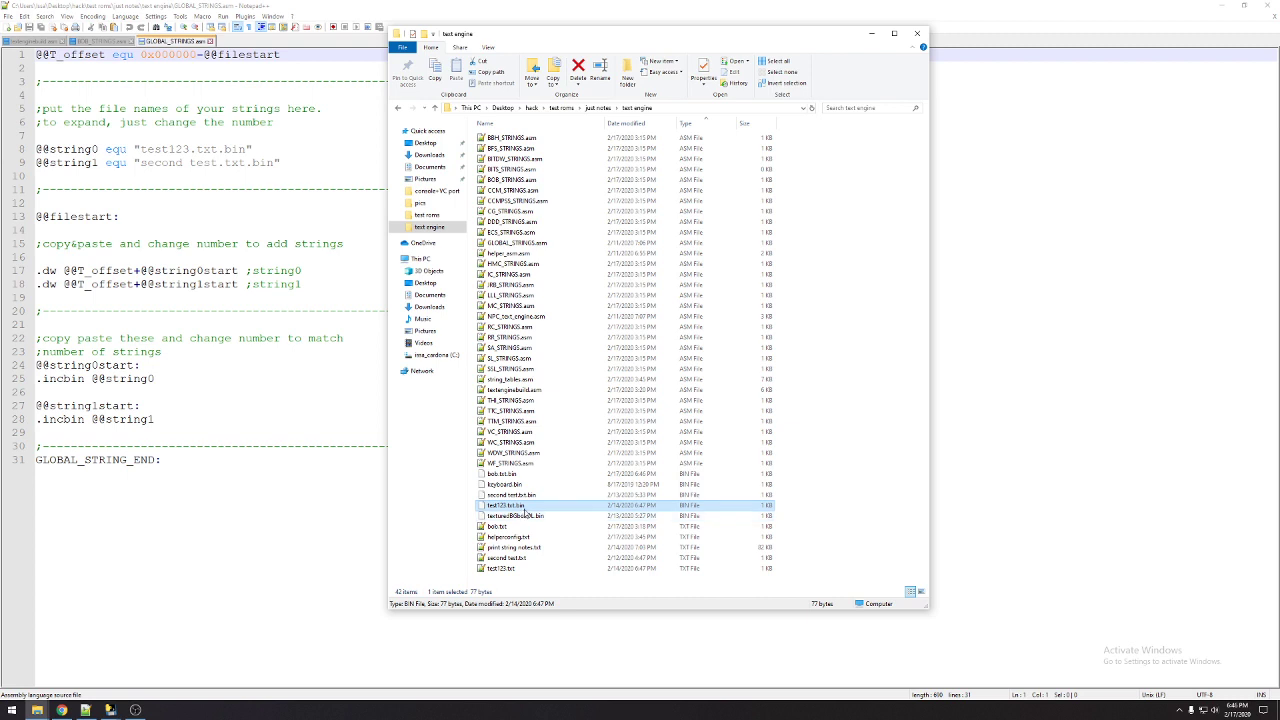
left_click(510, 494)
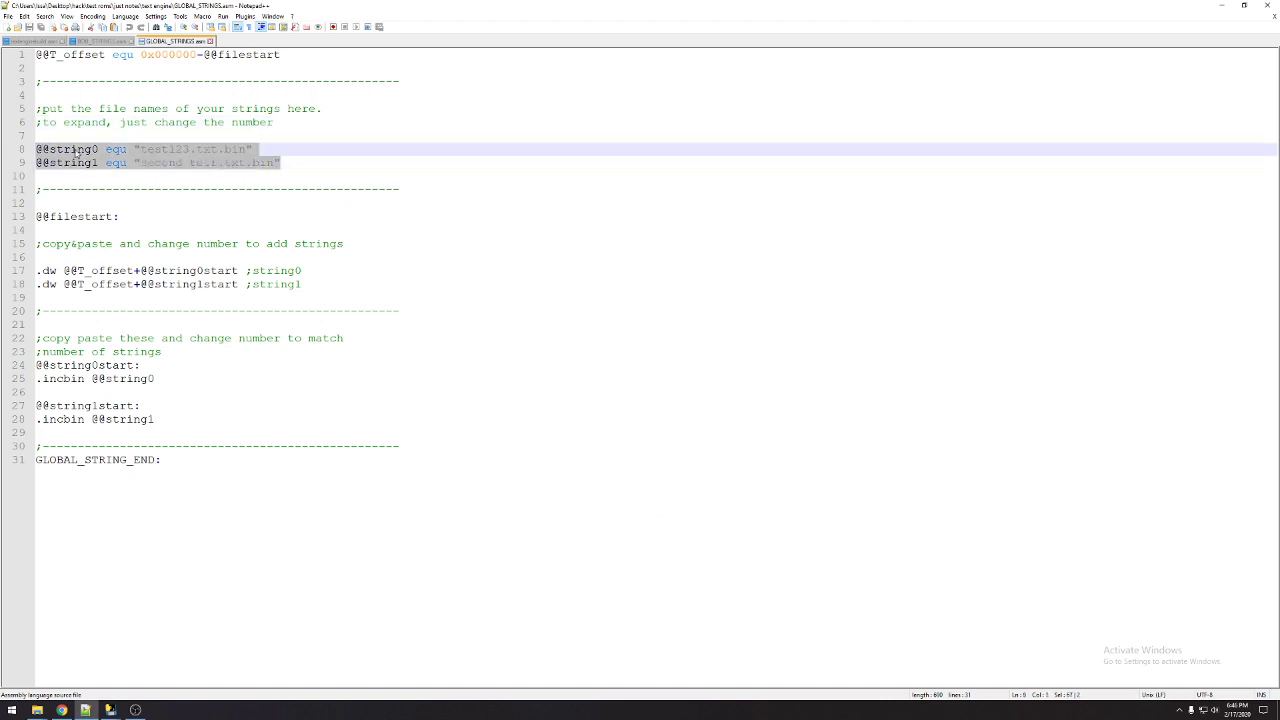
left_click(322, 188)
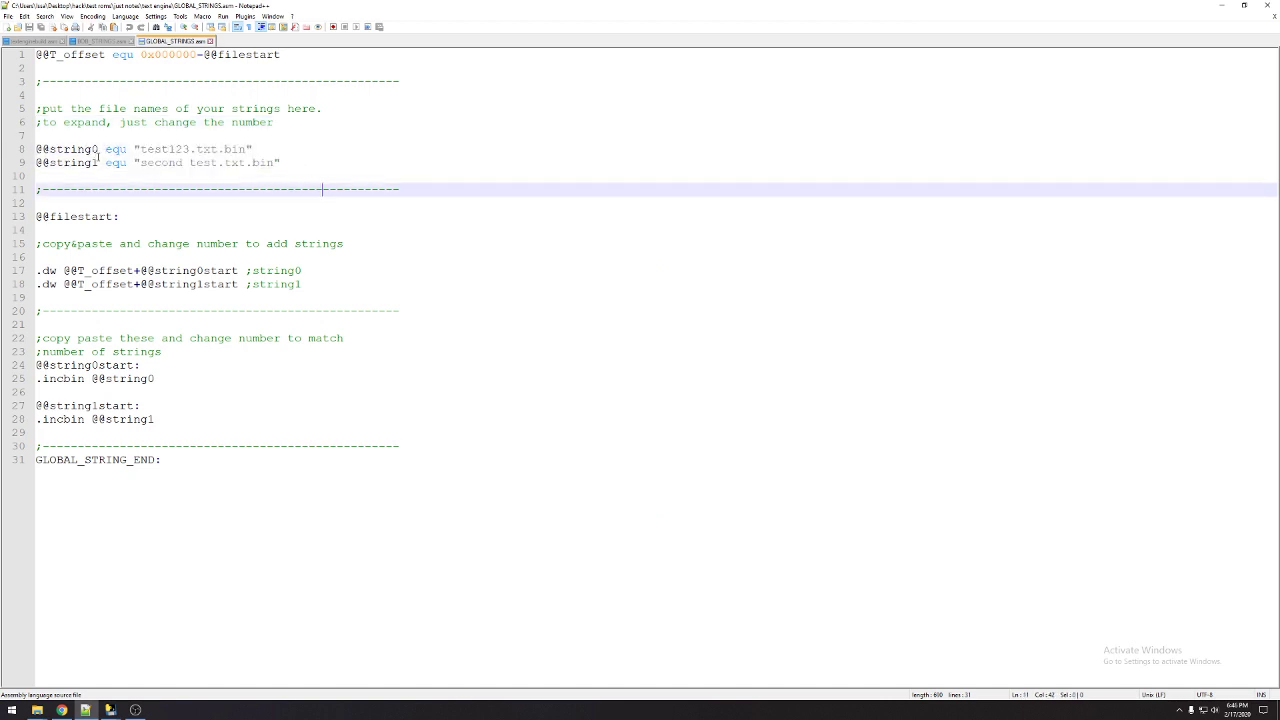
left_click(284, 164)
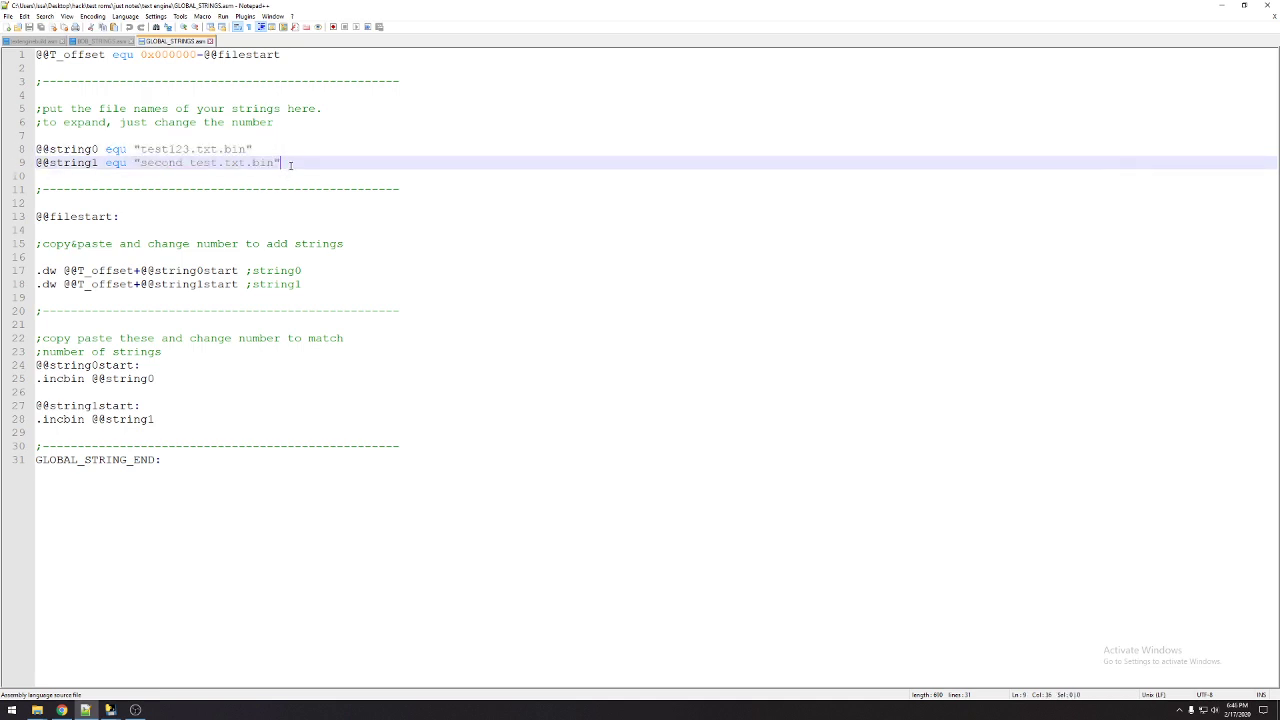
key("Enter")
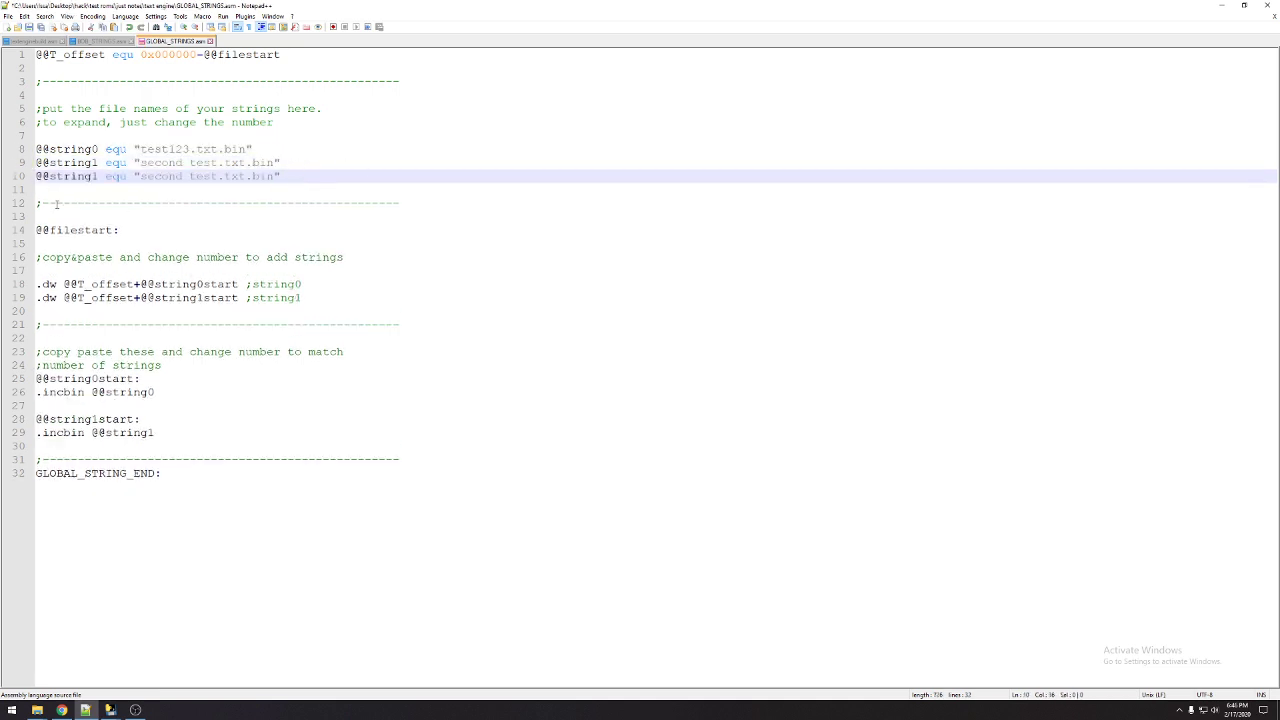
type("2start:")
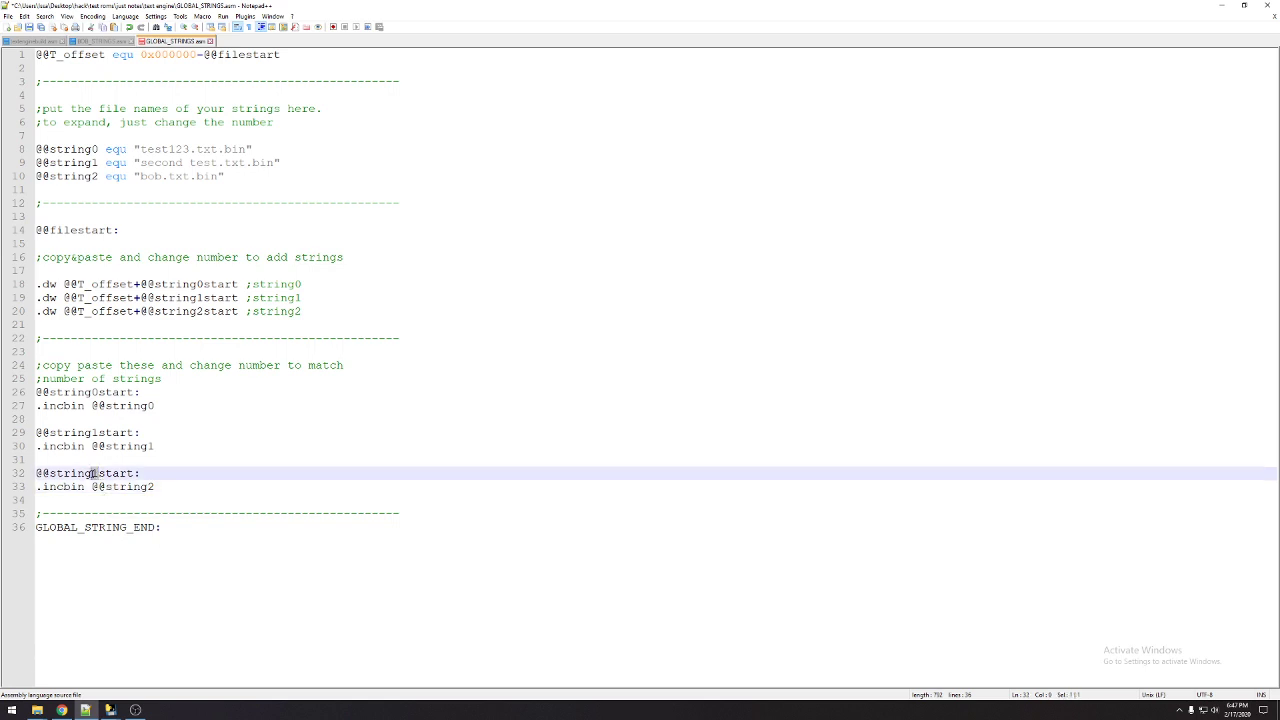
left_click(358, 338)
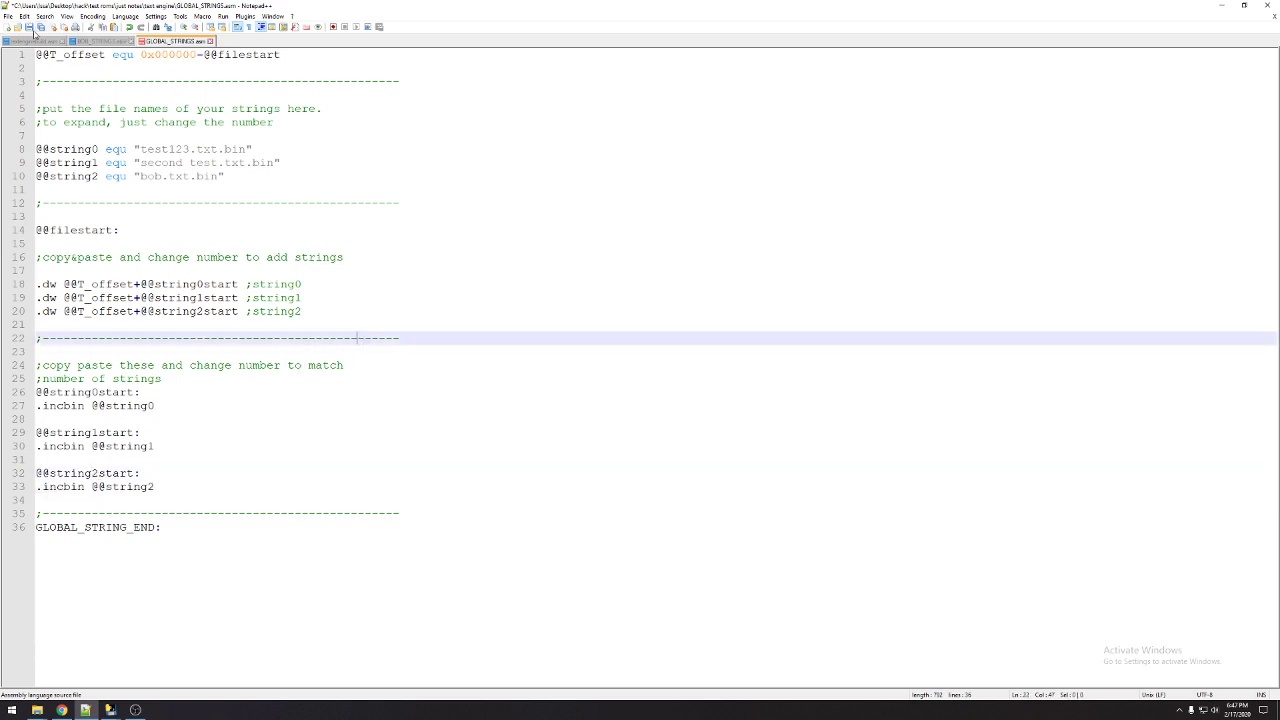
left_click(100, 40)
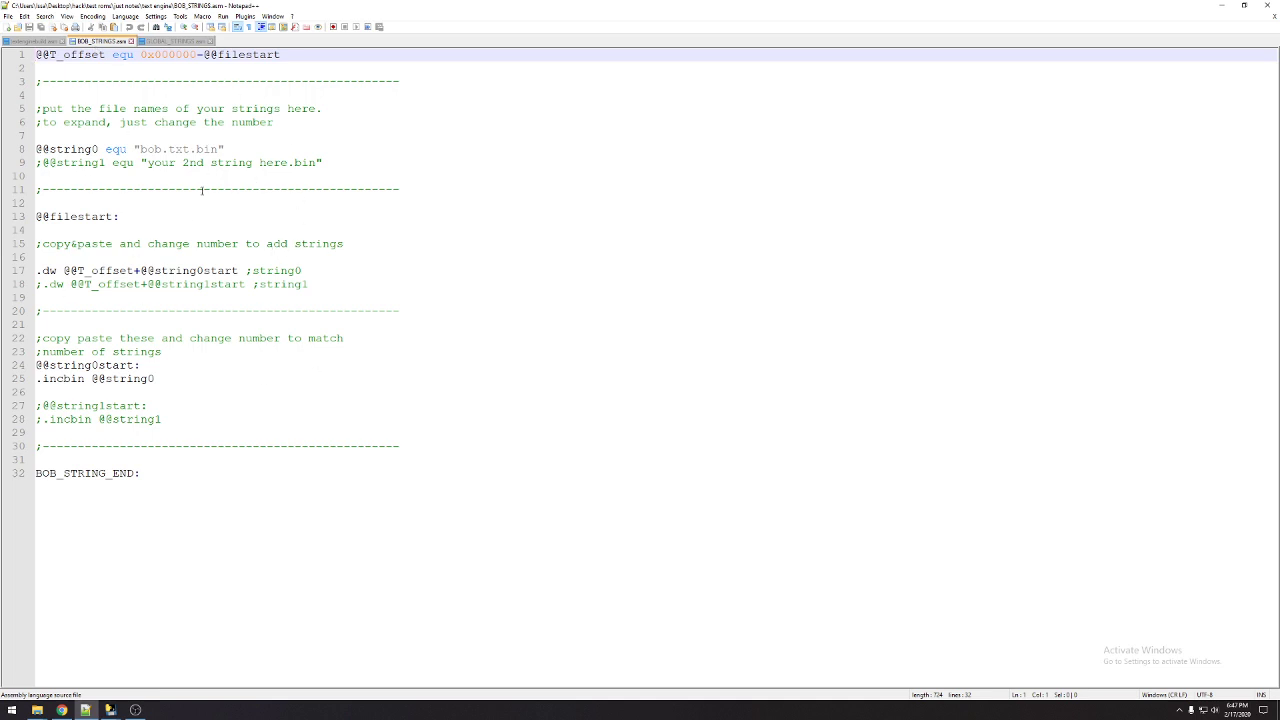
mouse_move(62, 710)
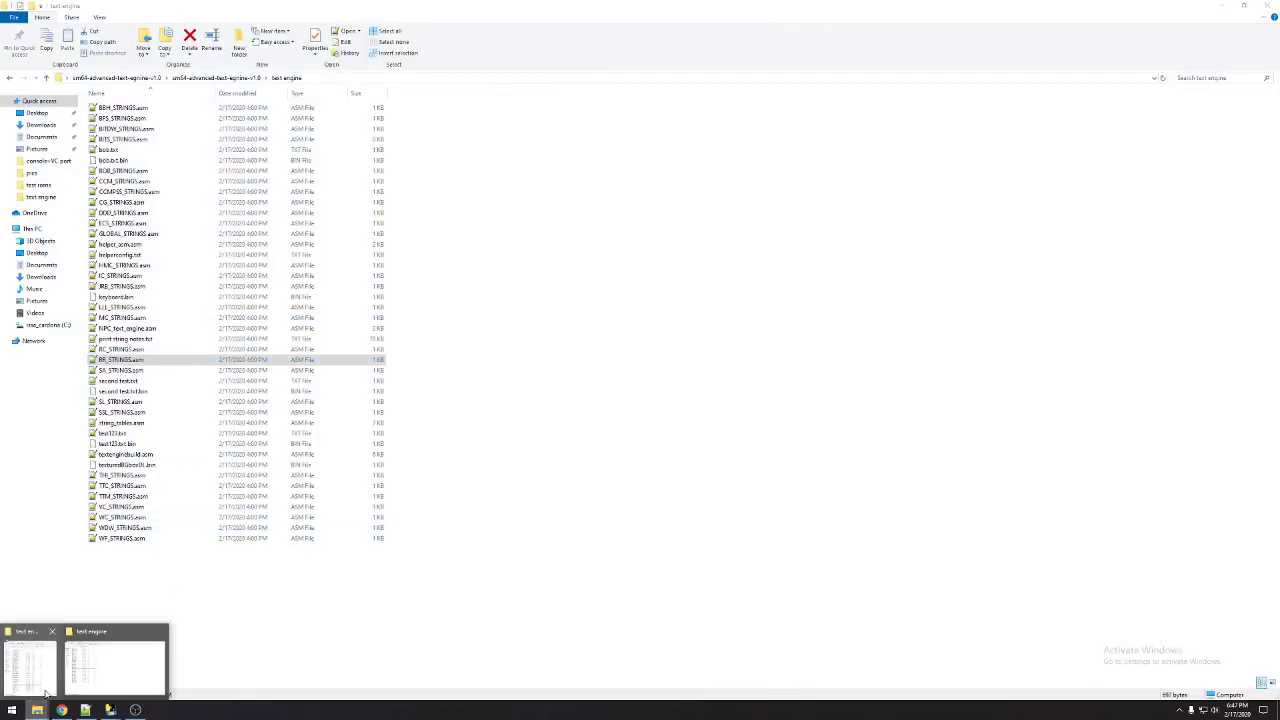
Launch the Simple Armips GUI from its folder in the hack directory
left_click(116, 660)
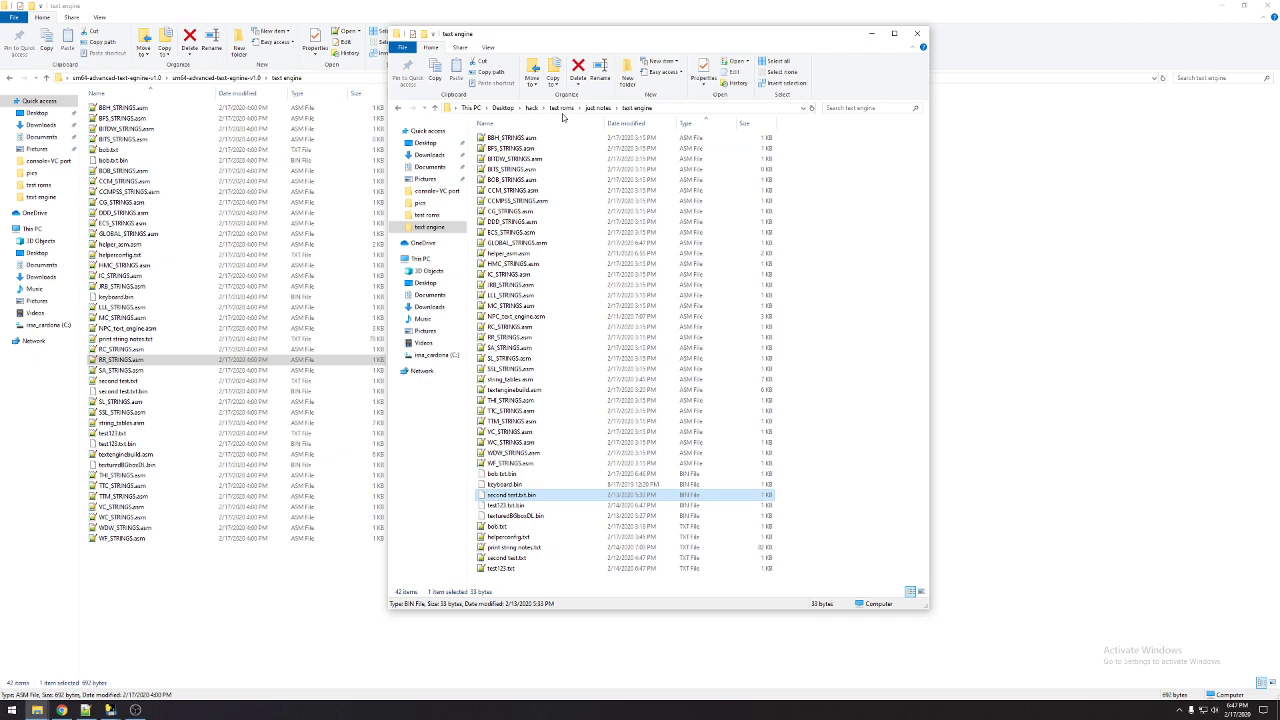
left_click(532, 108)
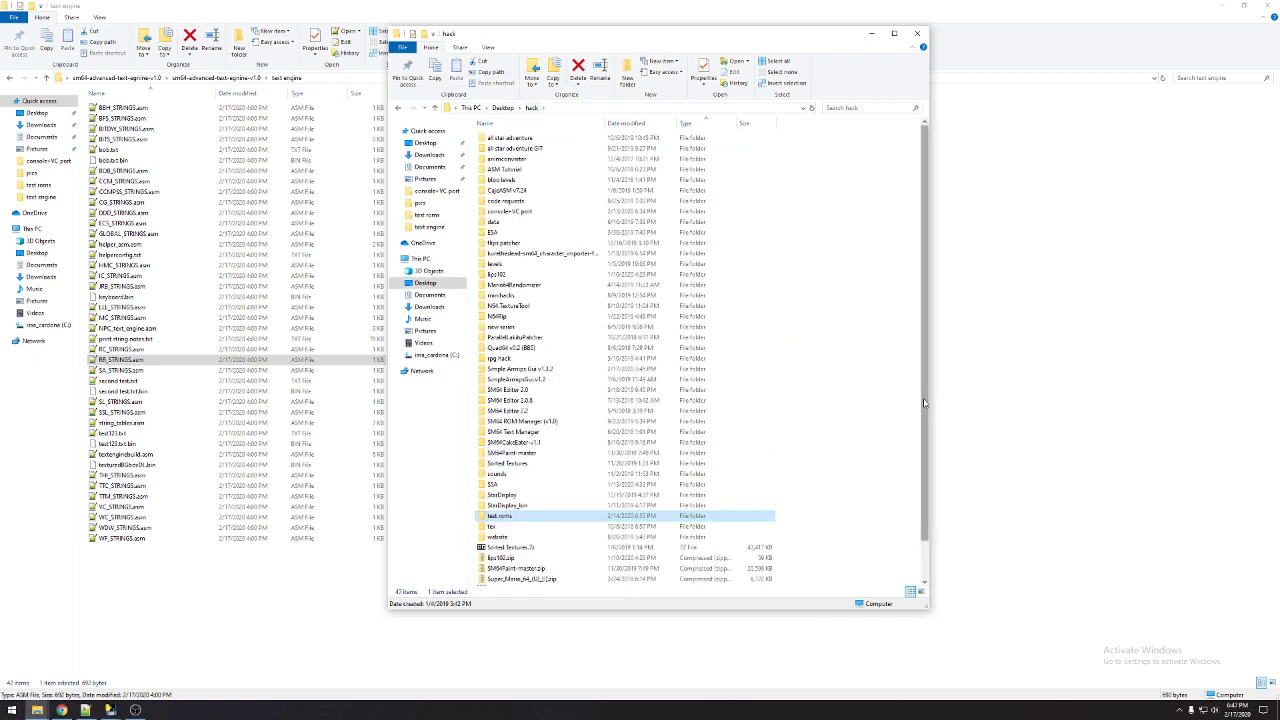
double_click(520, 368)
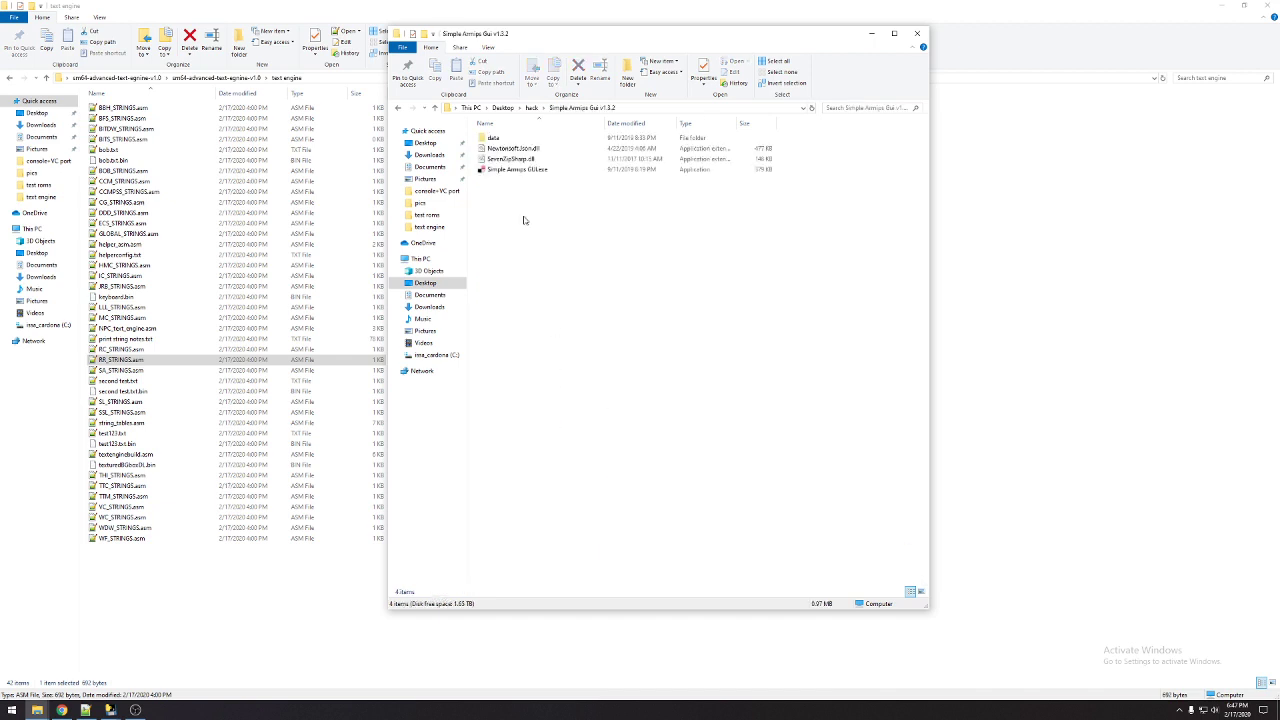
double_click(516, 168)
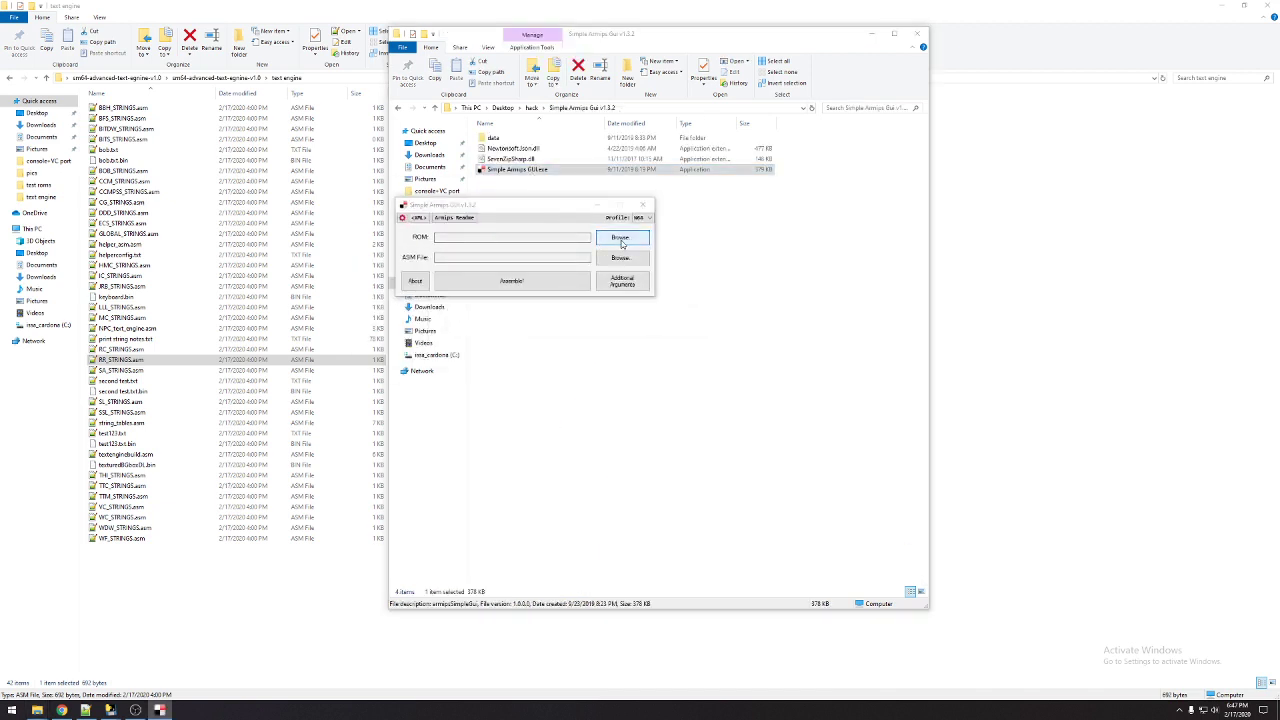
Load the ROM and text engine asm, assemble them, and choose the patched ROM
left_click(622, 238)
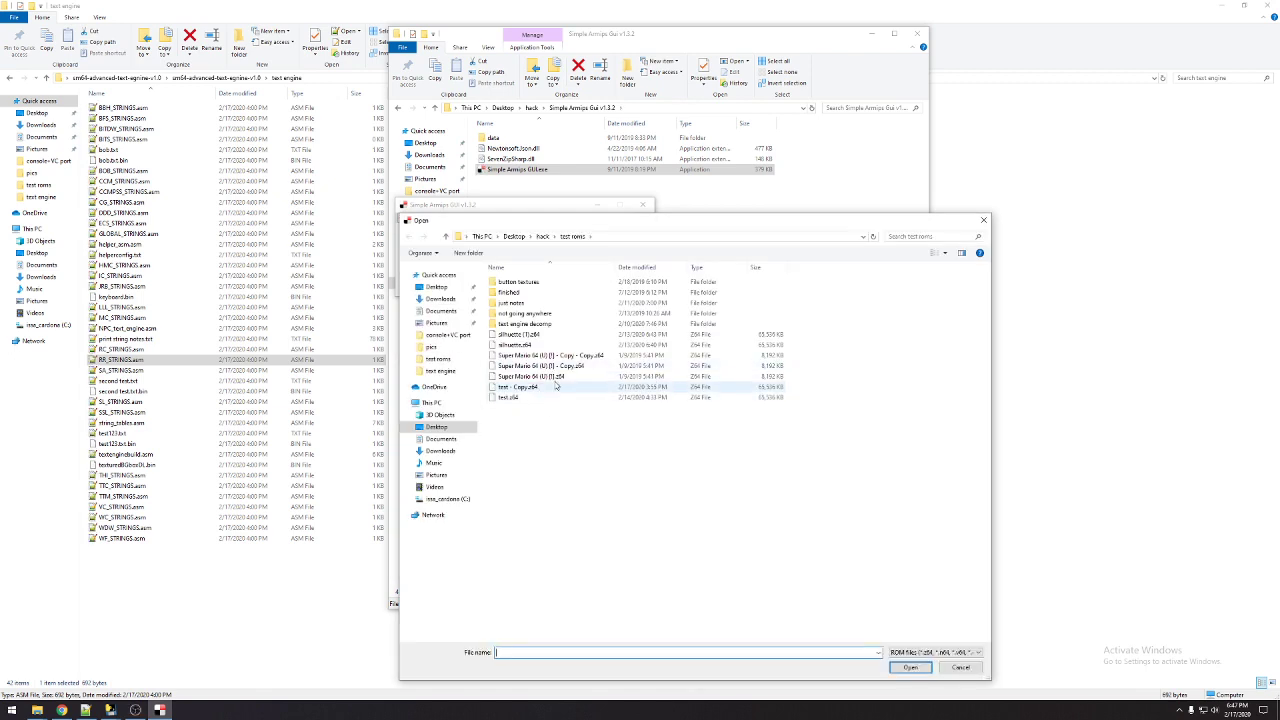
left_click(908, 668)
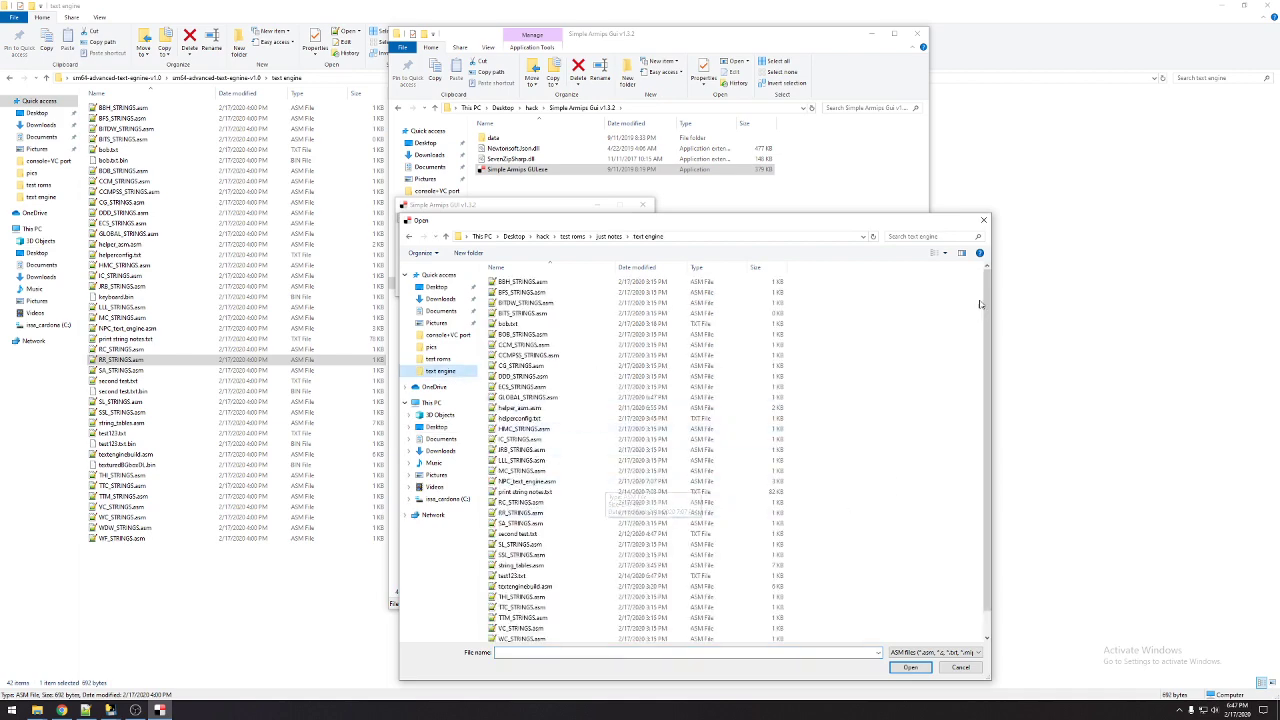
left_click(908, 668)
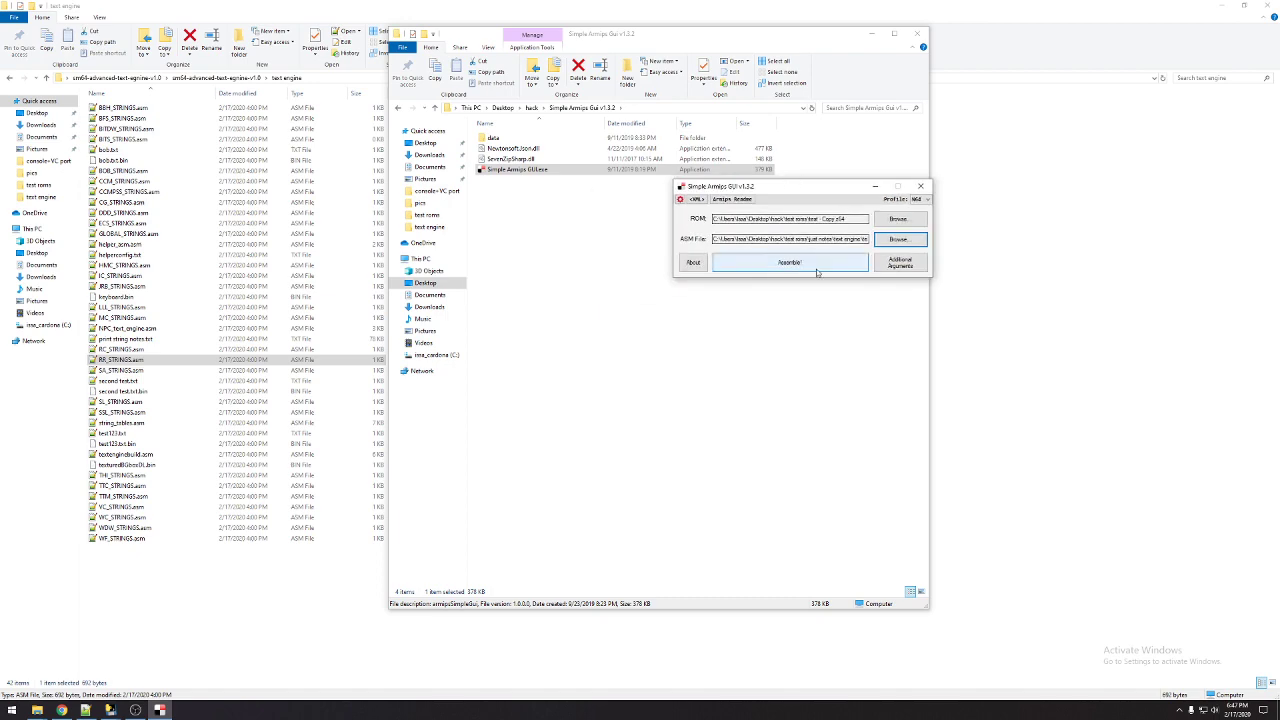
left_click(788, 262)
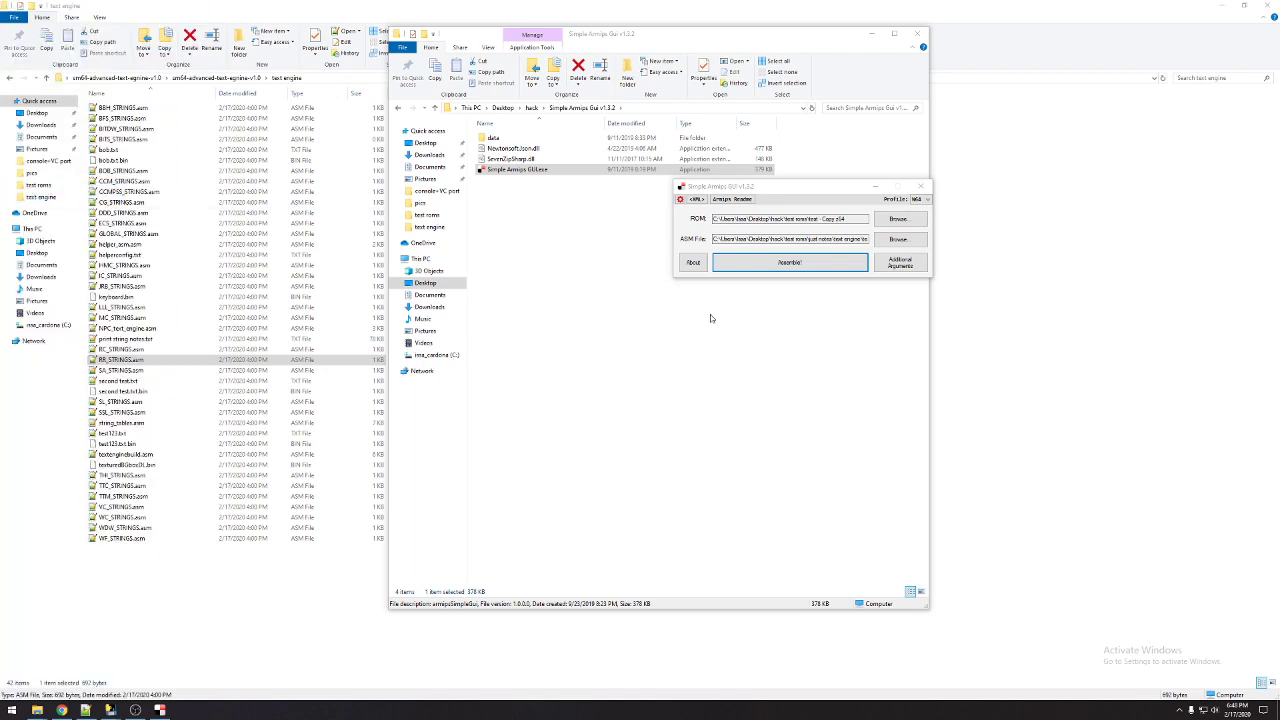
left_click(898, 218)
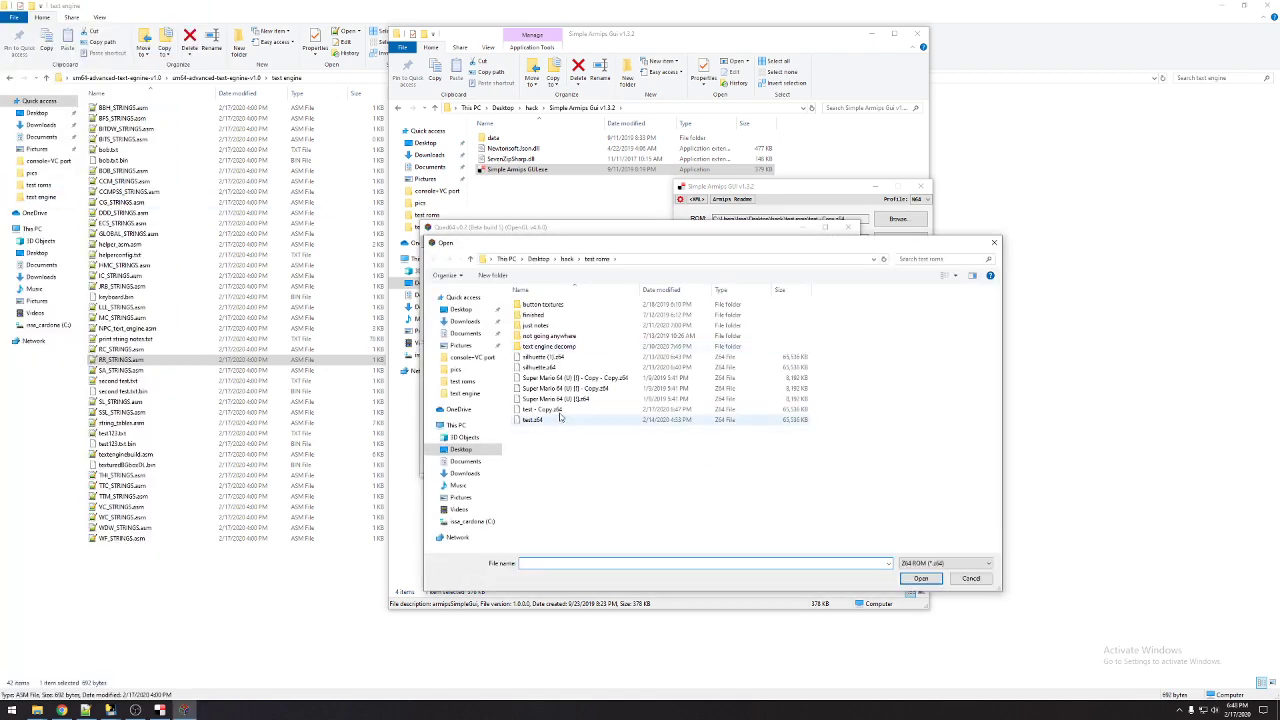
left_click(920, 578)
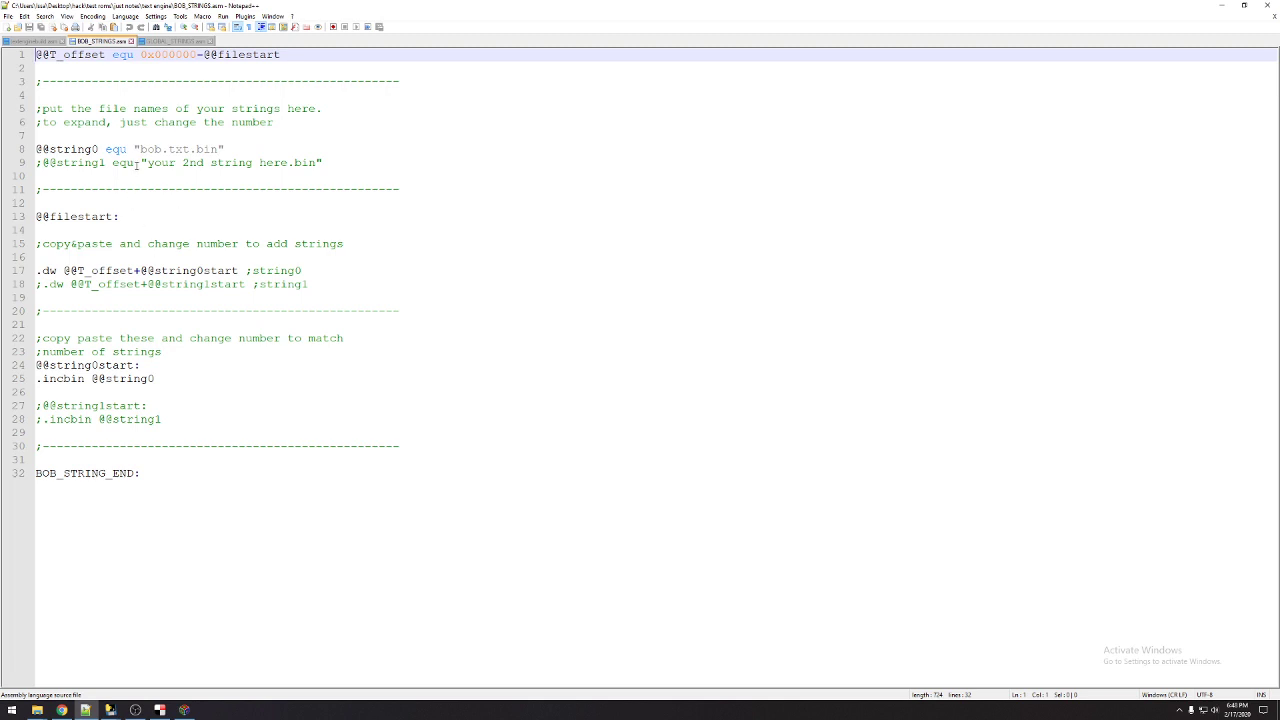
Return to GLOBAL_STRINGS.asm and select an object in Quad64's level object list
left_click(136, 148)
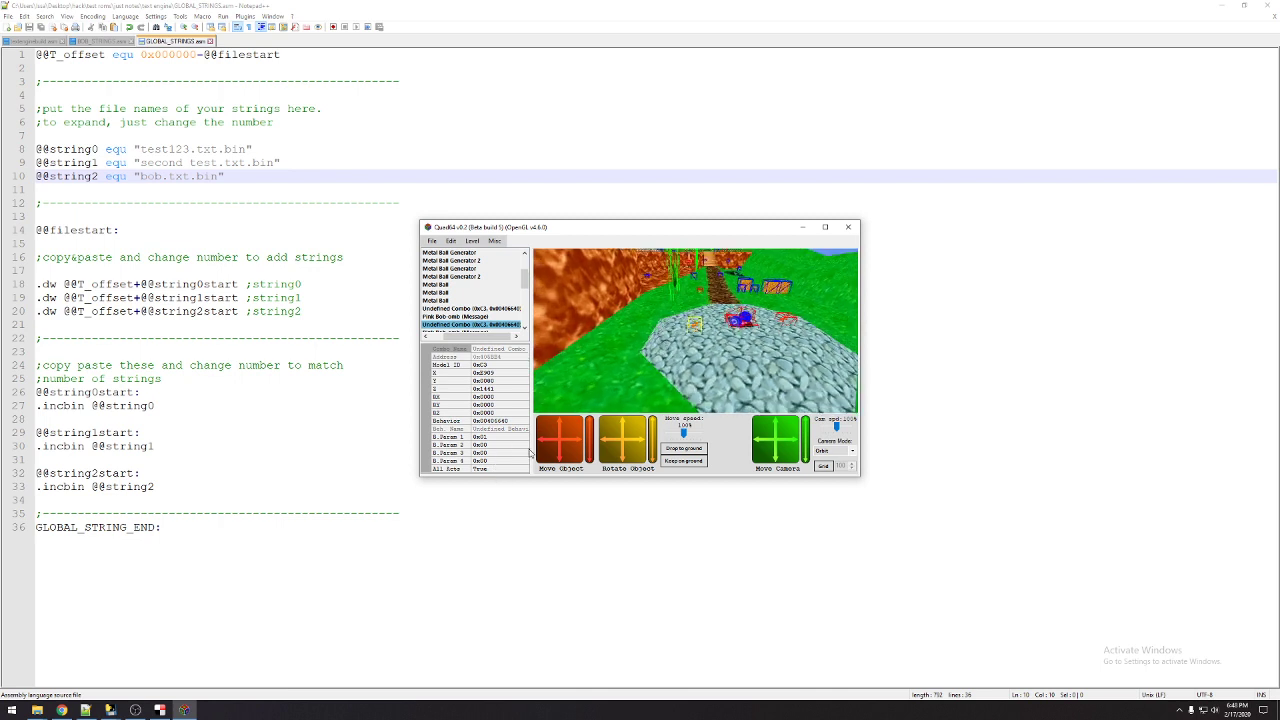
left_click(448, 460)
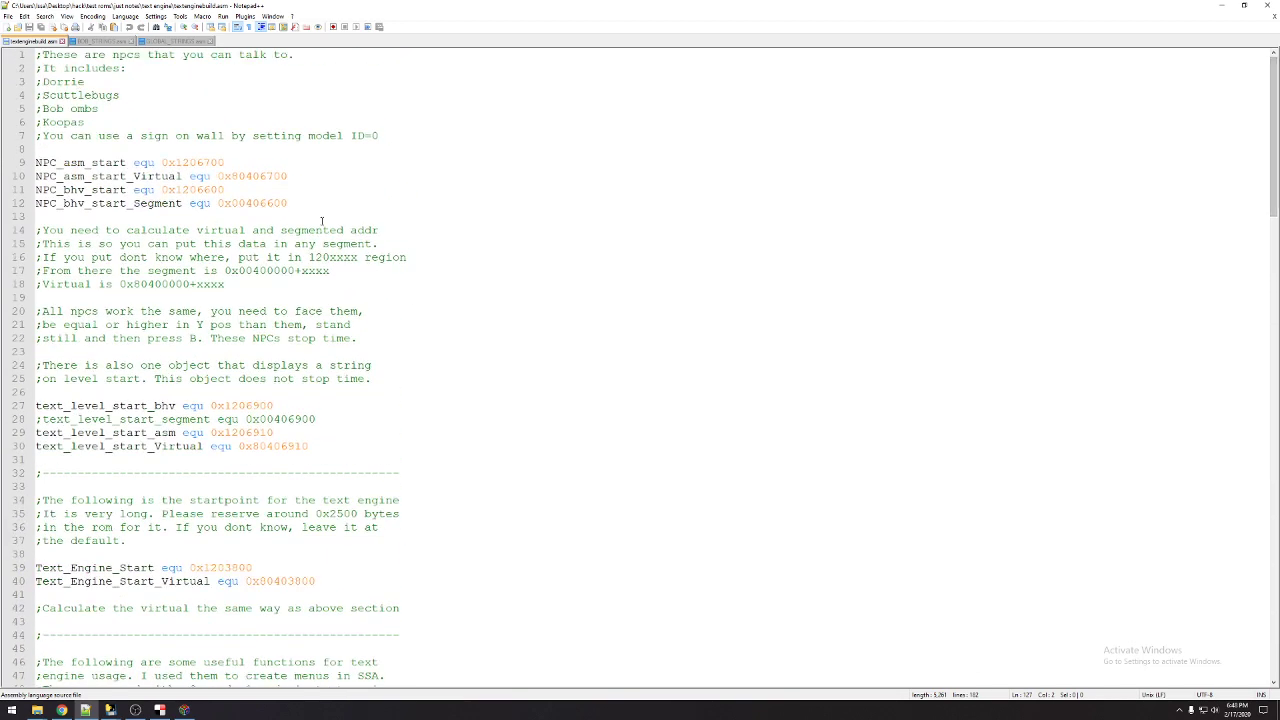
Review the NPC_bhv_start address in the settings file, then return to Quad64's level view
left_click(224, 190)
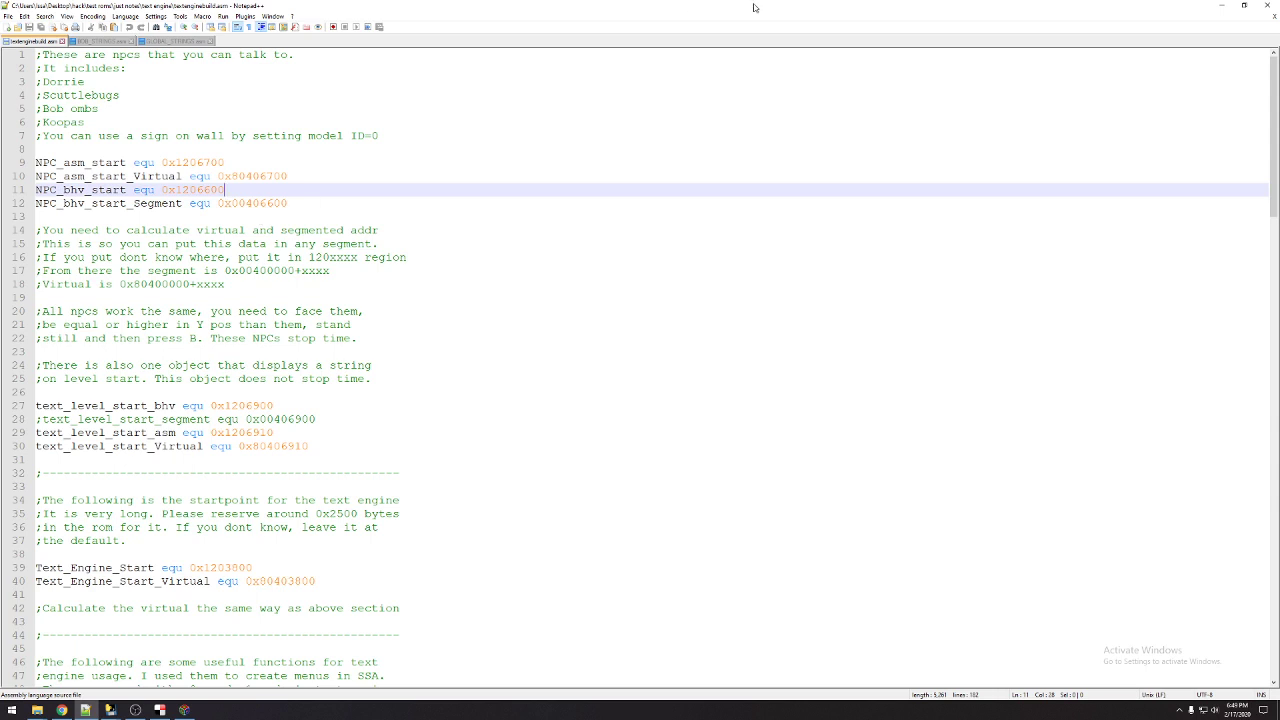
mouse_move(800, 520)
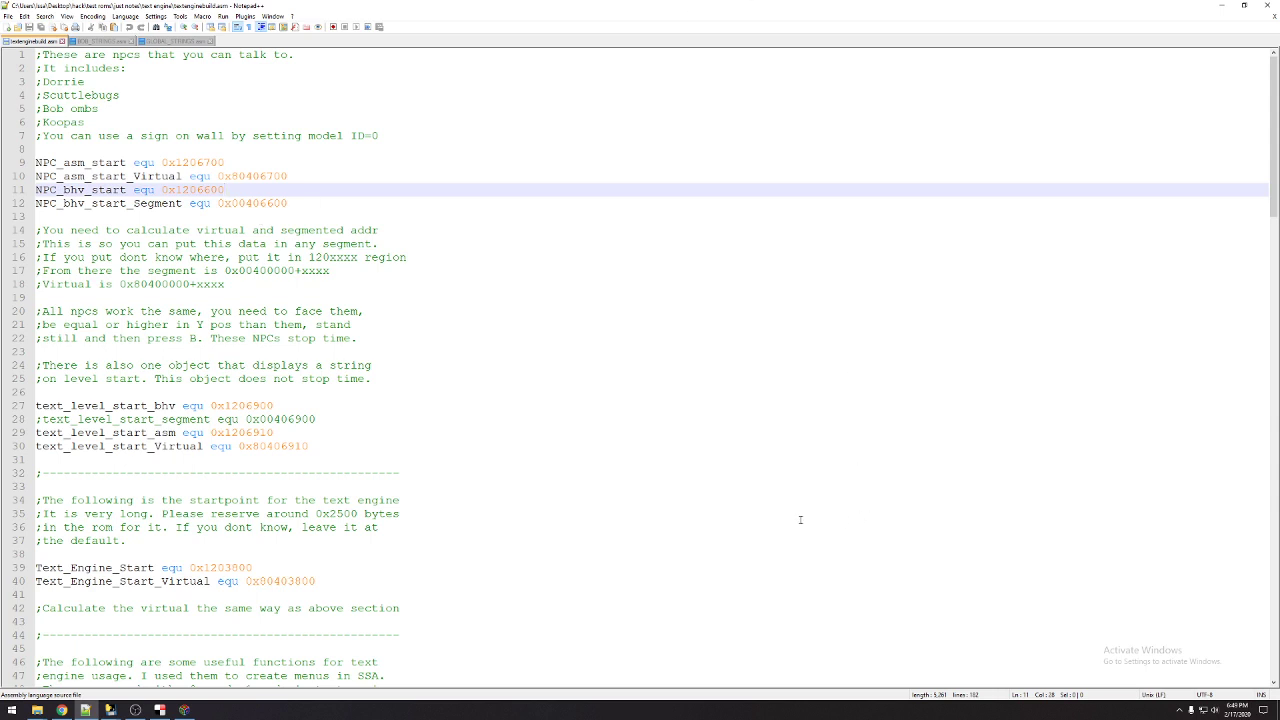
left_click(224, 190)
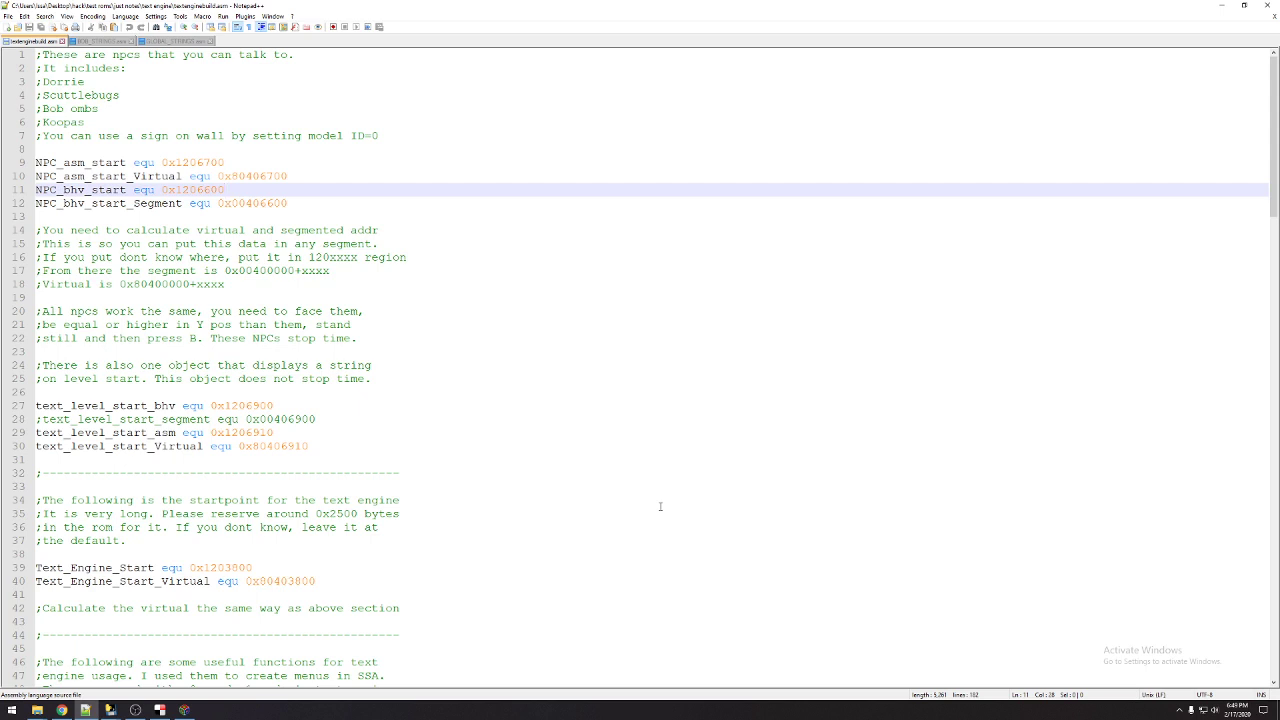
left_click(224, 190)
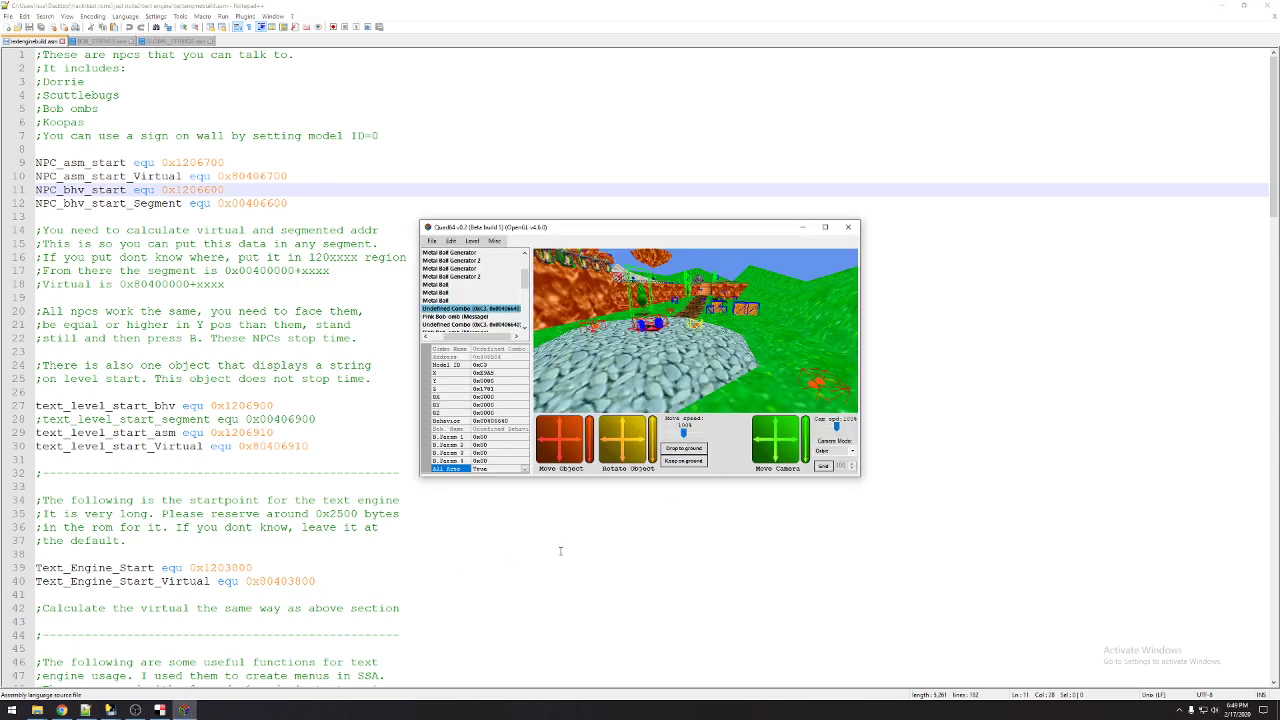
Save the ROM from Quad64's File menu with the placed objects
left_click(432, 240)
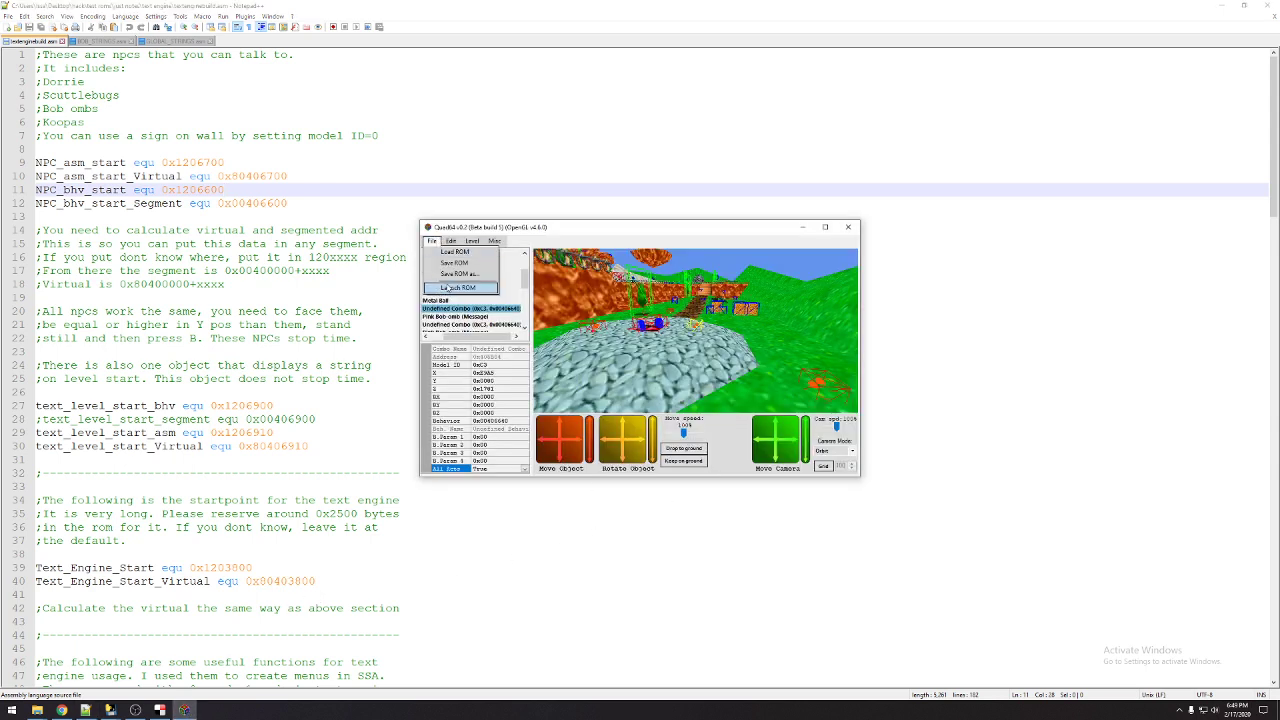
left_click(460, 288)
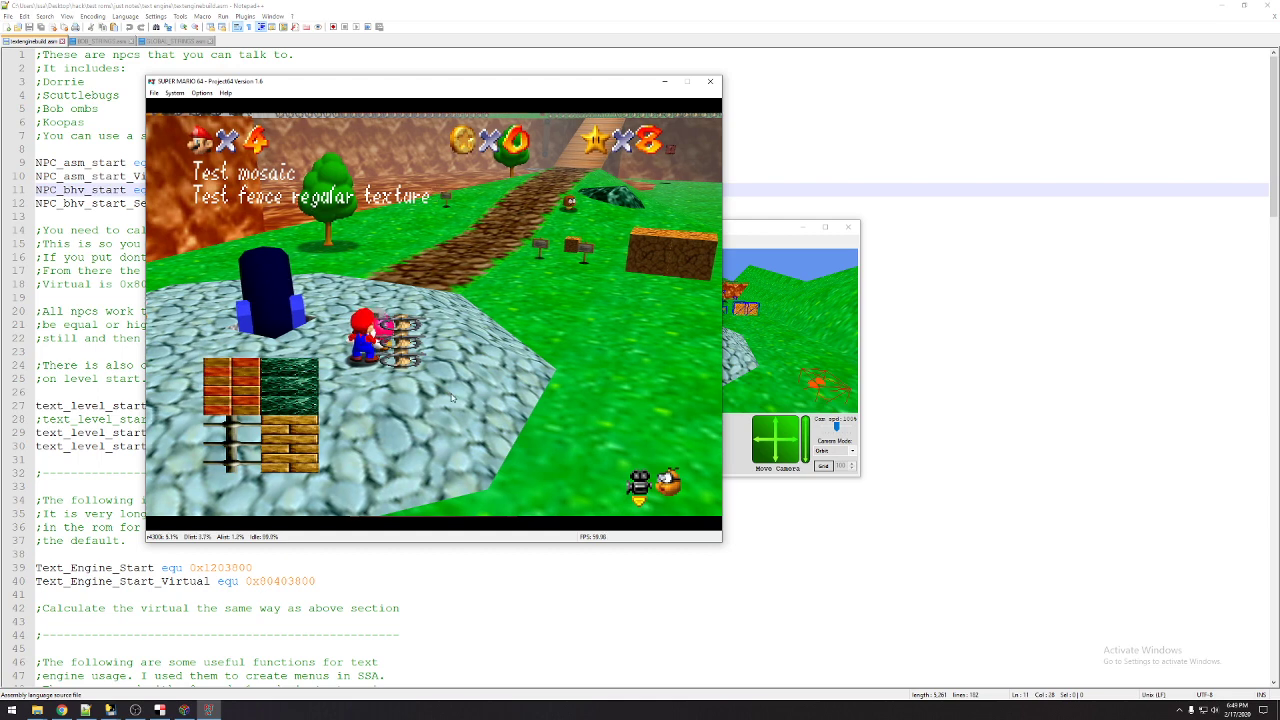
Enlarge the Project64 window showing Mario with both test string lines on screen
left_click_drag(430, 80, 550, 62)
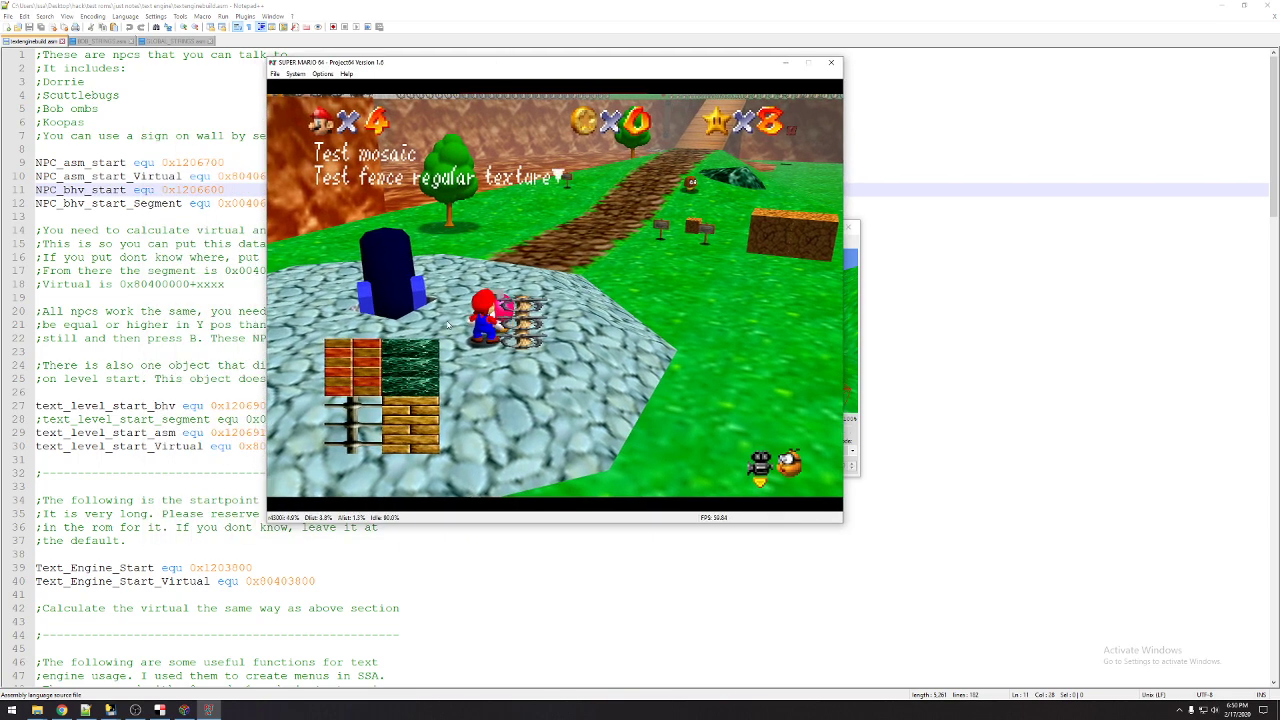
mouse_move(508, 338)
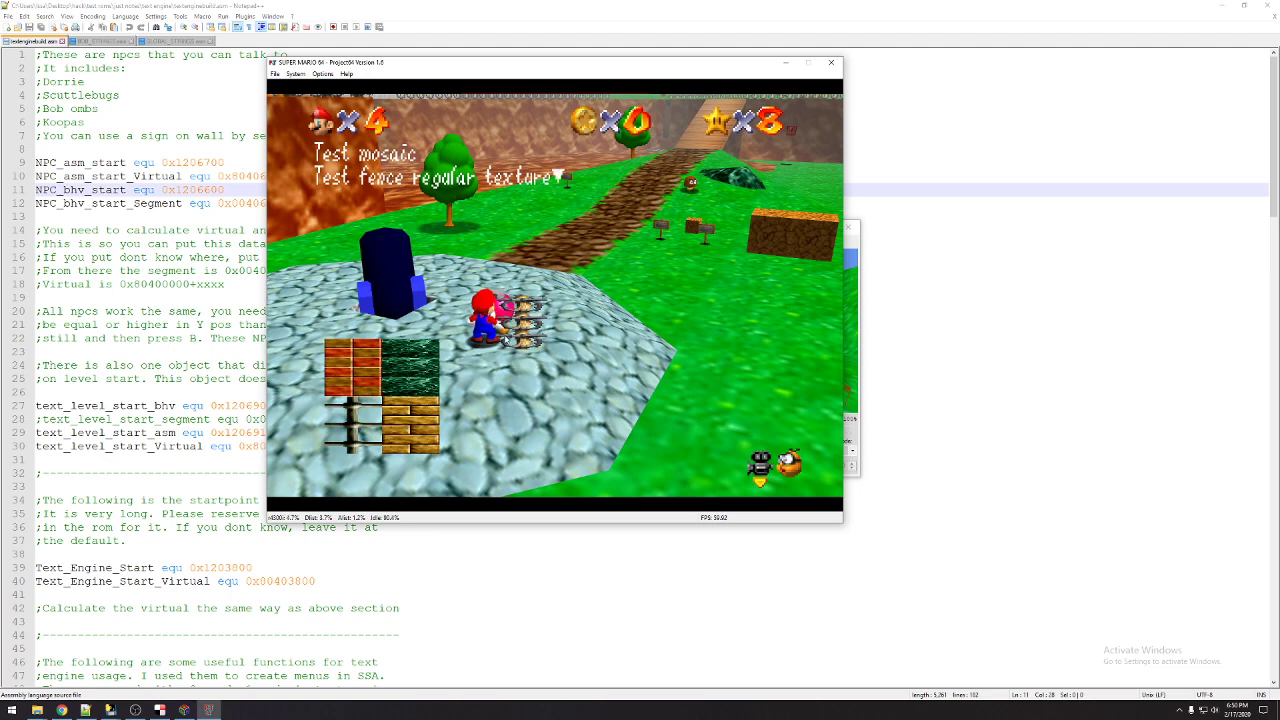